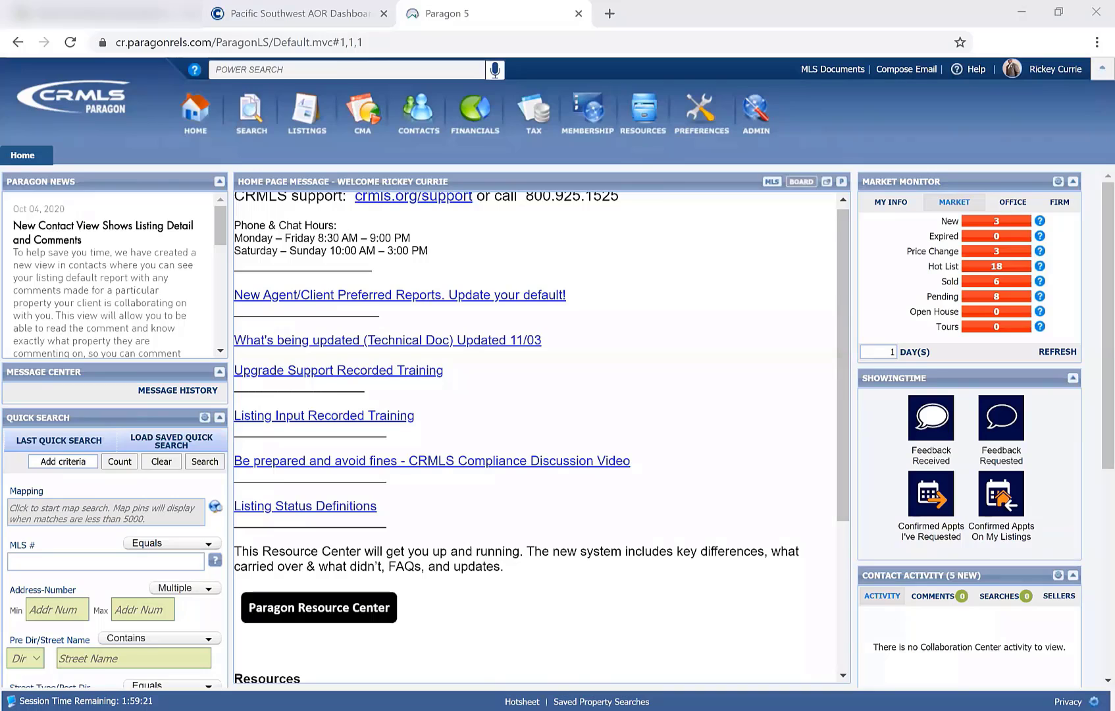
mouse_move(752, 410)
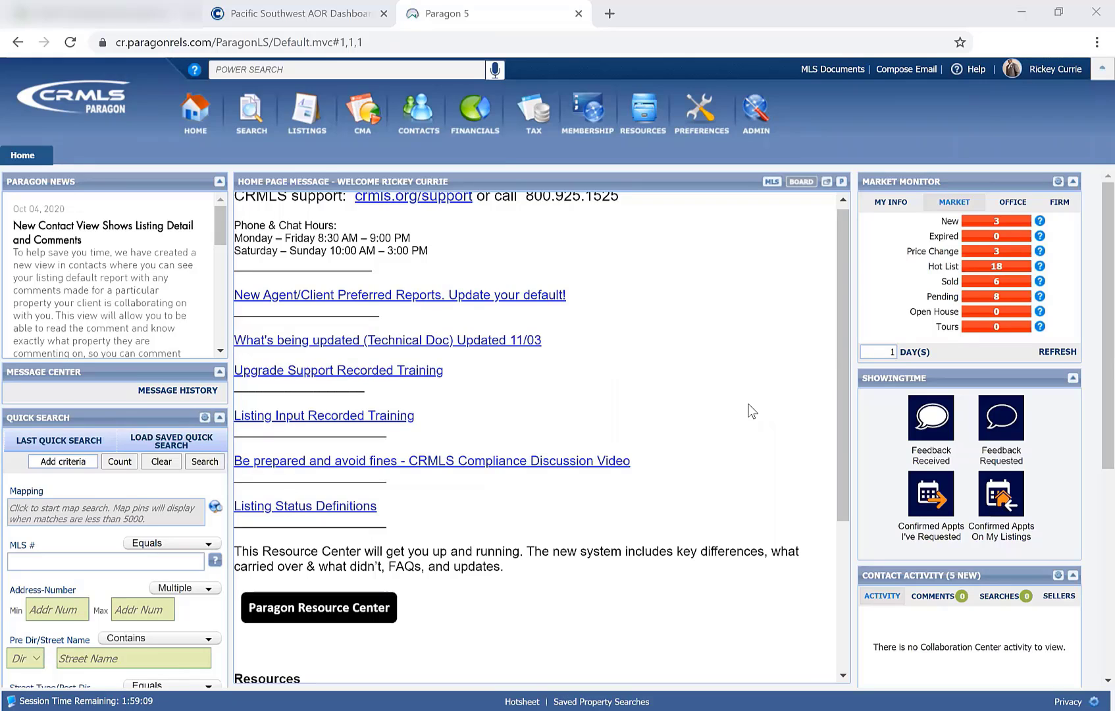
mouse_move(397, 291)
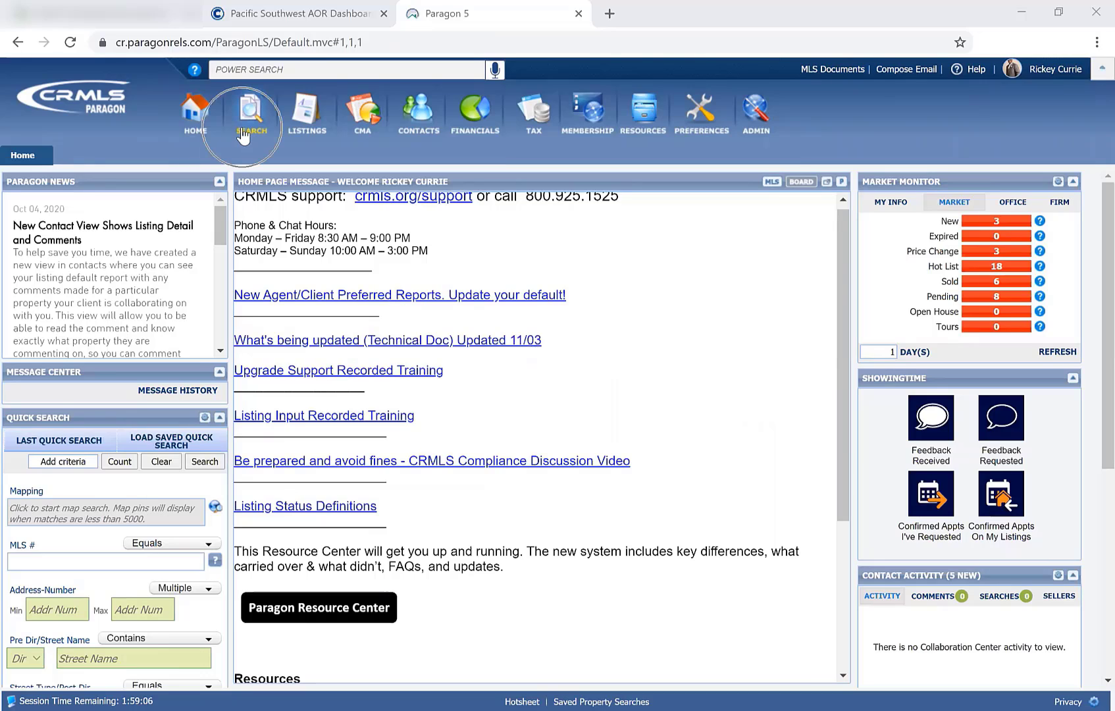
Start a Residential search and recall the most recent Last Search criteria (SFR, 92130, 5+ beds, $1M–$2M).
left_click(251, 113)
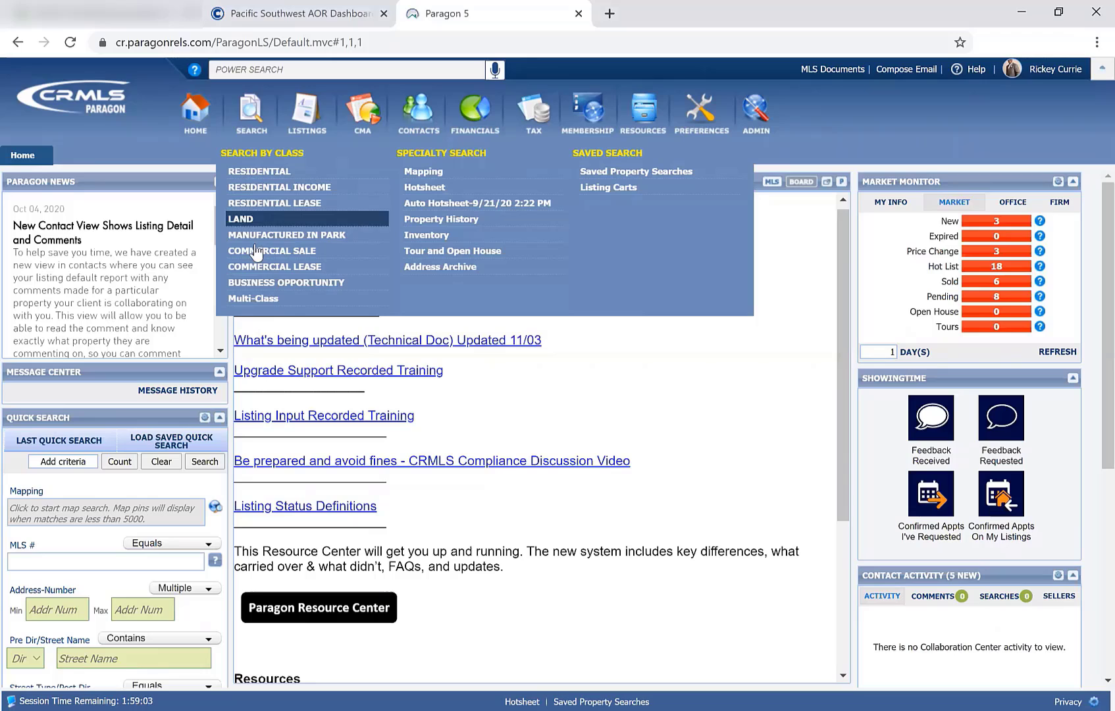
mouse_move(274, 202)
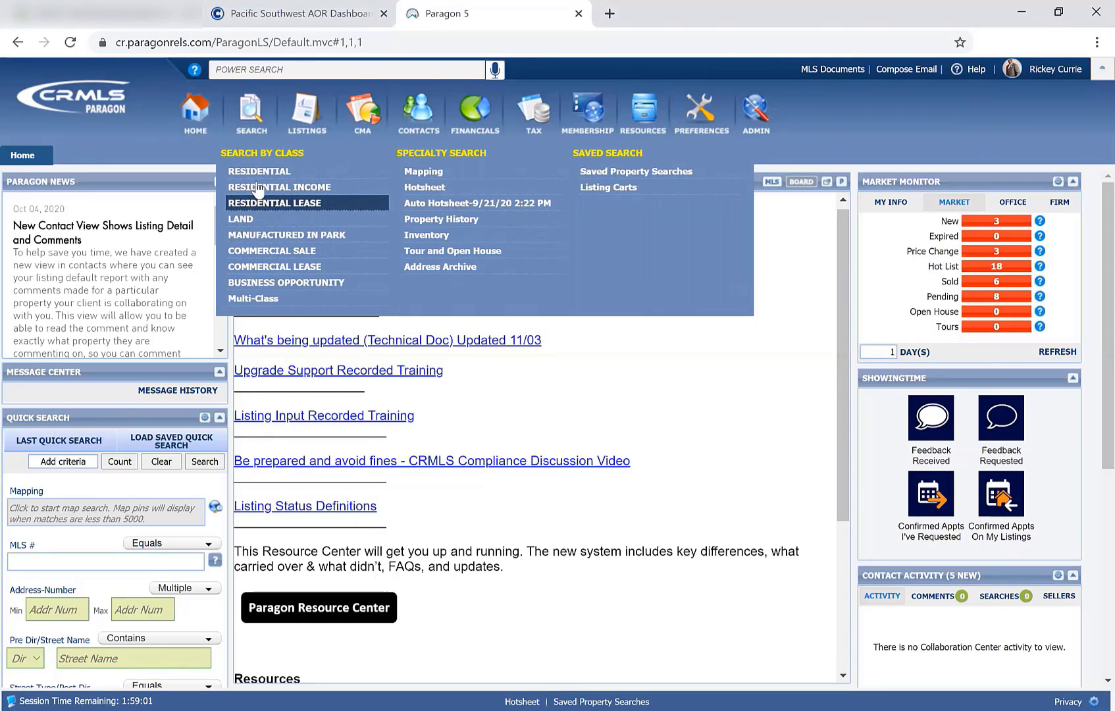
mouse_move(279, 186)
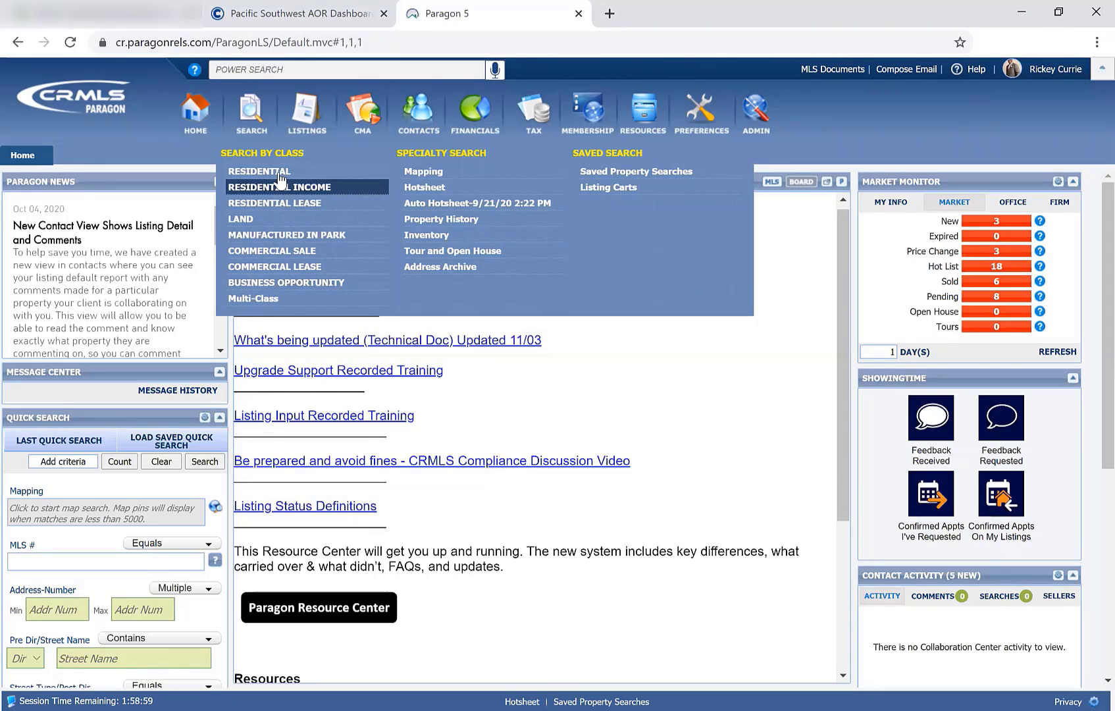
mouse_move(266, 218)
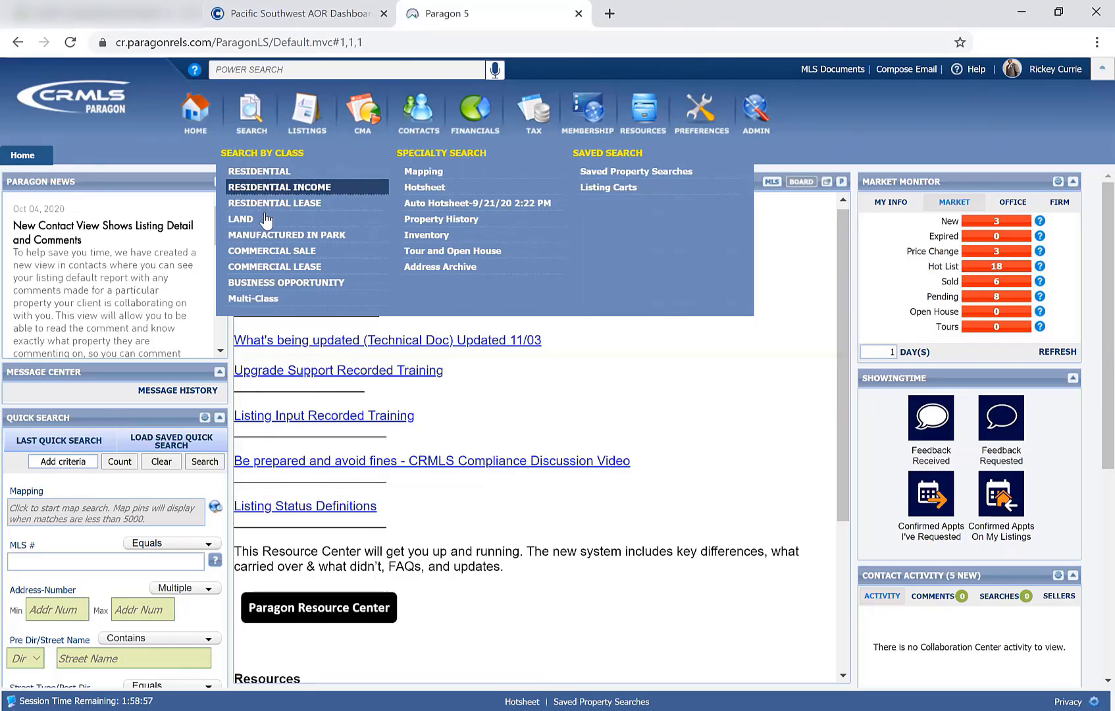
mouse_move(278, 187)
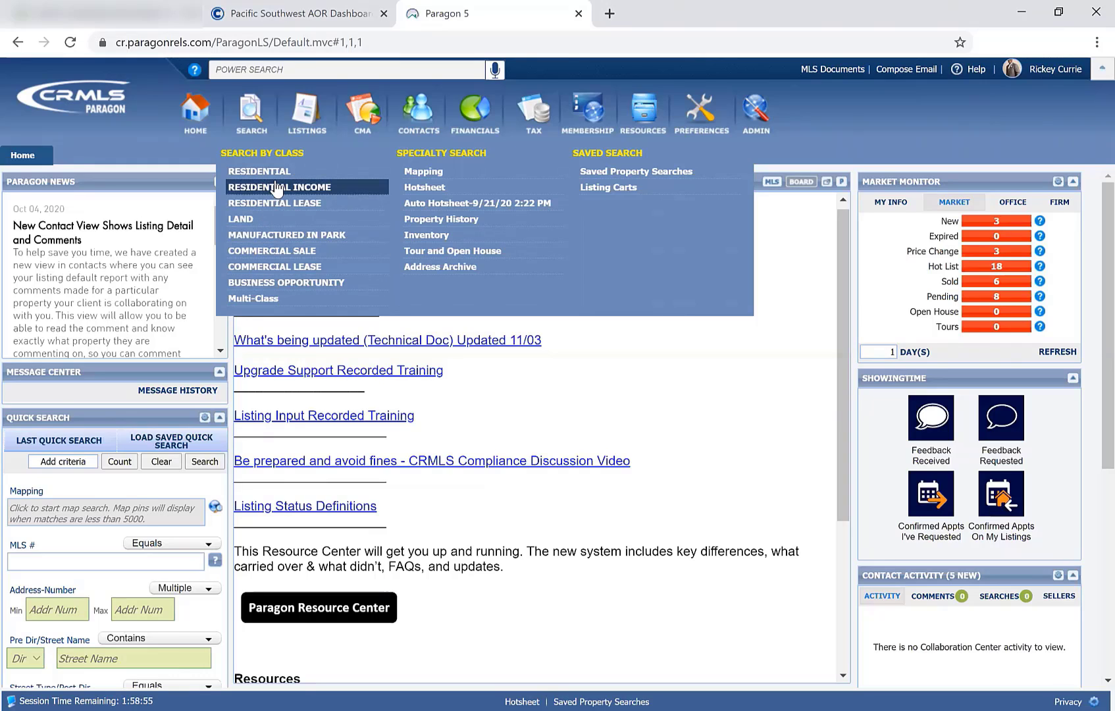
mouse_move(270, 171)
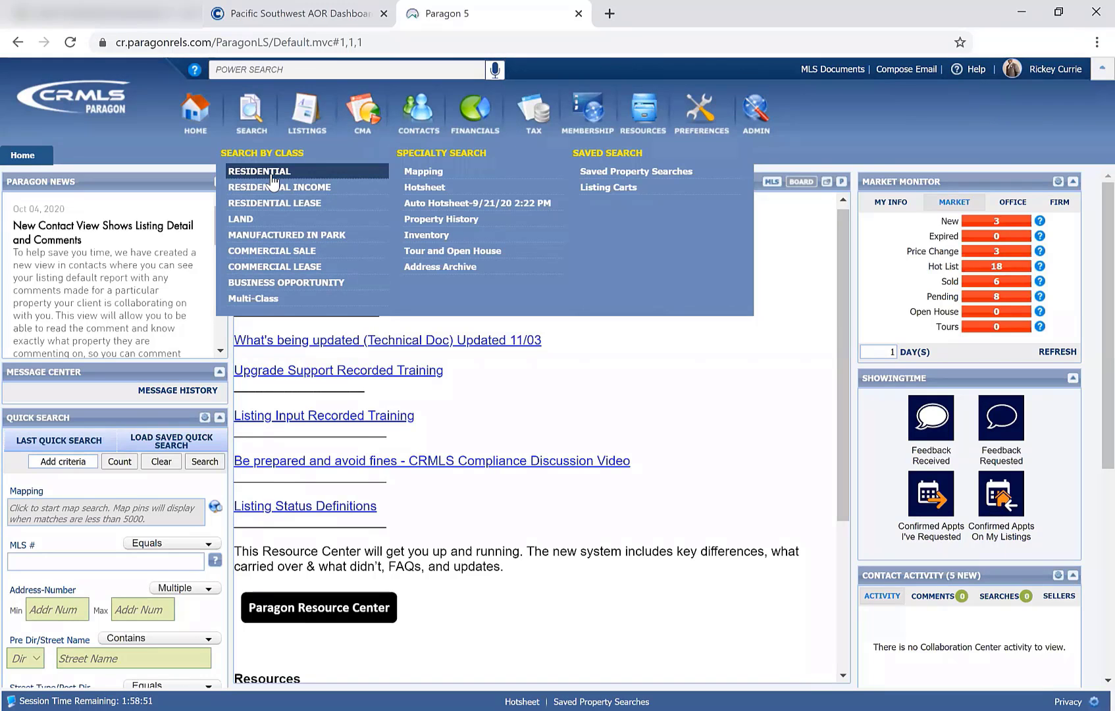
left_click(260, 171)
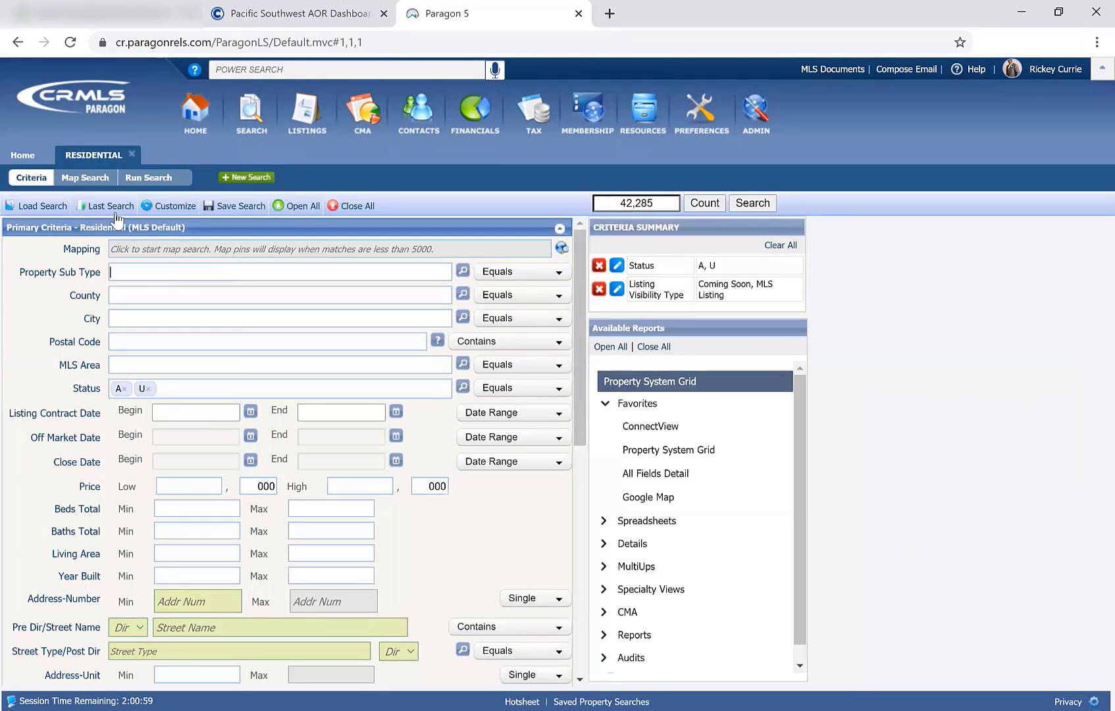
left_click(109, 205)
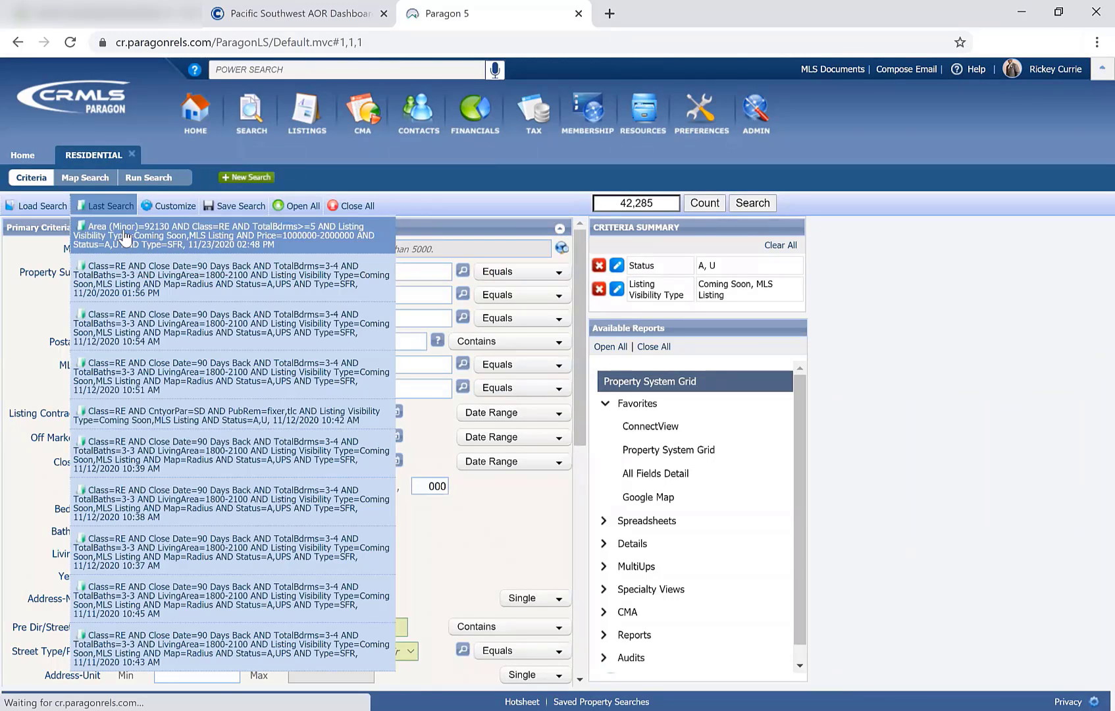
left_click(220, 236)
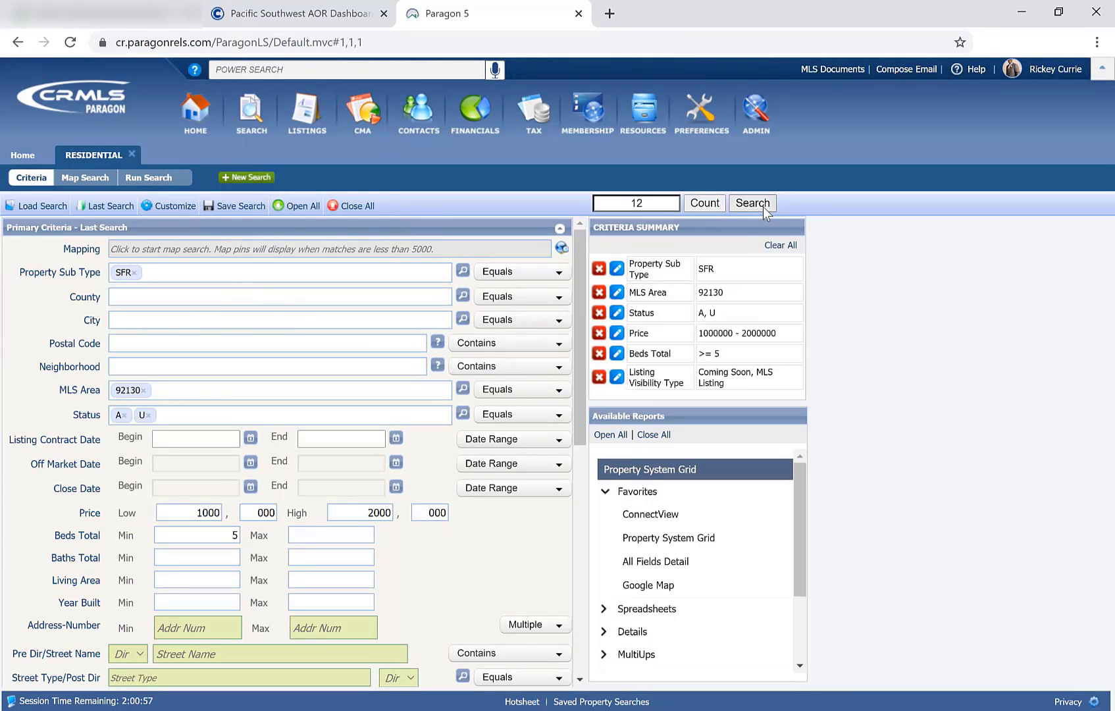
Run the search and review the 12-listing grid, selecting 5236 Caminito Vista Lujo and 5834 Aster Meadows Pl.
left_click(750, 202)
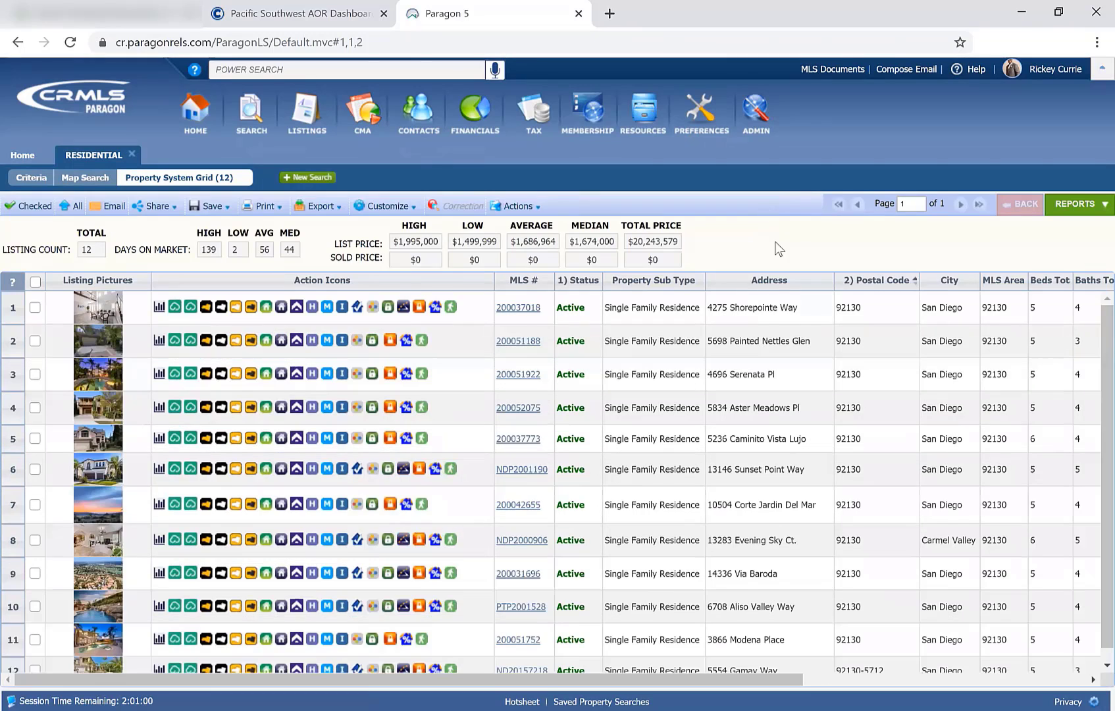
left_click(755, 439)
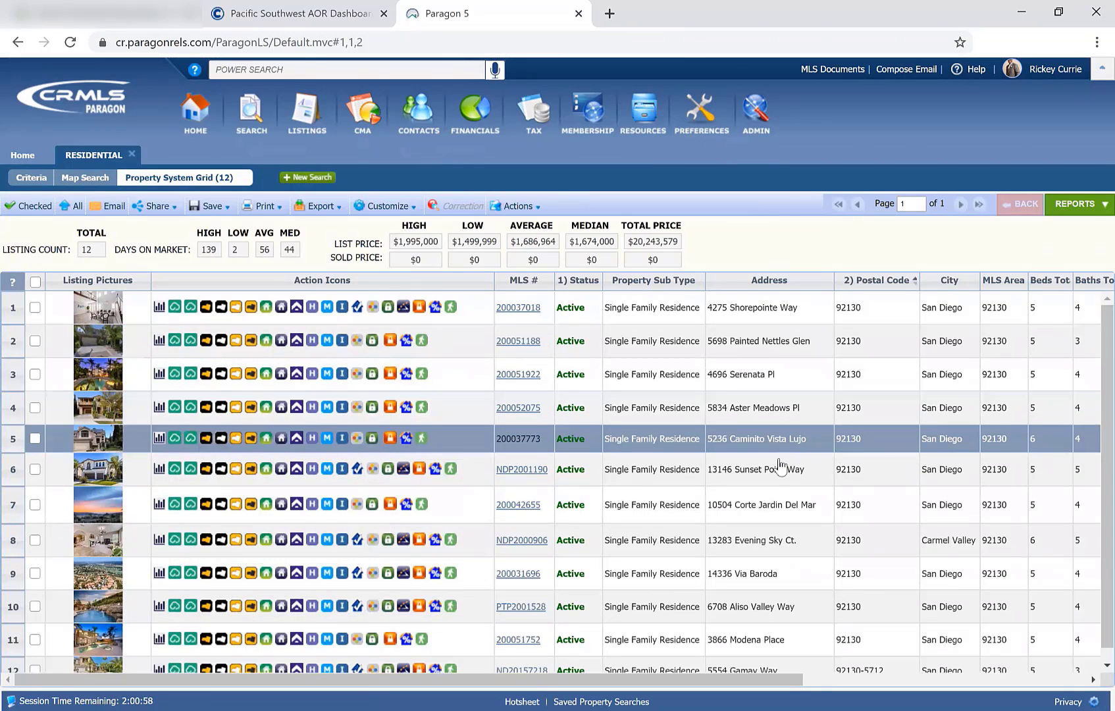
mouse_move(777, 412)
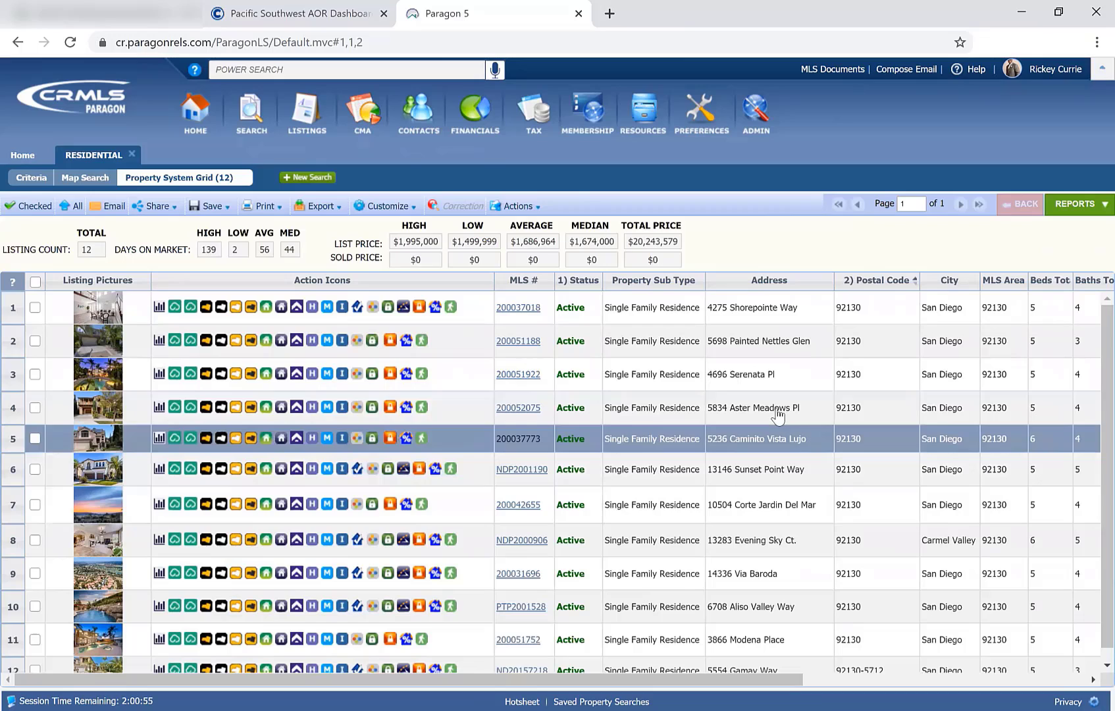
left_click(753, 407)
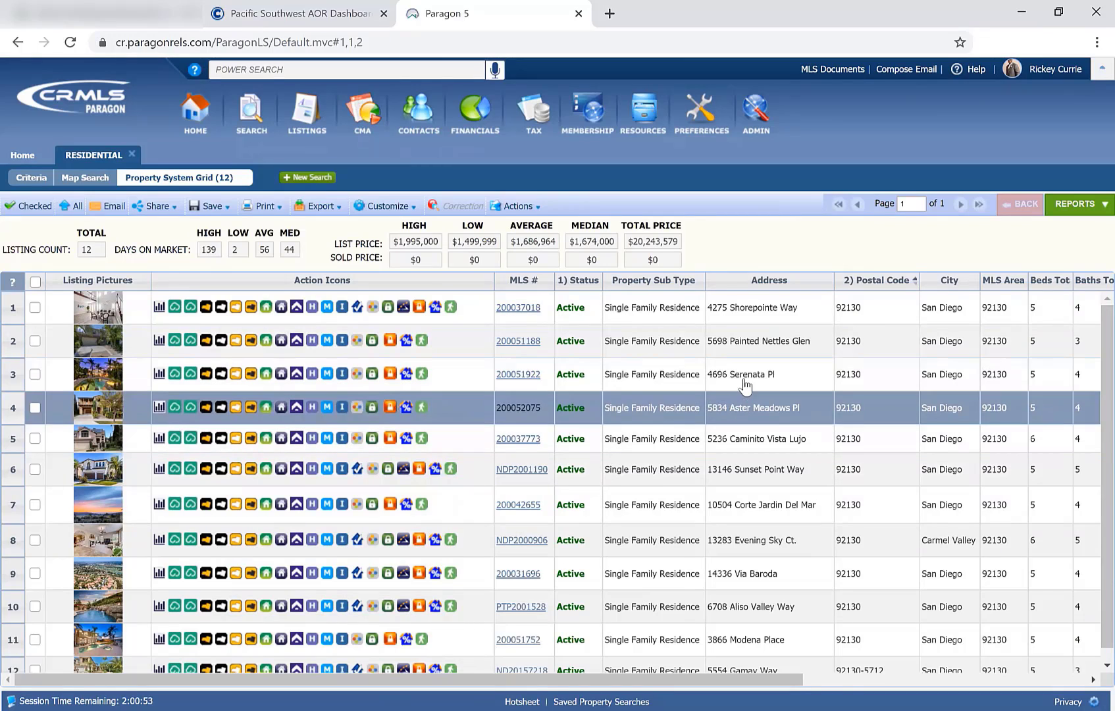
left_click(756, 438)
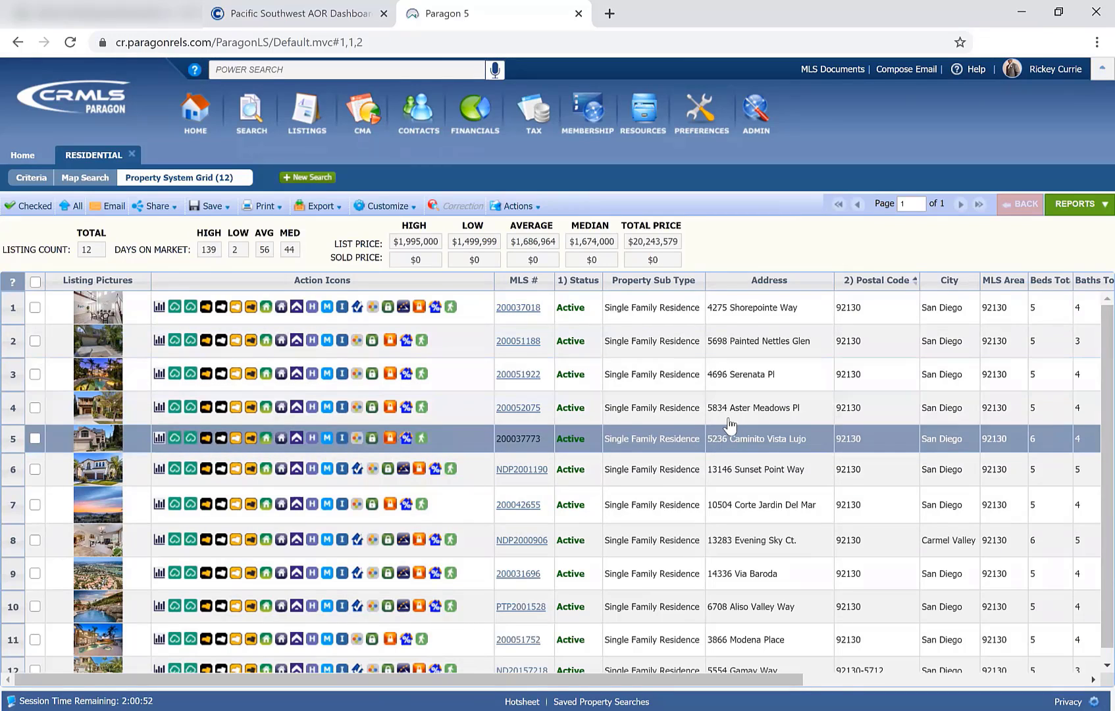
mouse_move(738, 457)
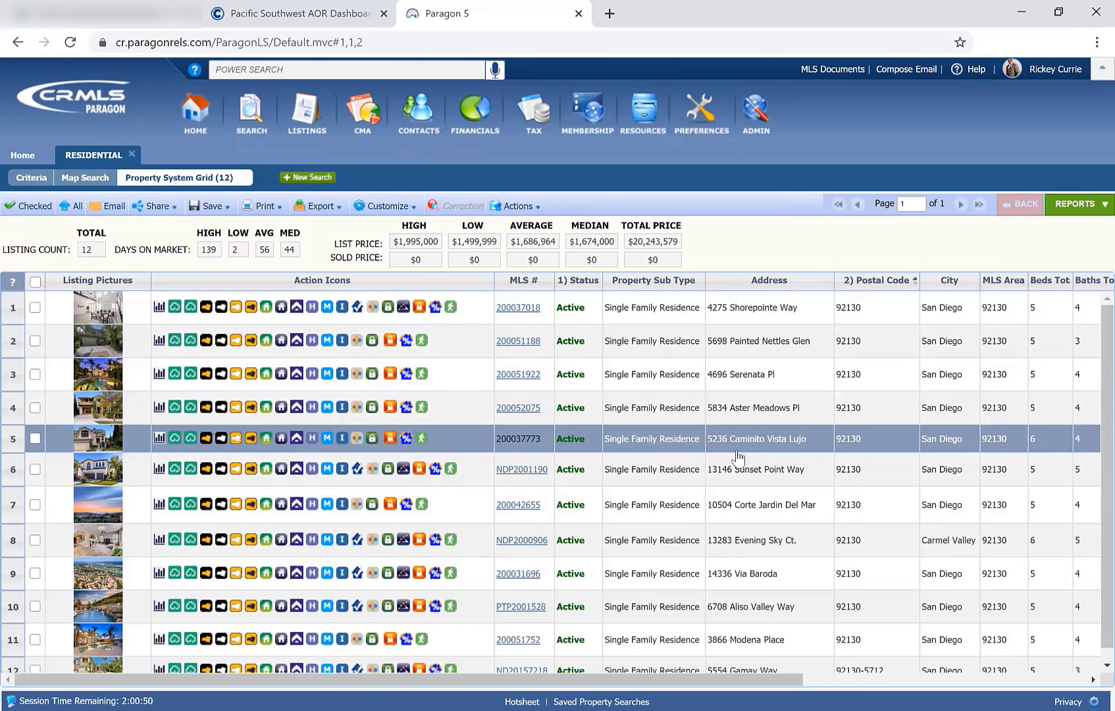
mouse_move(467, 313)
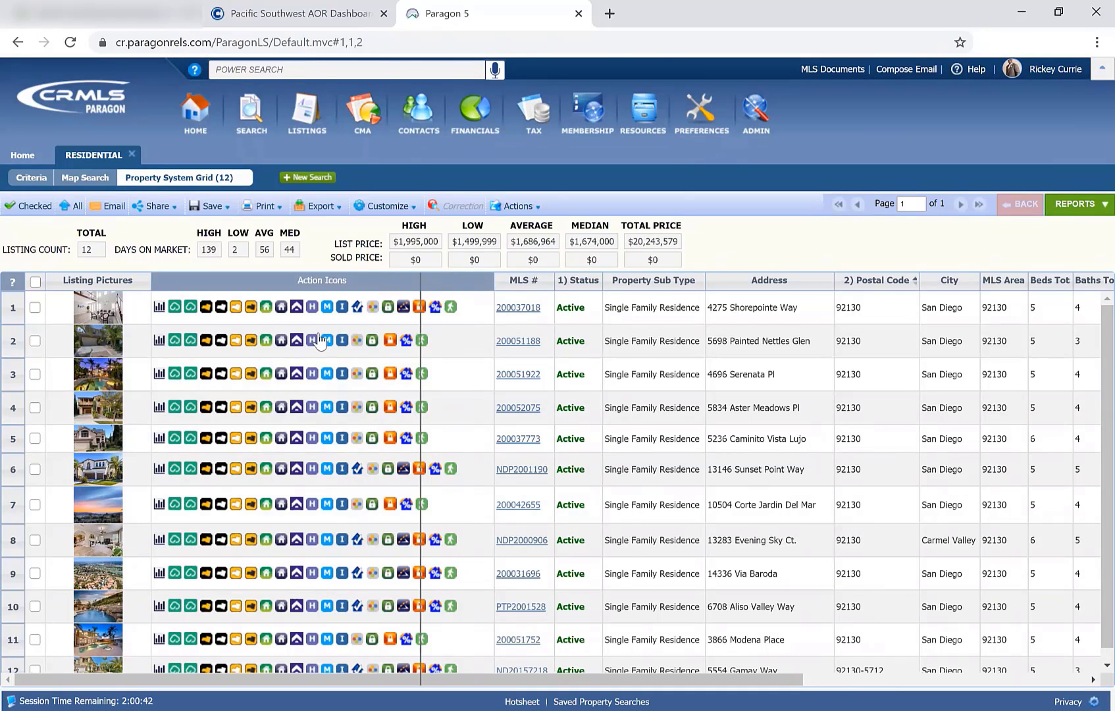
left_click(384, 207)
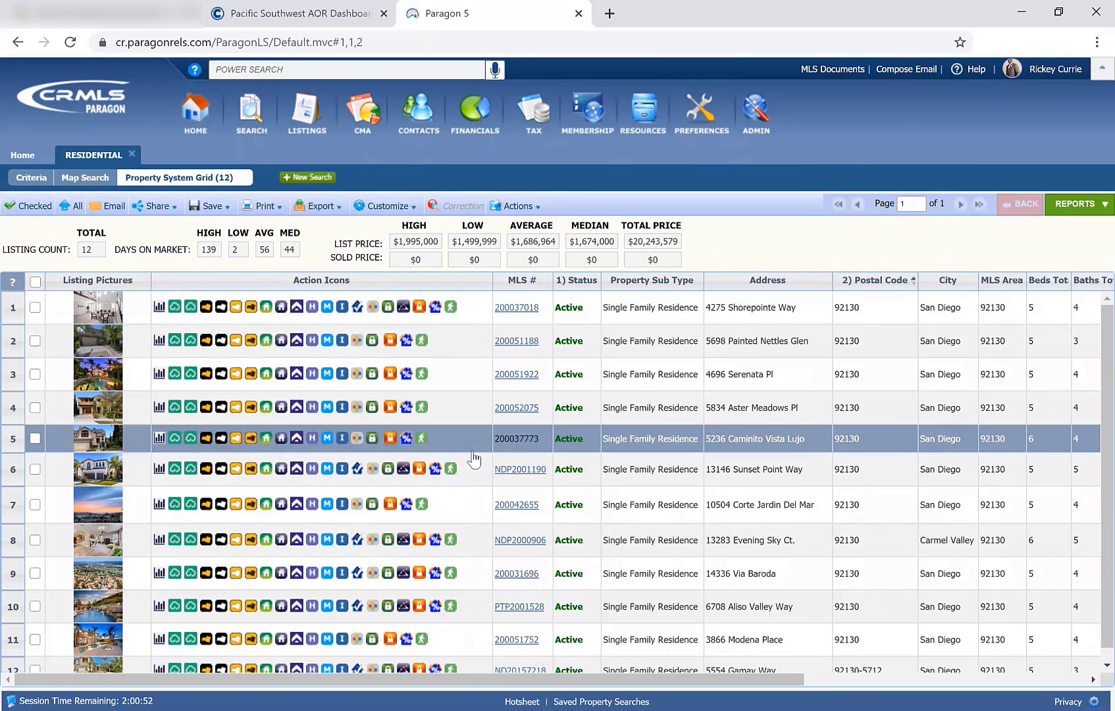
scroll("down", 3)
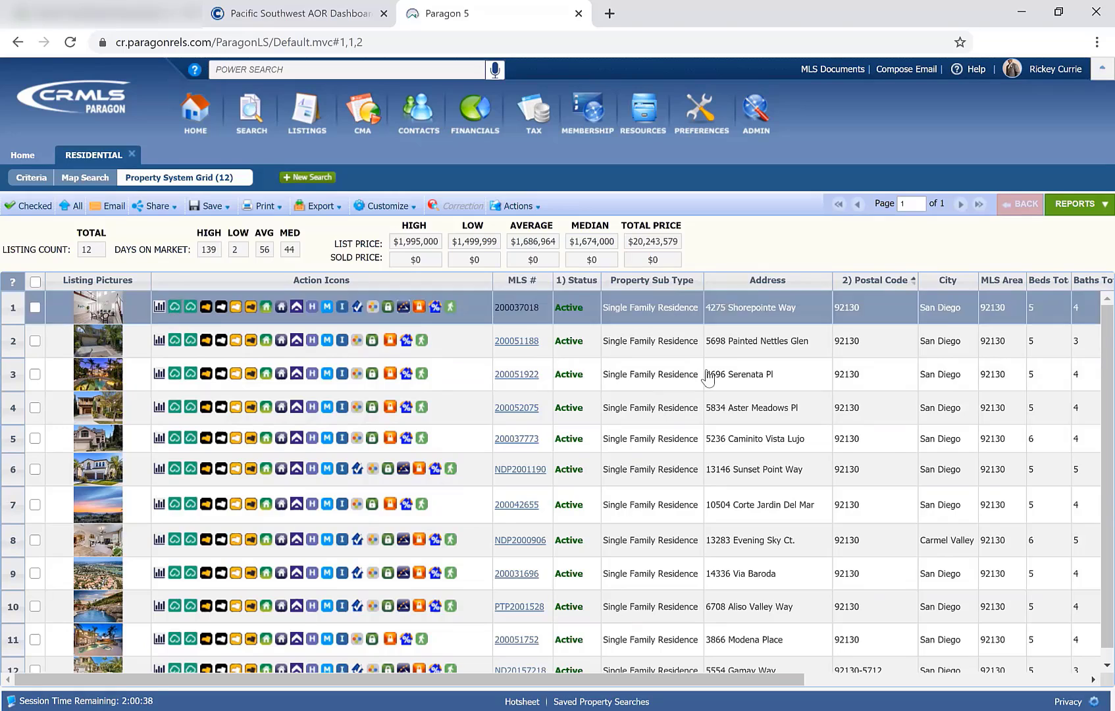
Move the Address column next to MLS # and dismiss the saved-preferences Success notice.
left_click(739, 374)
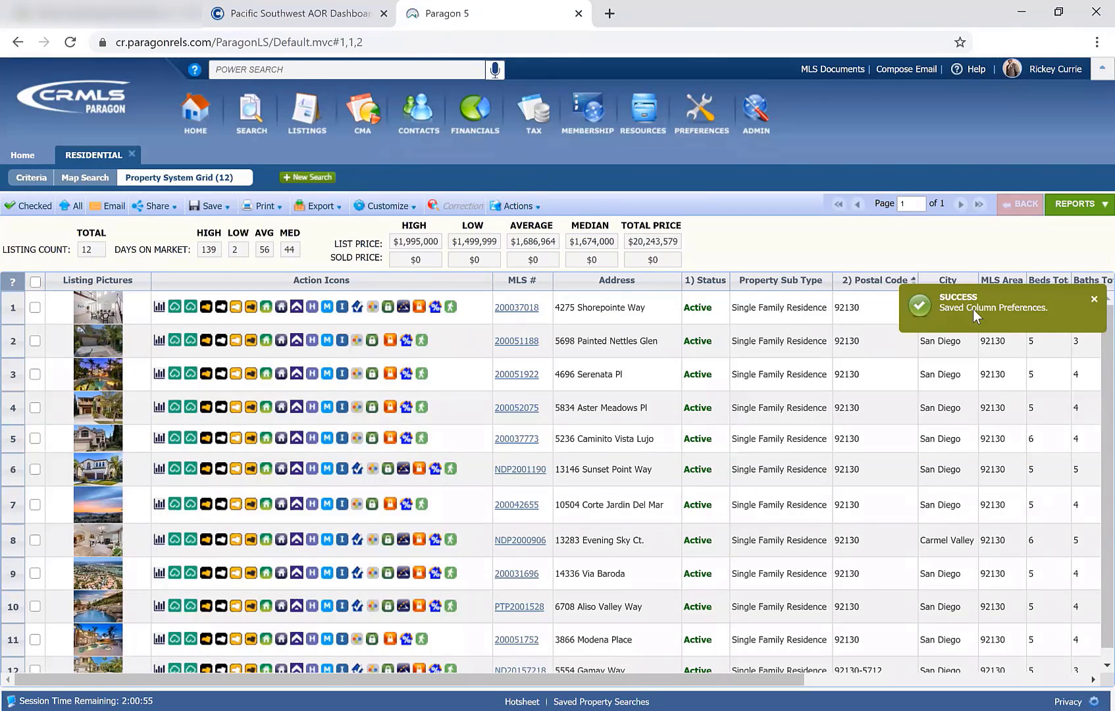
left_click(976, 316)
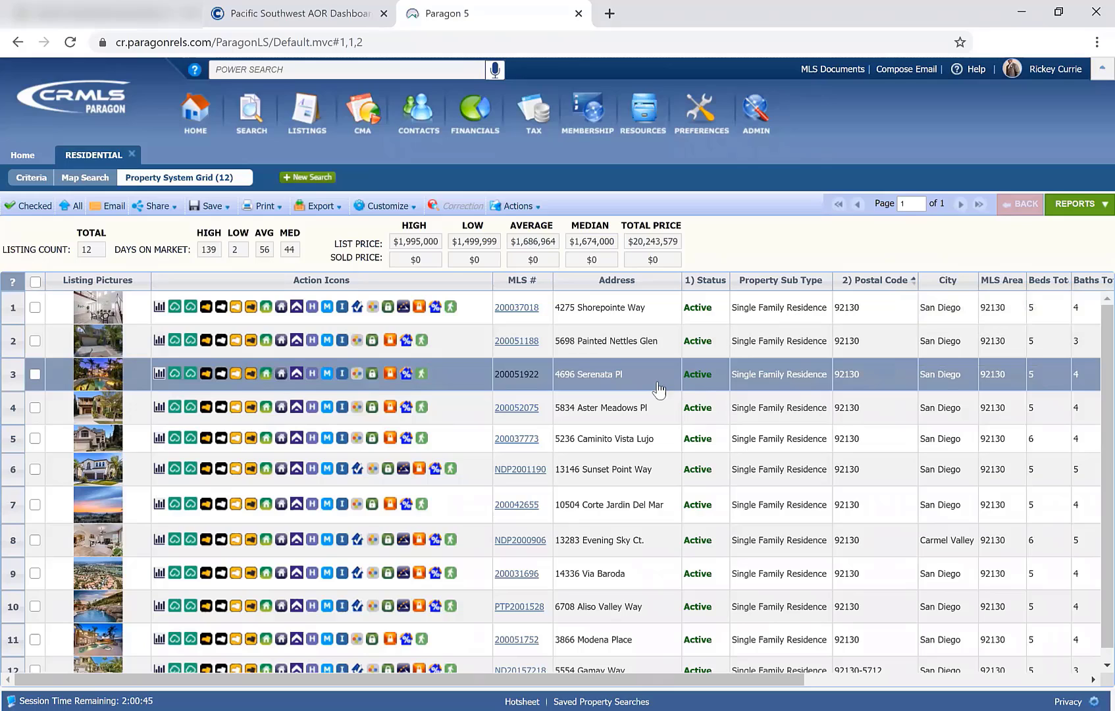
mouse_move(634, 357)
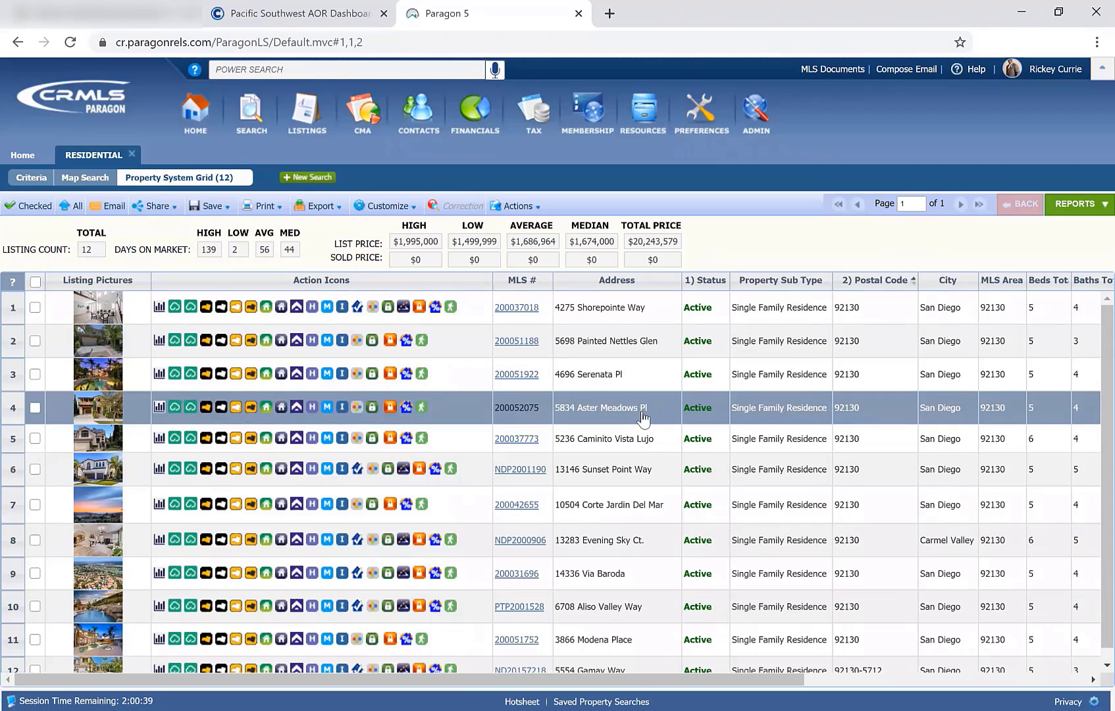
mouse_move(685, 419)
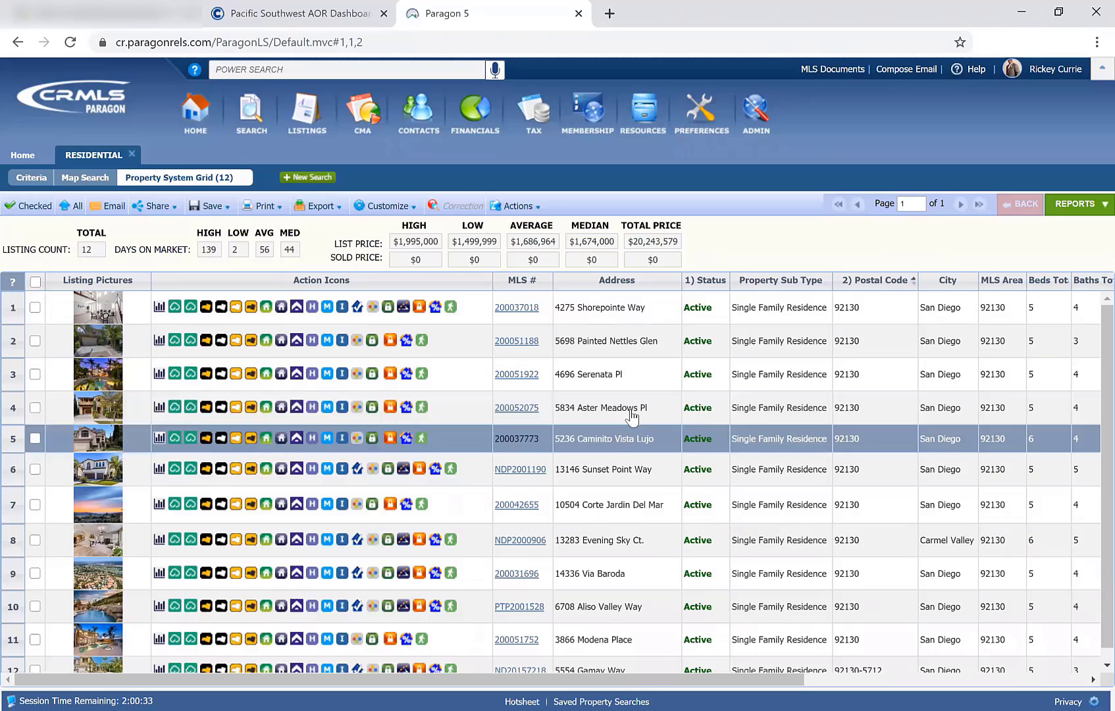
mouse_move(658, 454)
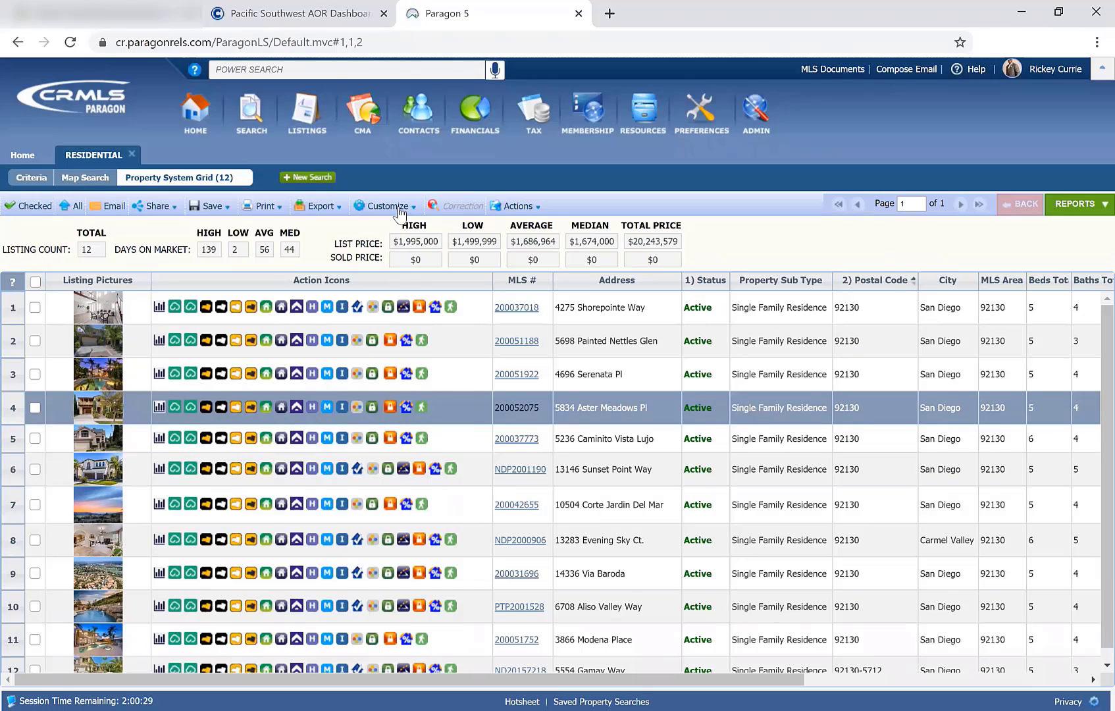
In Customize > Fields, mark Beds Total and Baths Total in the Selected list.
left_click(387, 207)
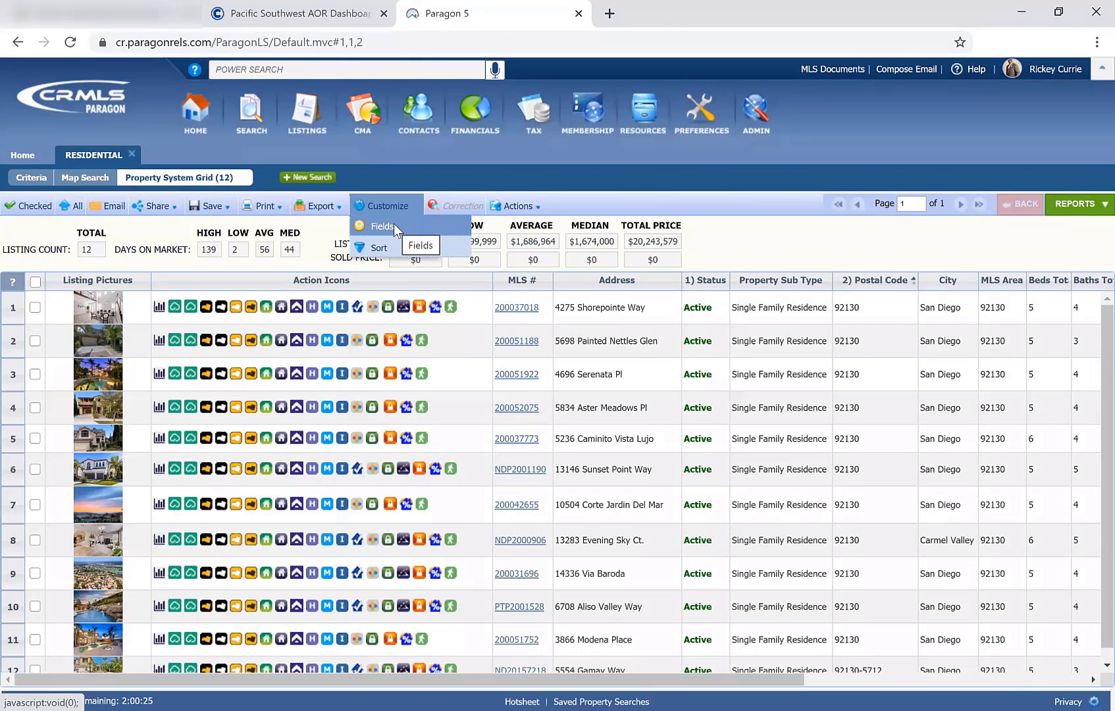
left_click(383, 226)
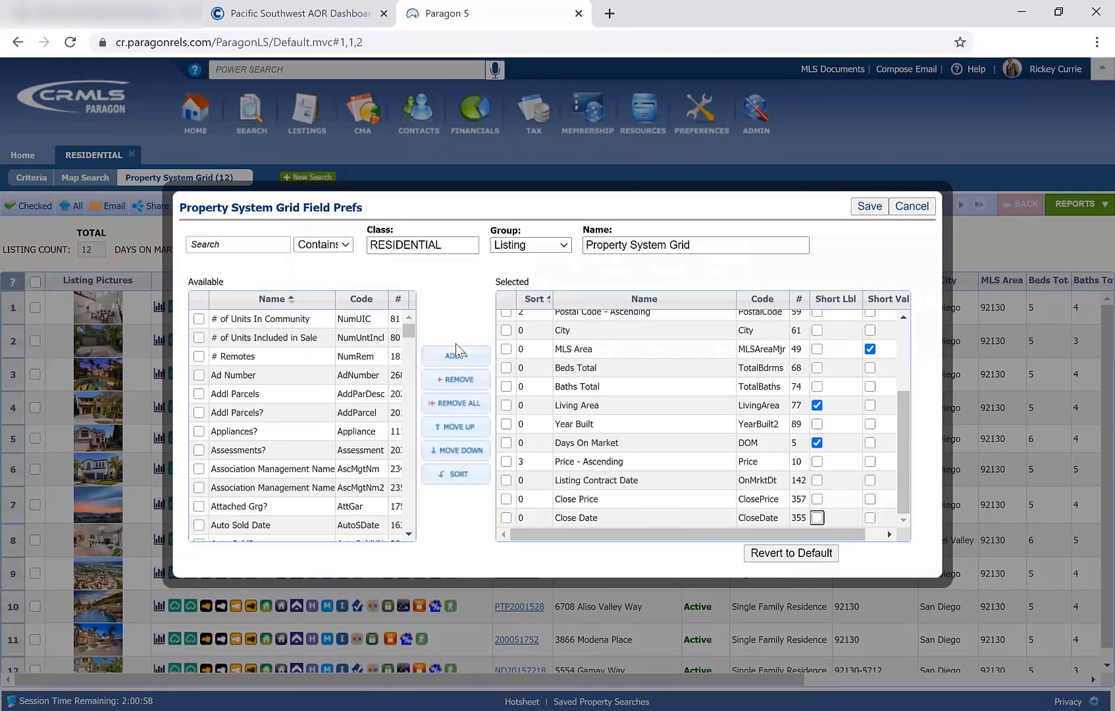
left_click(644, 349)
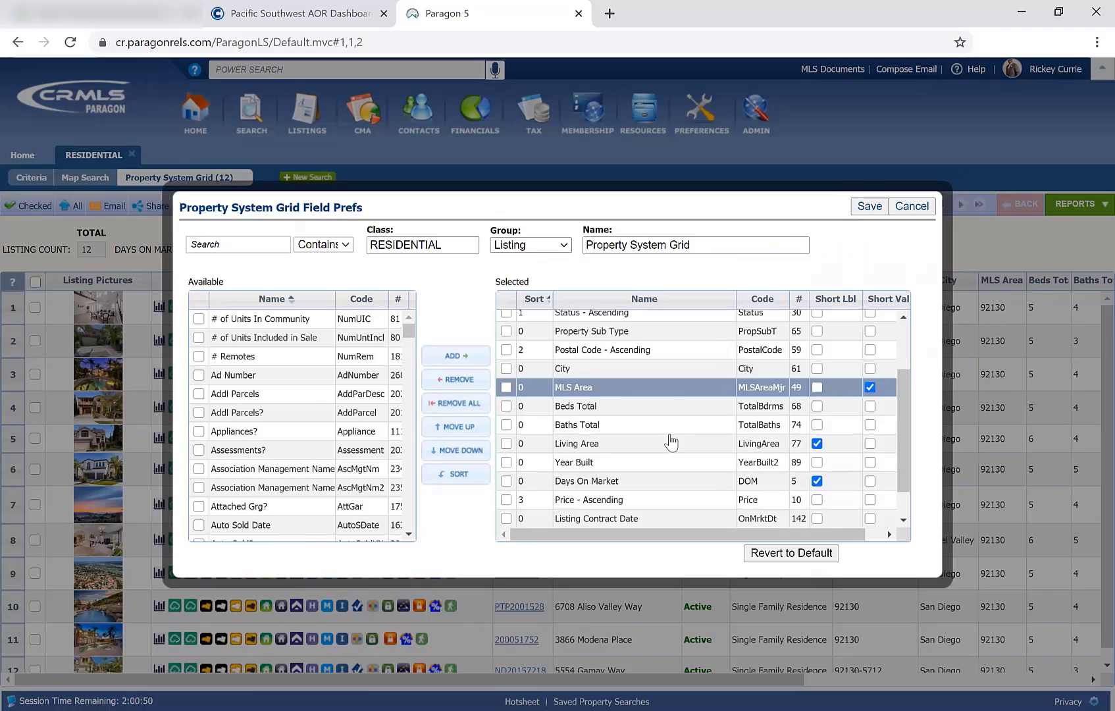
scroll("down", 3)
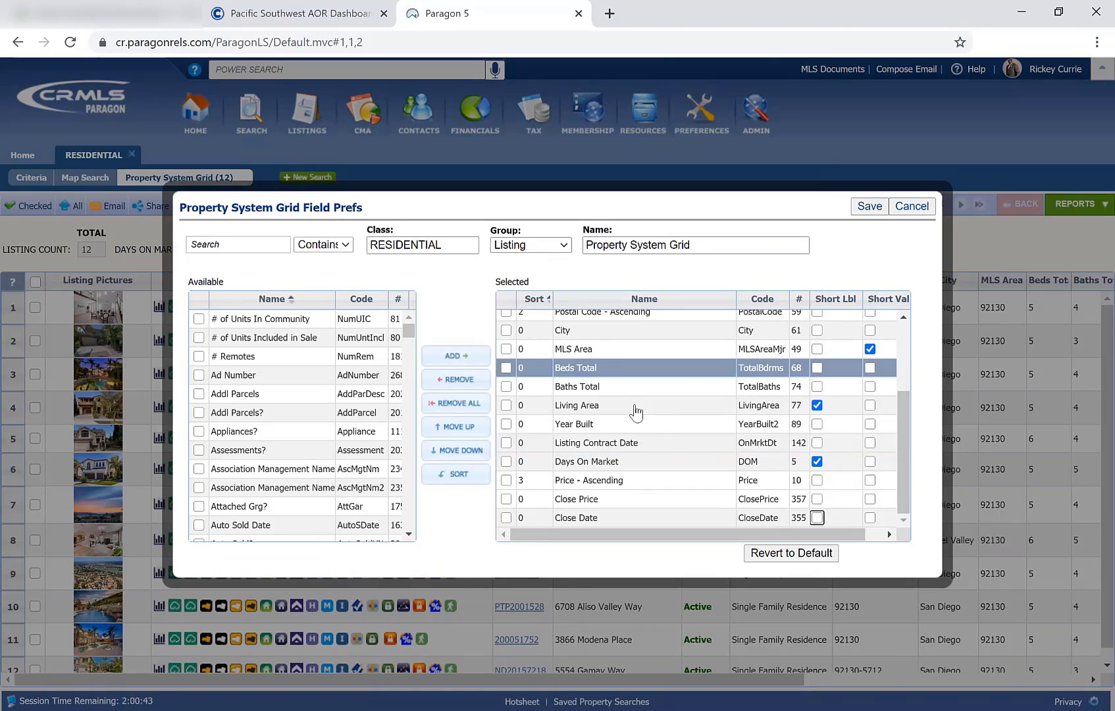
left_click(577, 386)
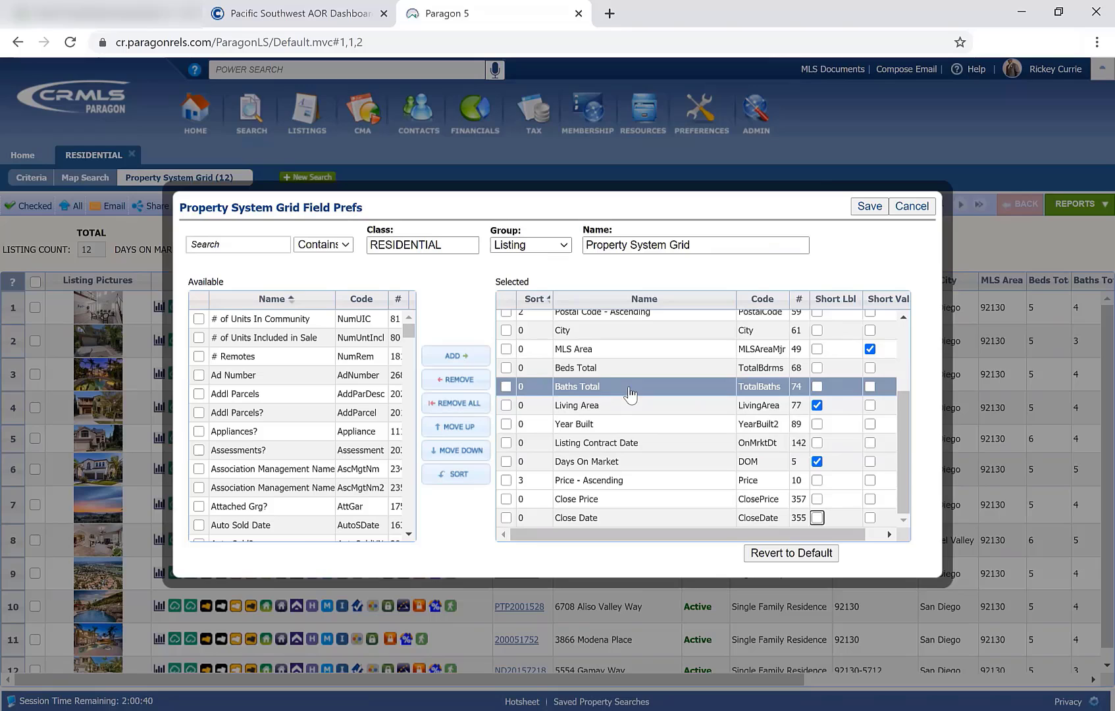
left_click(506, 386)
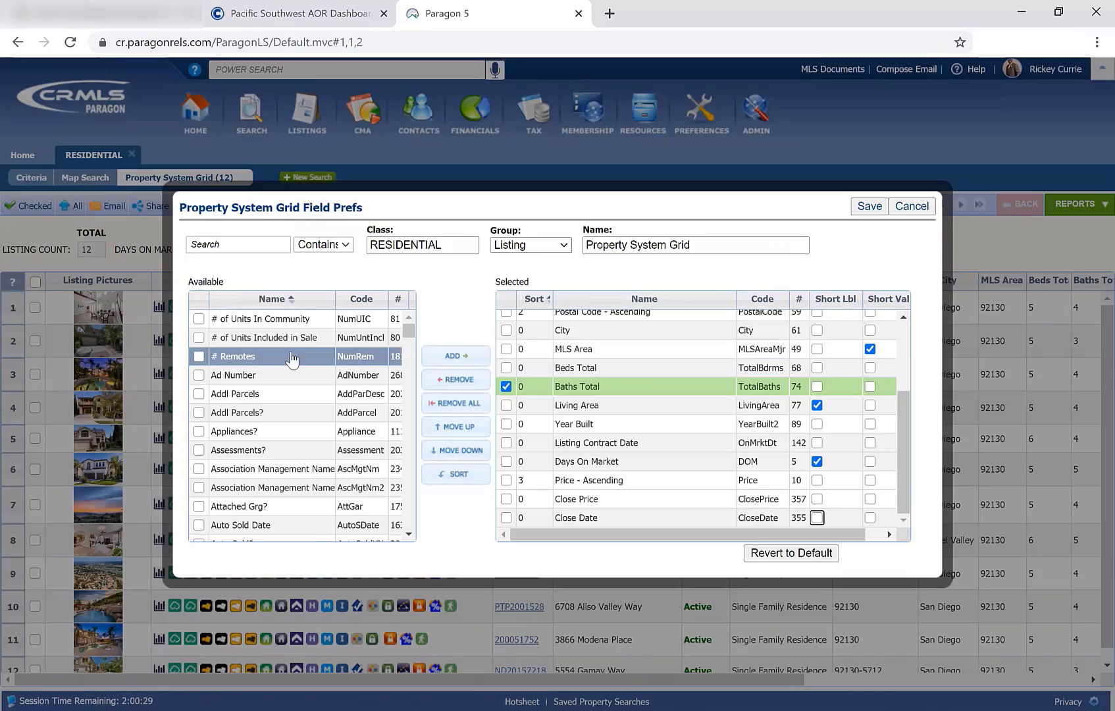
Search the available fields for 'st' and add Stories Total to the selected grid fields.
left_click(237, 245)
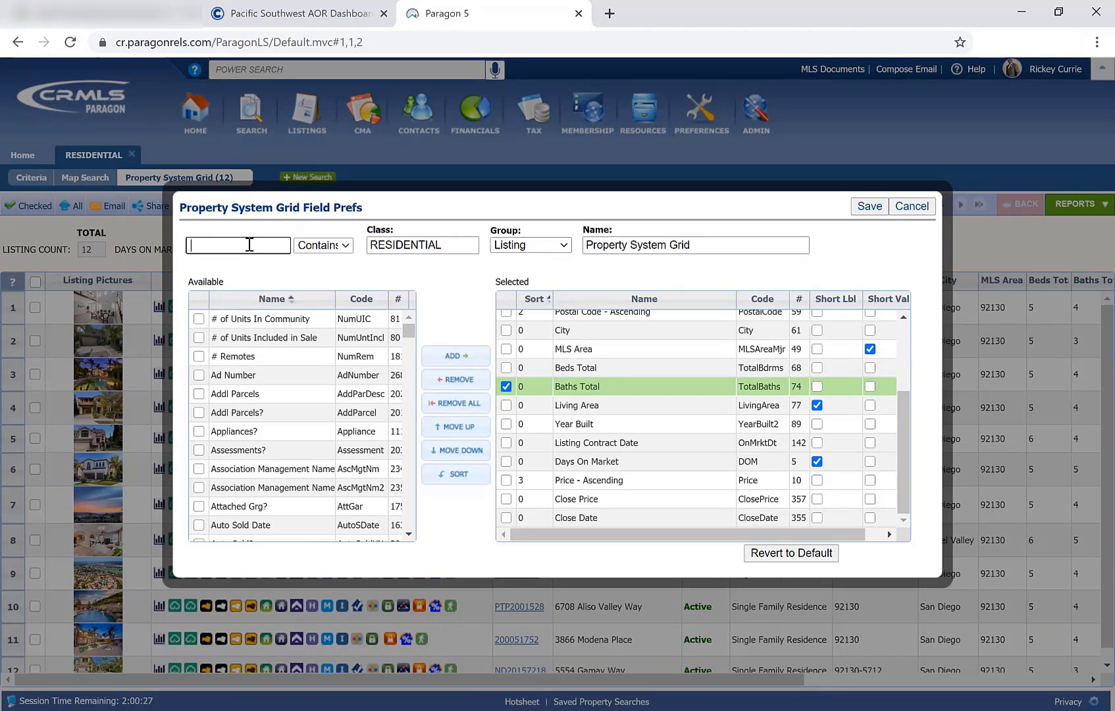
mouse_move(245, 243)
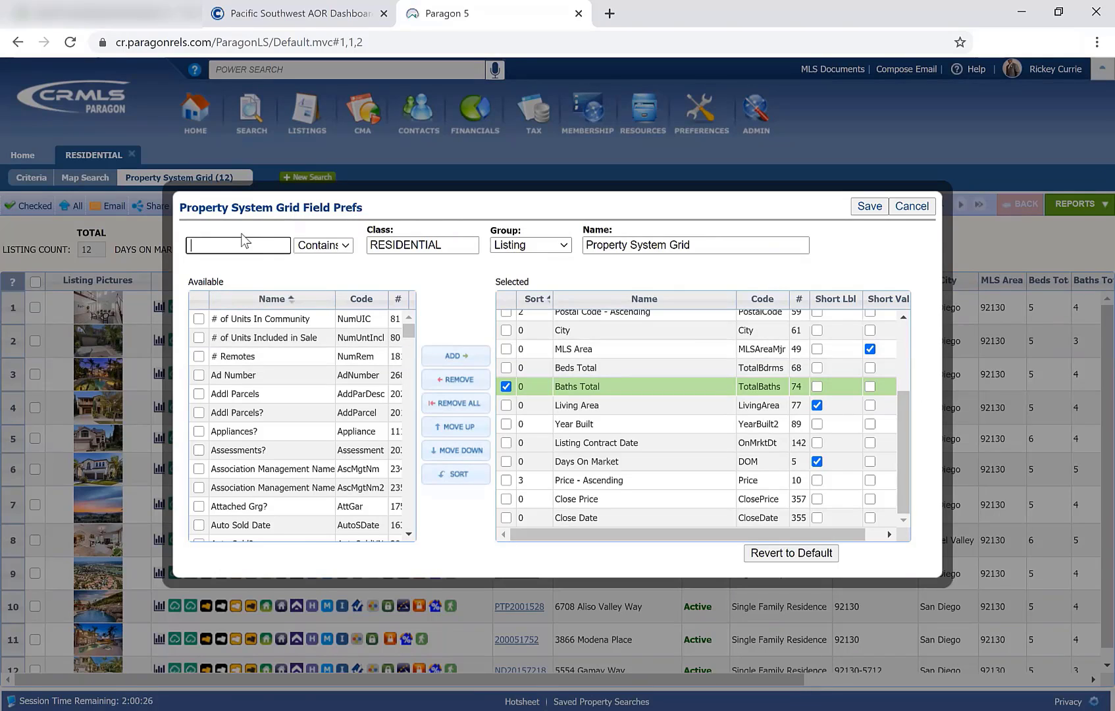
type("sto")
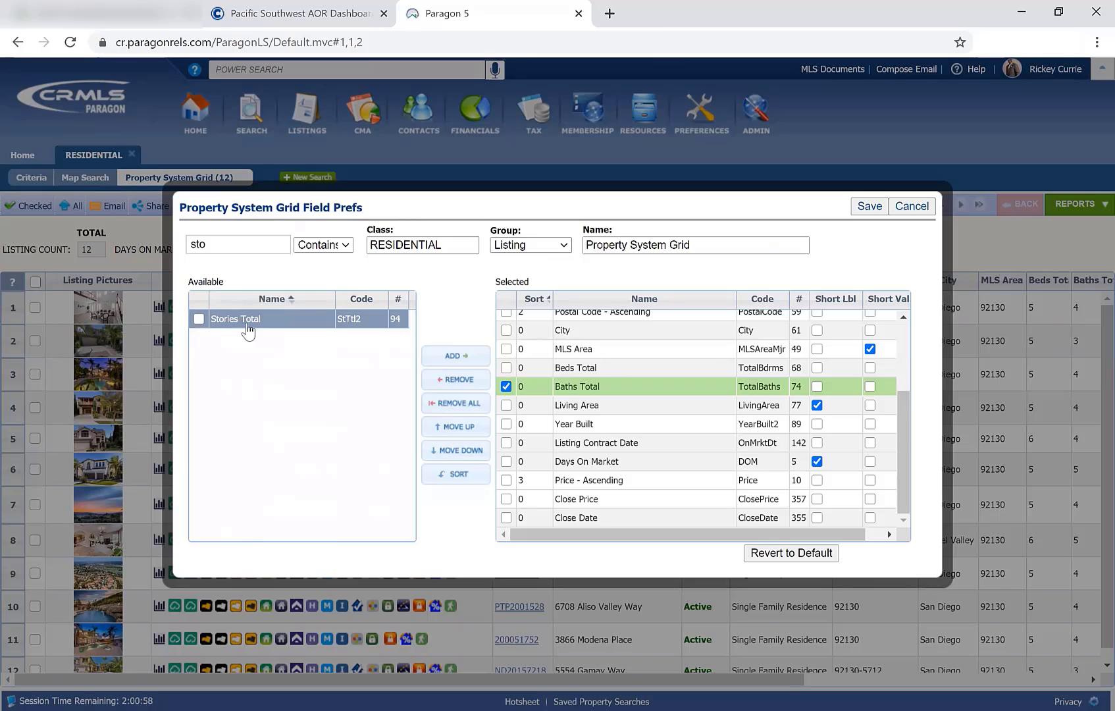
left_click(199, 318)
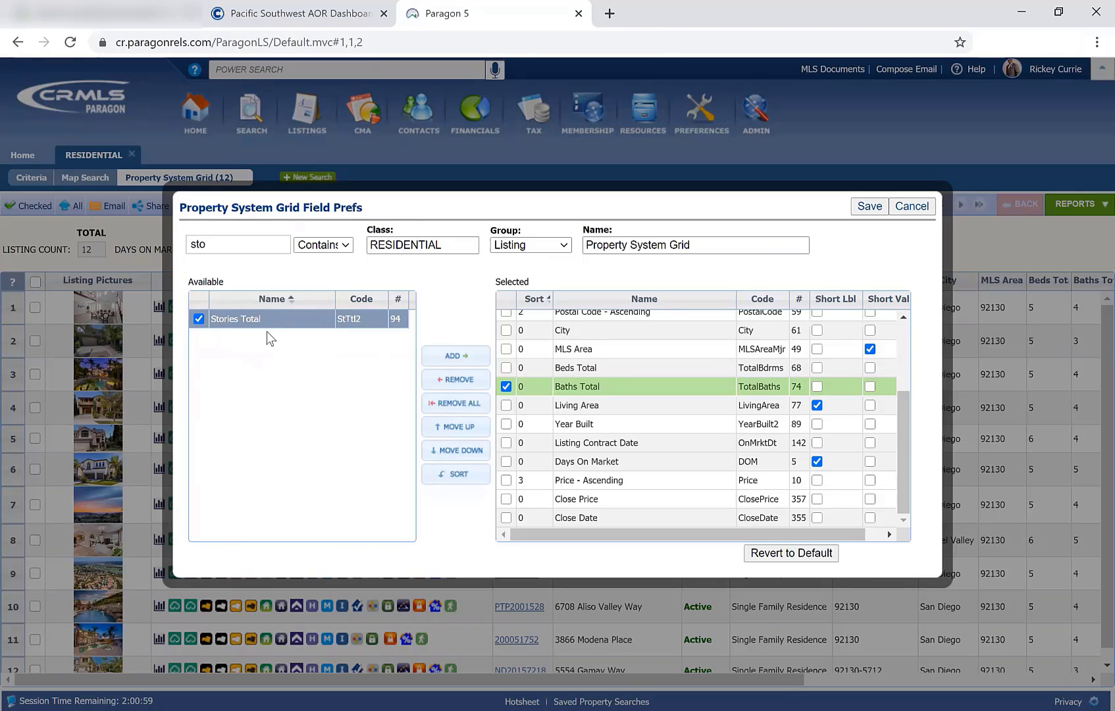
left_click(455, 356)
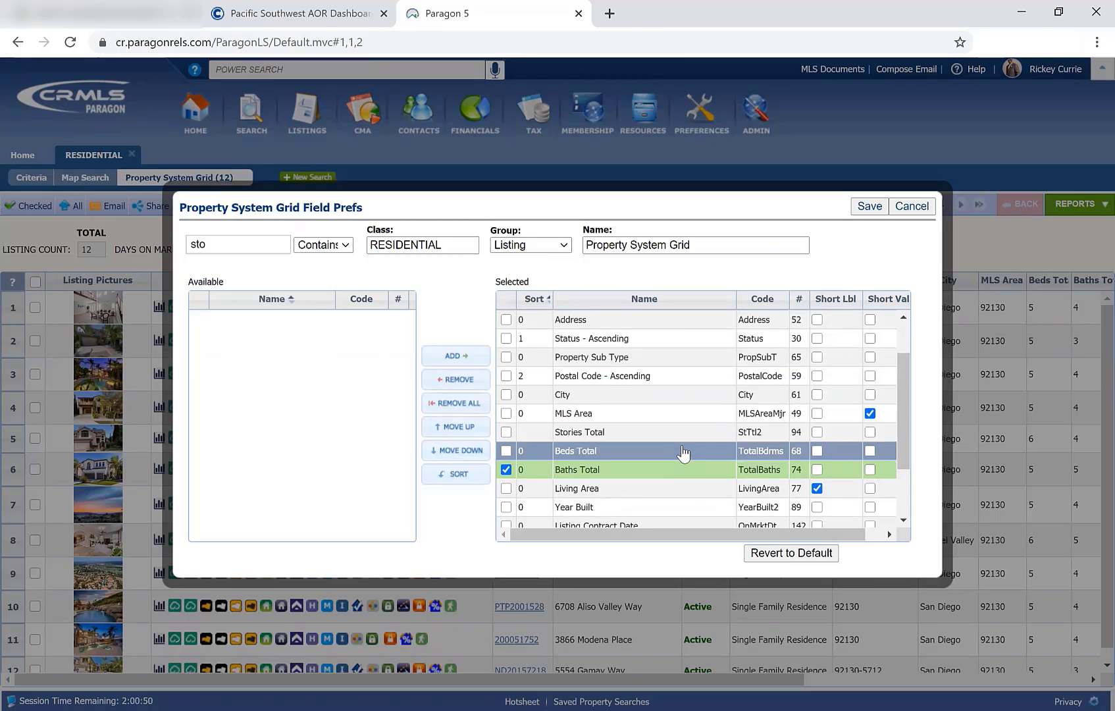
mouse_move(616, 432)
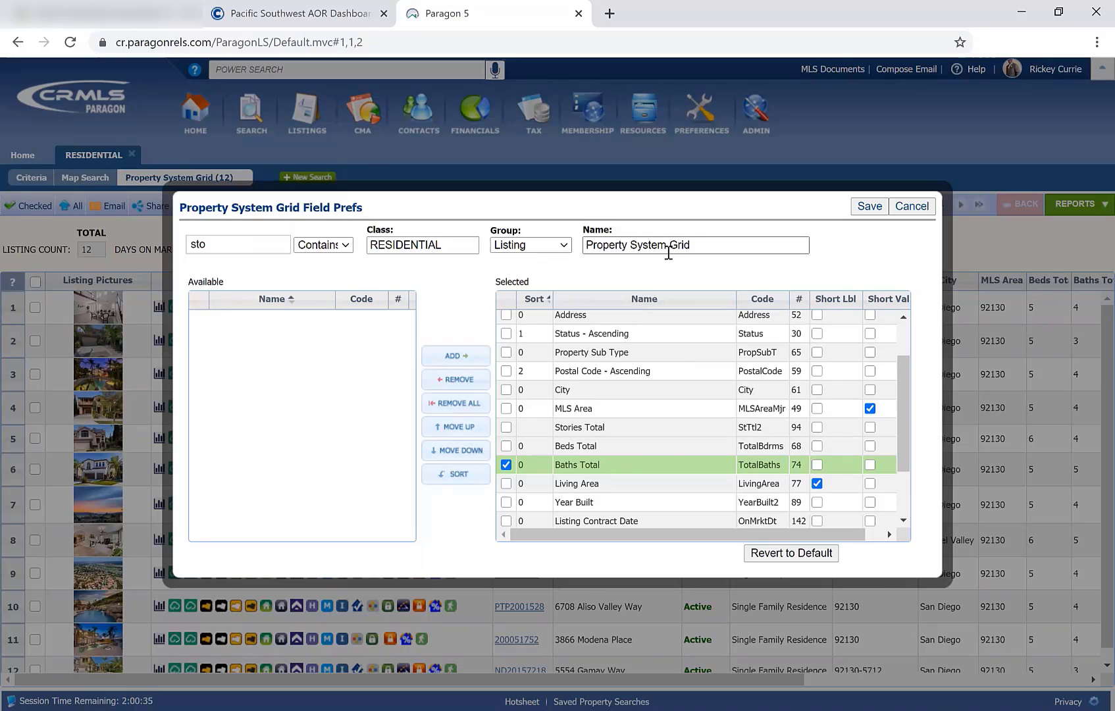
mouse_move(665, 250)
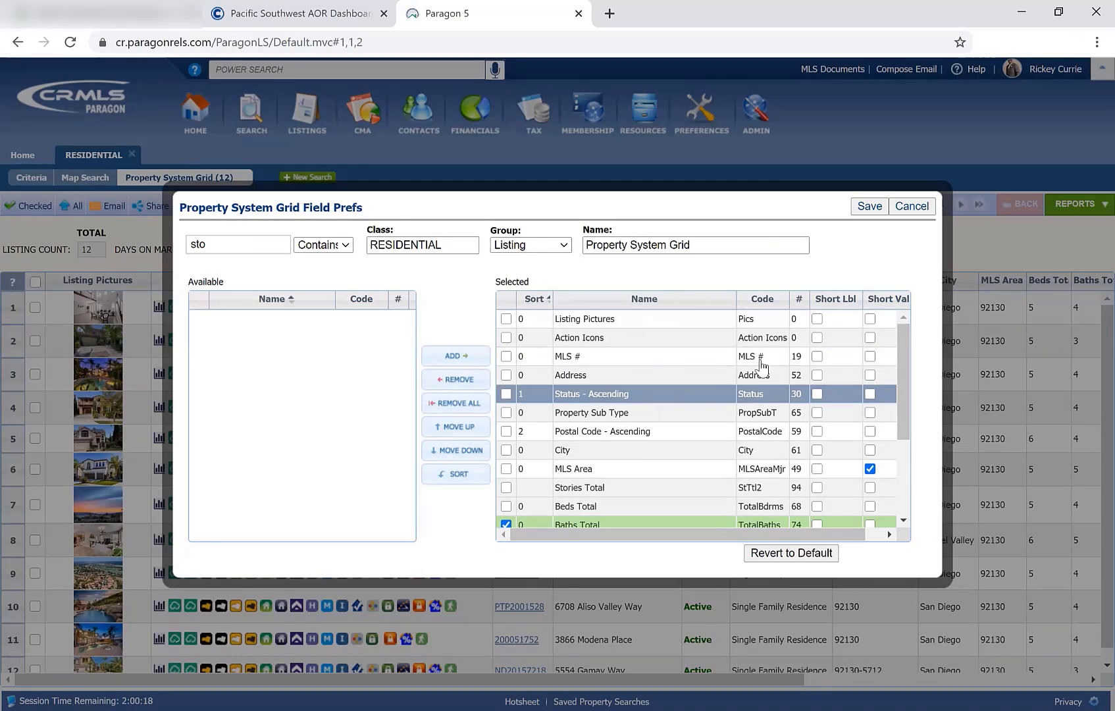
Tick Short Lbl for Listing Pictures among the selected grid fields.
left_click(640, 357)
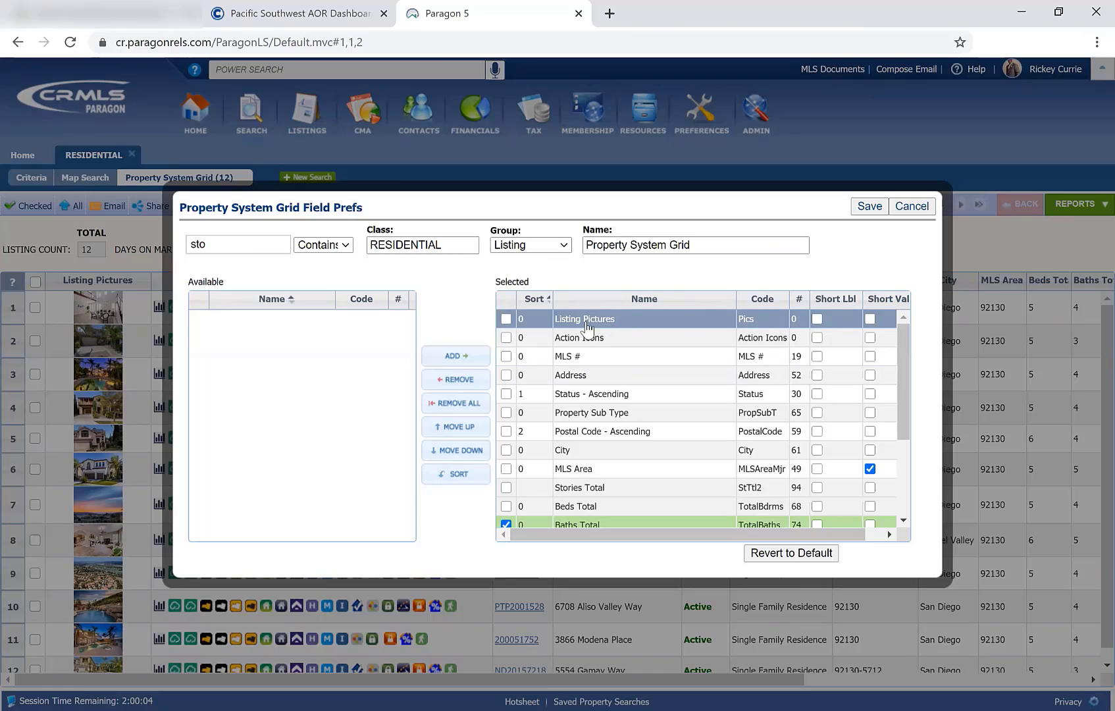
mouse_move(737, 325)
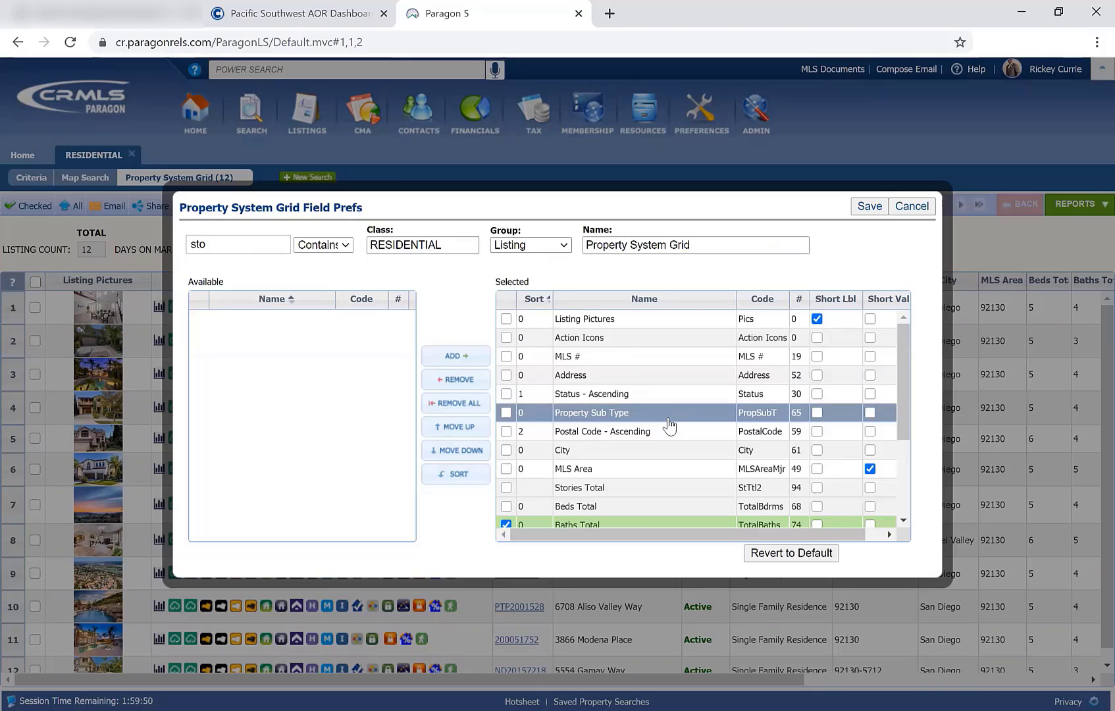
left_click(640, 375)
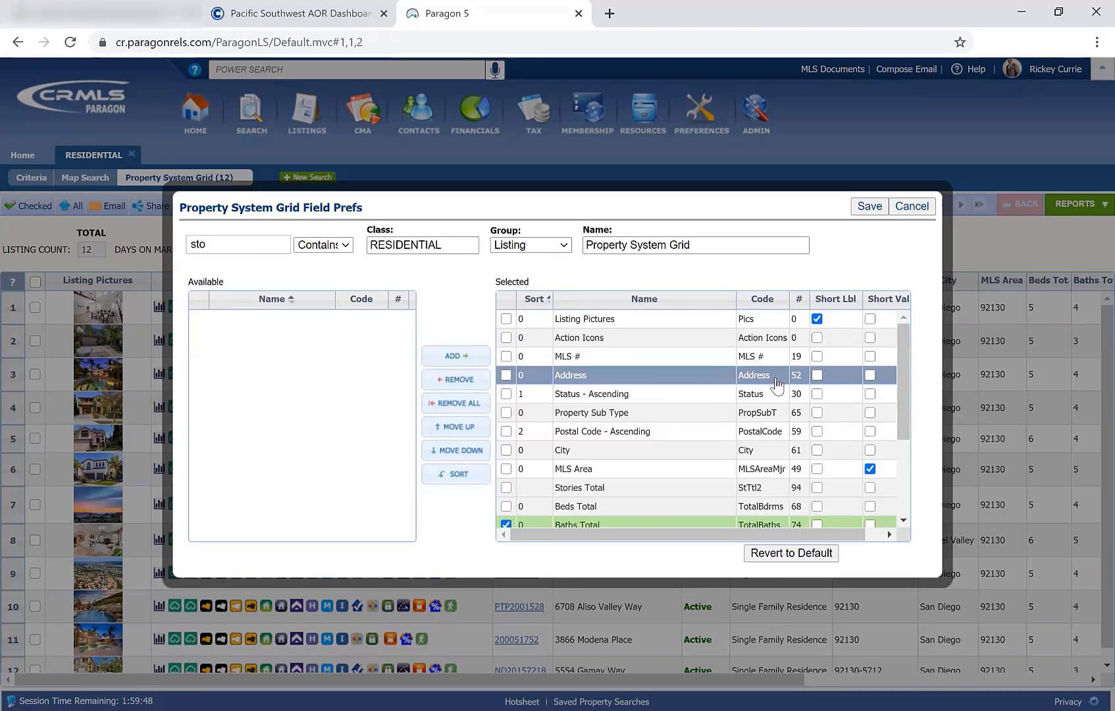
mouse_move(765, 385)
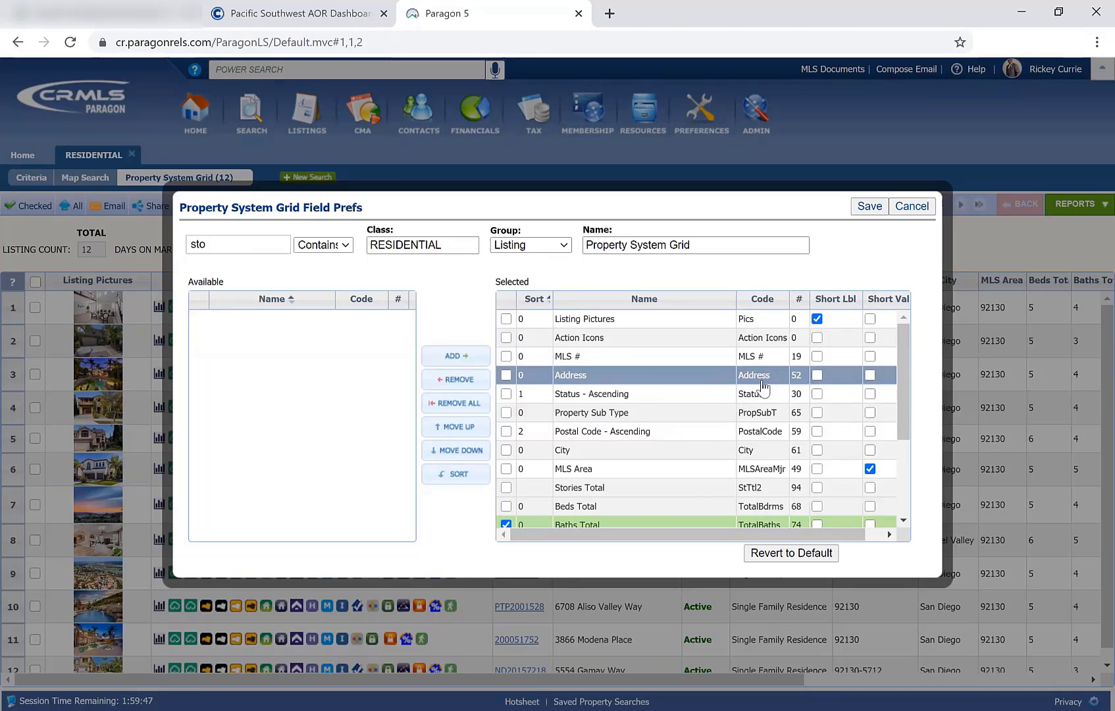
left_click(640, 394)
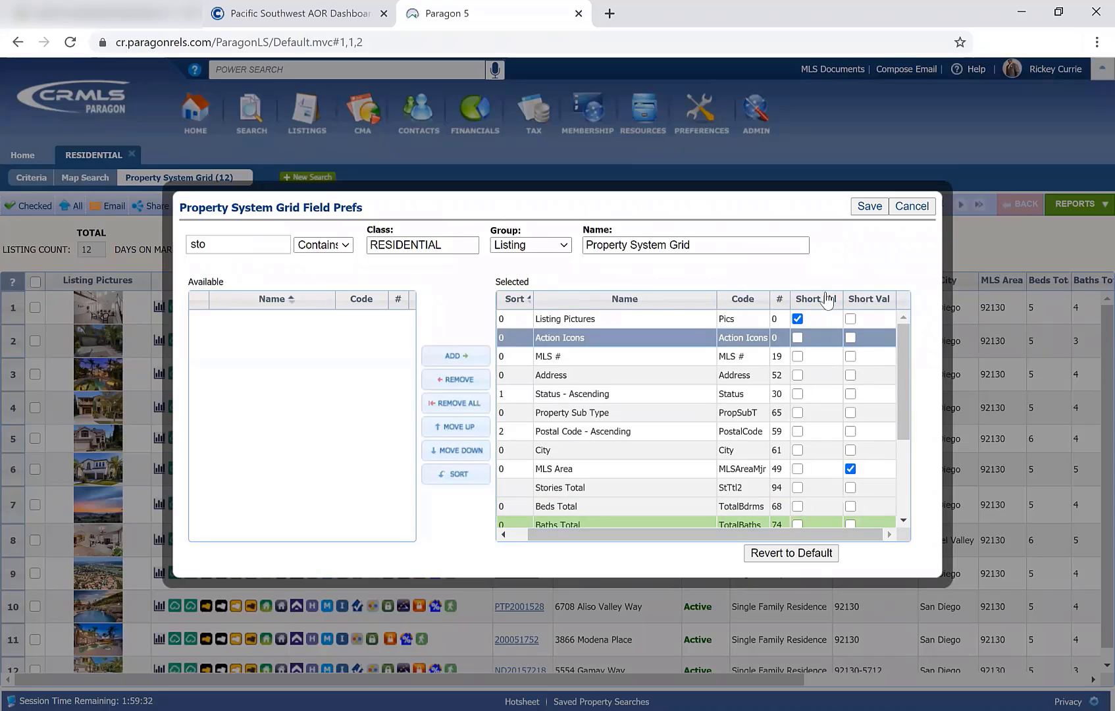
left_click(551, 375)
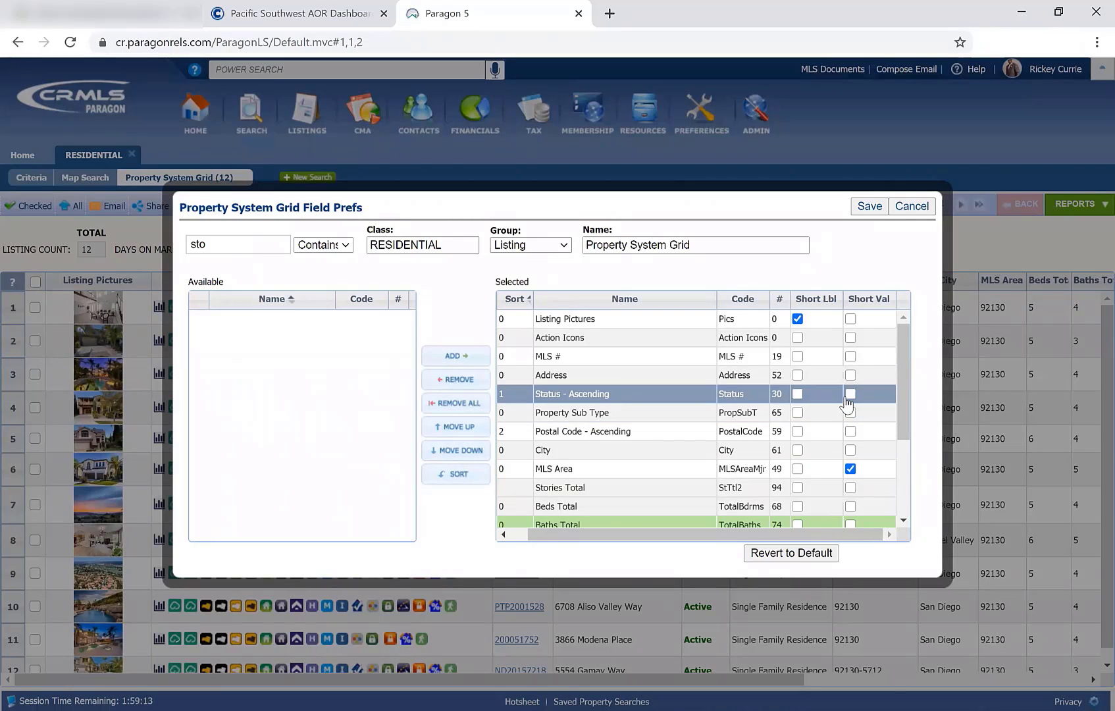
Tick Short Val for Status - Ascending so statuses show abbreviated.
left_click(850, 394)
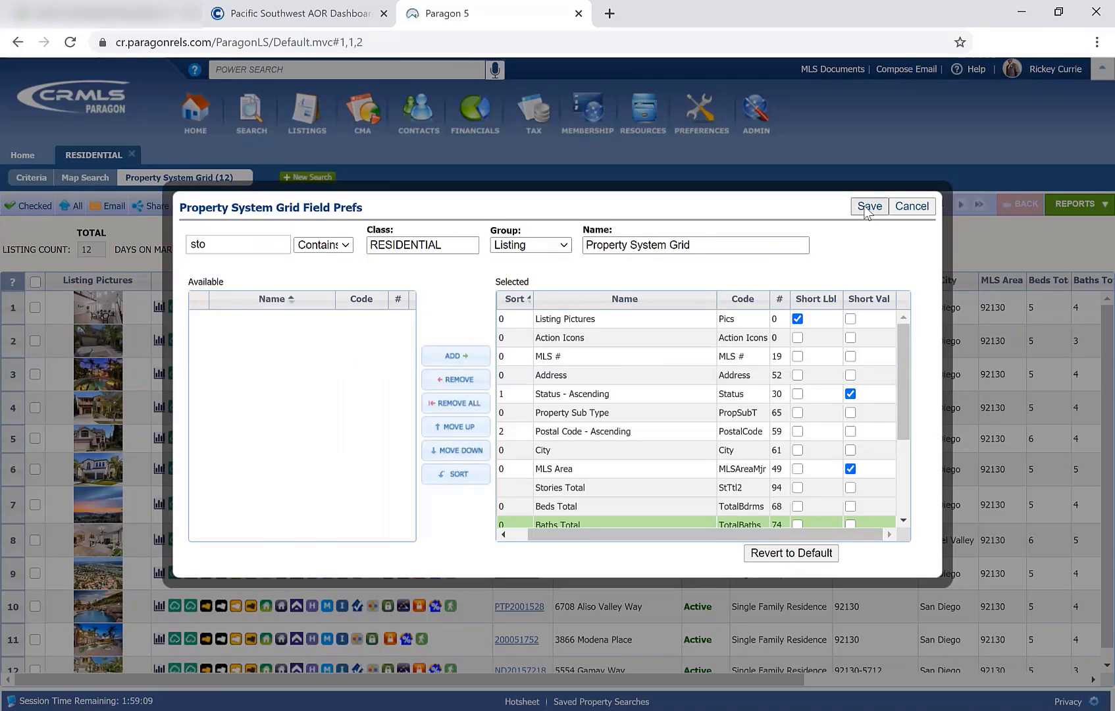
mouse_move(839, 336)
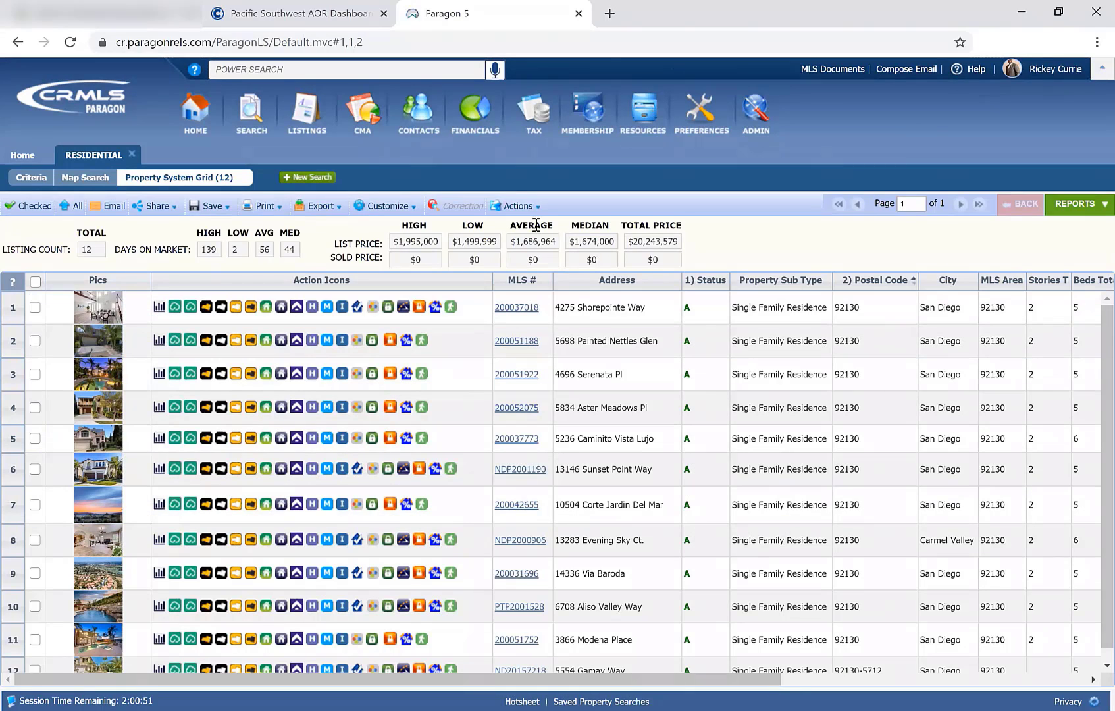
In Customize > Fields, untick Short Val for Status and save so listings read Active again.
left_click(386, 206)
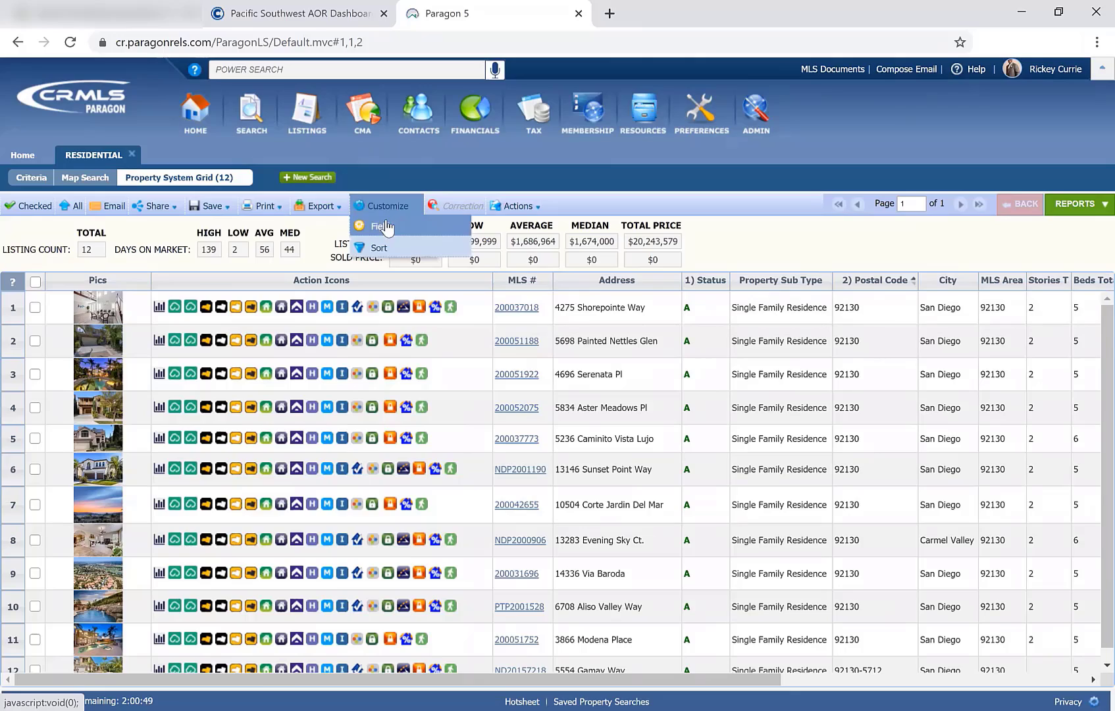
left_click(382, 226)
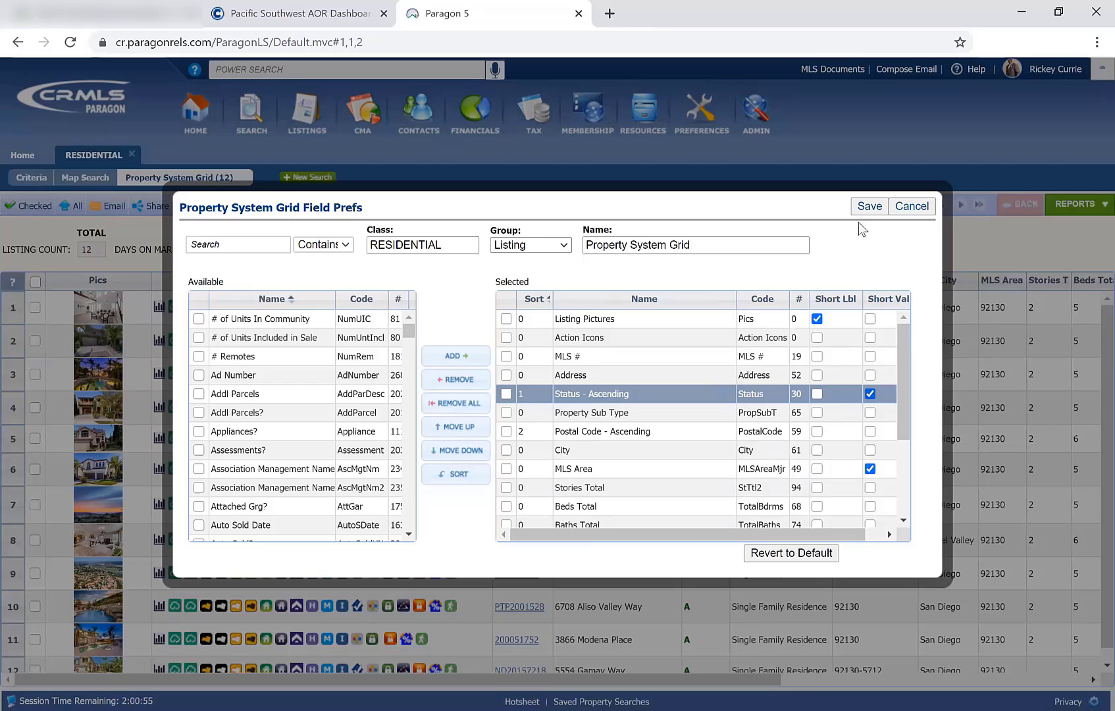
left_click(869, 207)
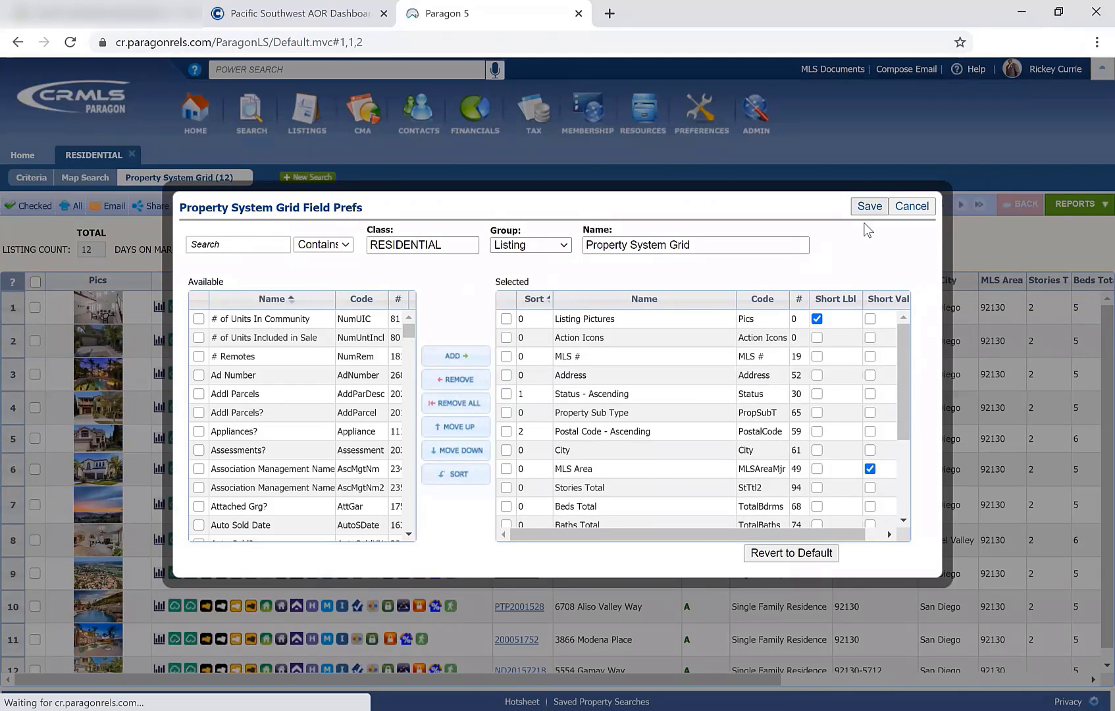
left_click(869, 206)
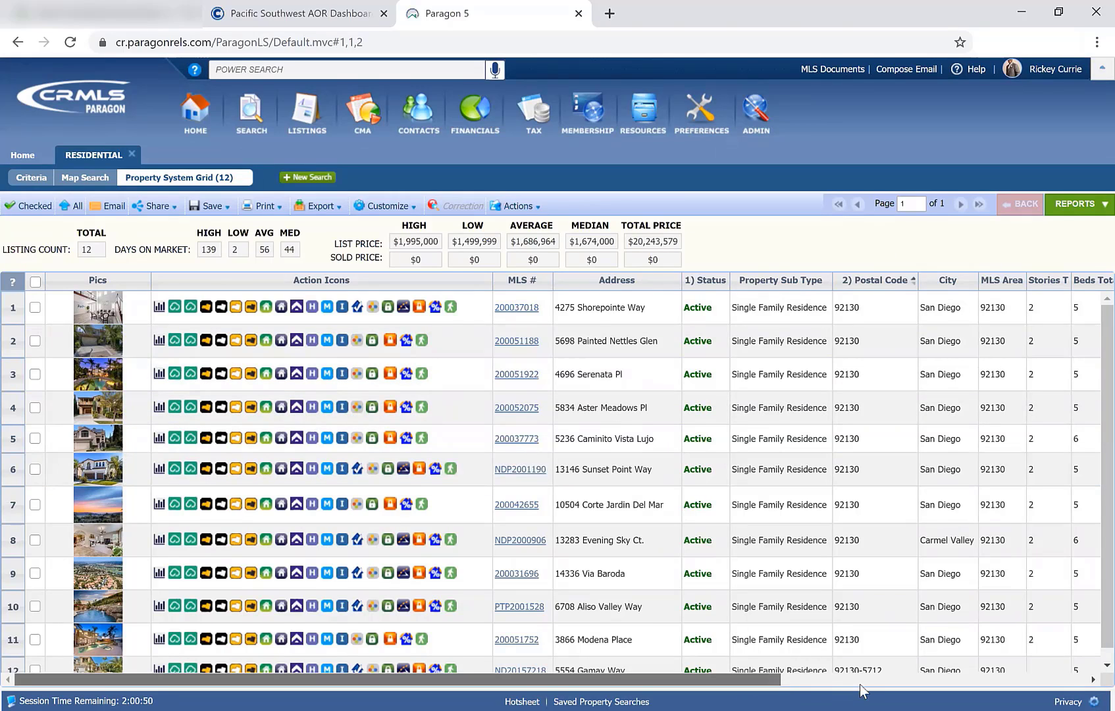
scroll("right", 3)
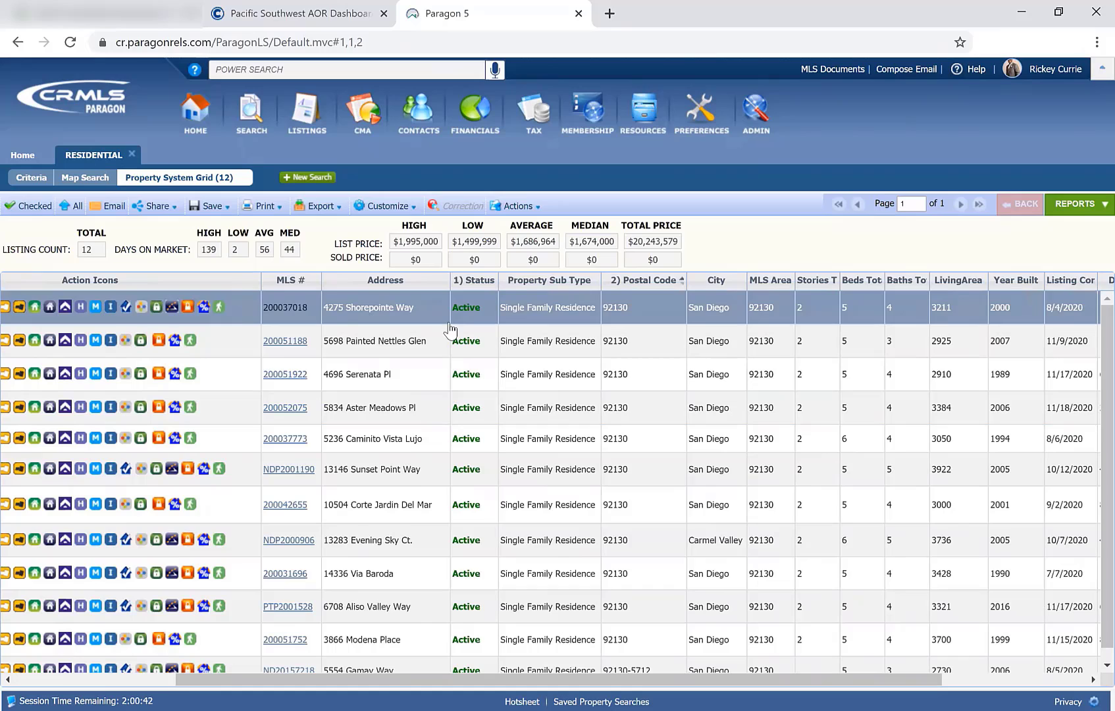
left_click(462, 341)
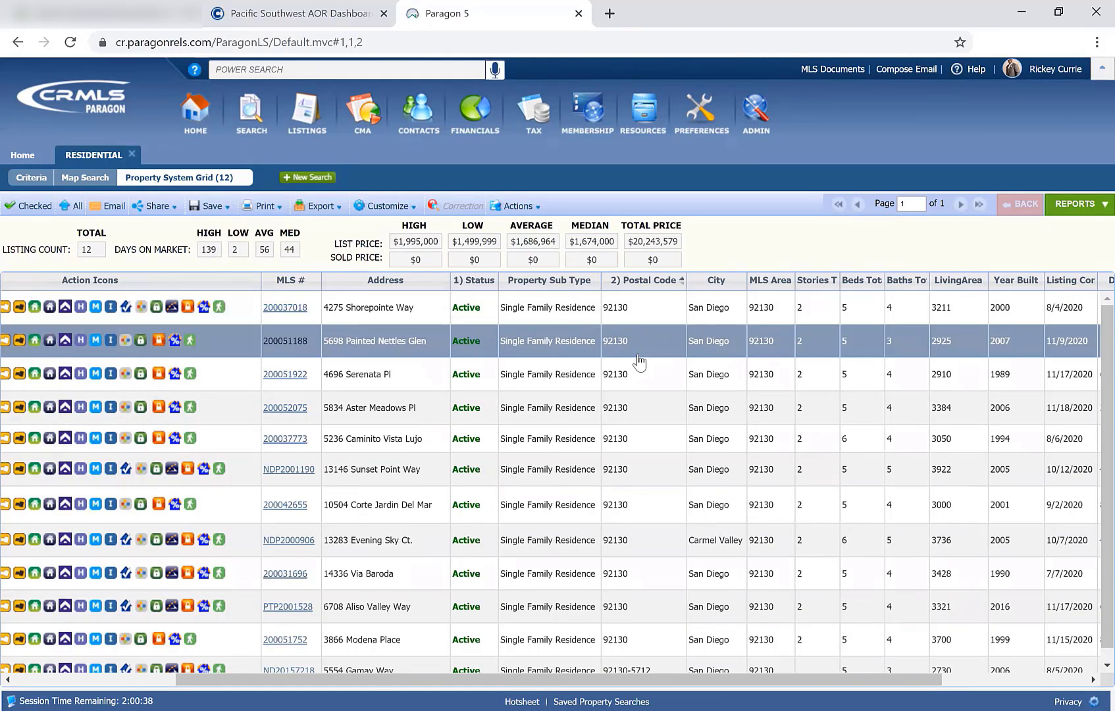
mouse_move(634, 374)
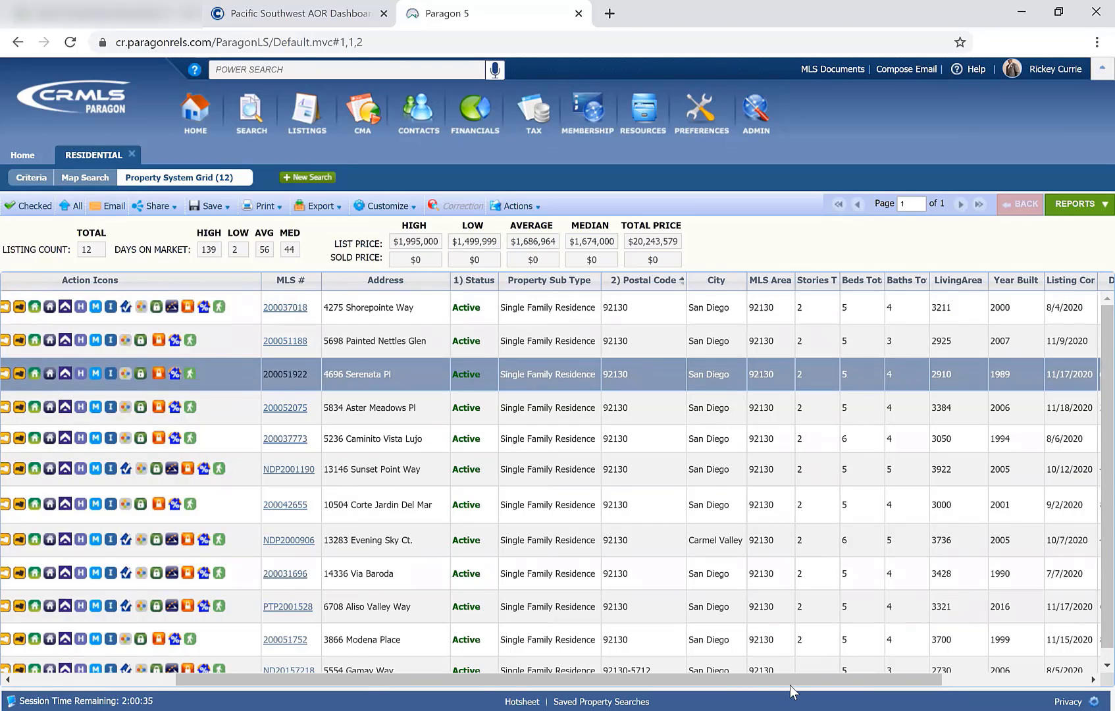
mouse_move(985, 688)
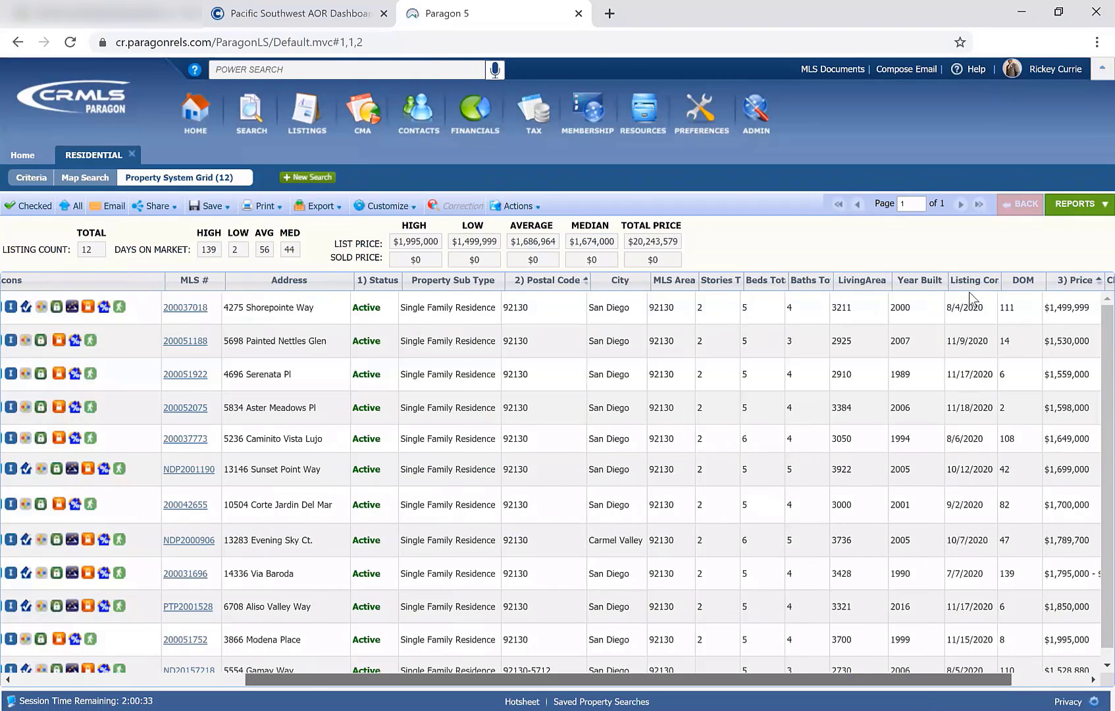
left_click(968, 281)
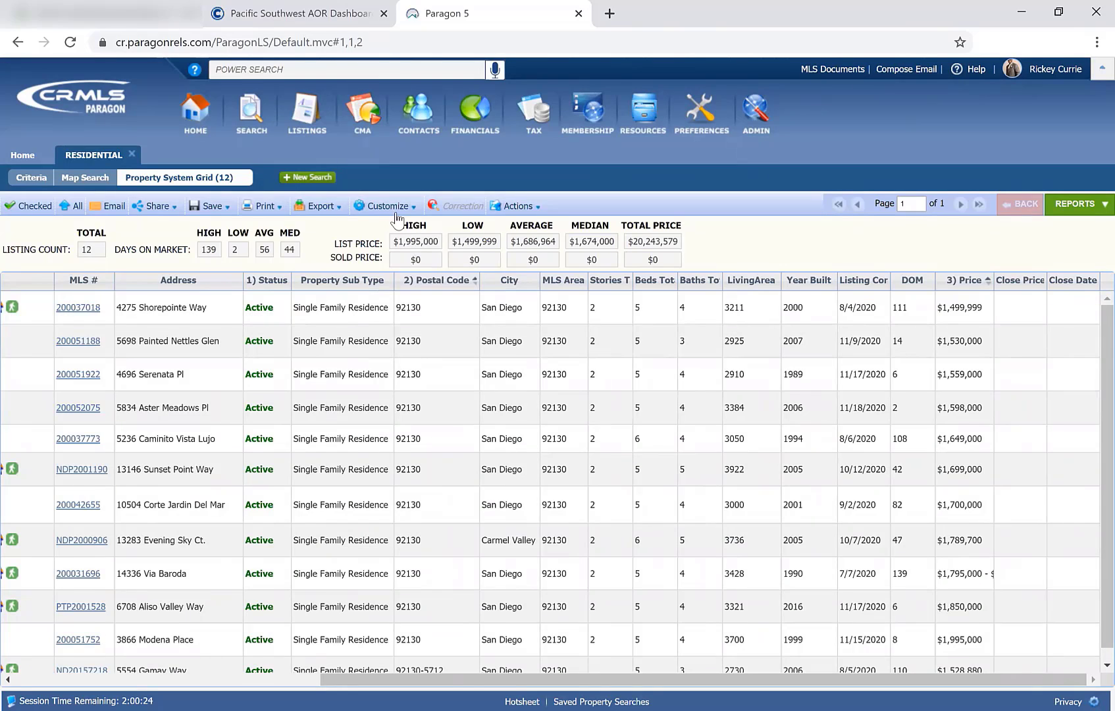
Review Customize > Sort, look at the primary sort column, and cancel without changing the sort.
left_click(385, 206)
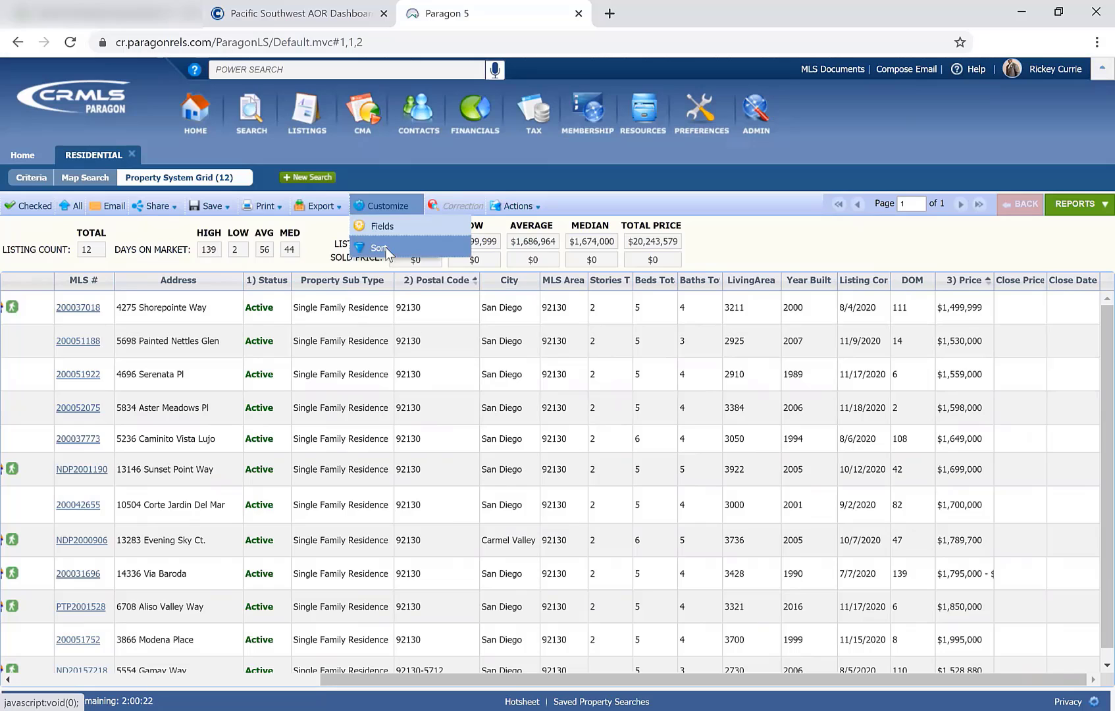
mouse_move(474, 330)
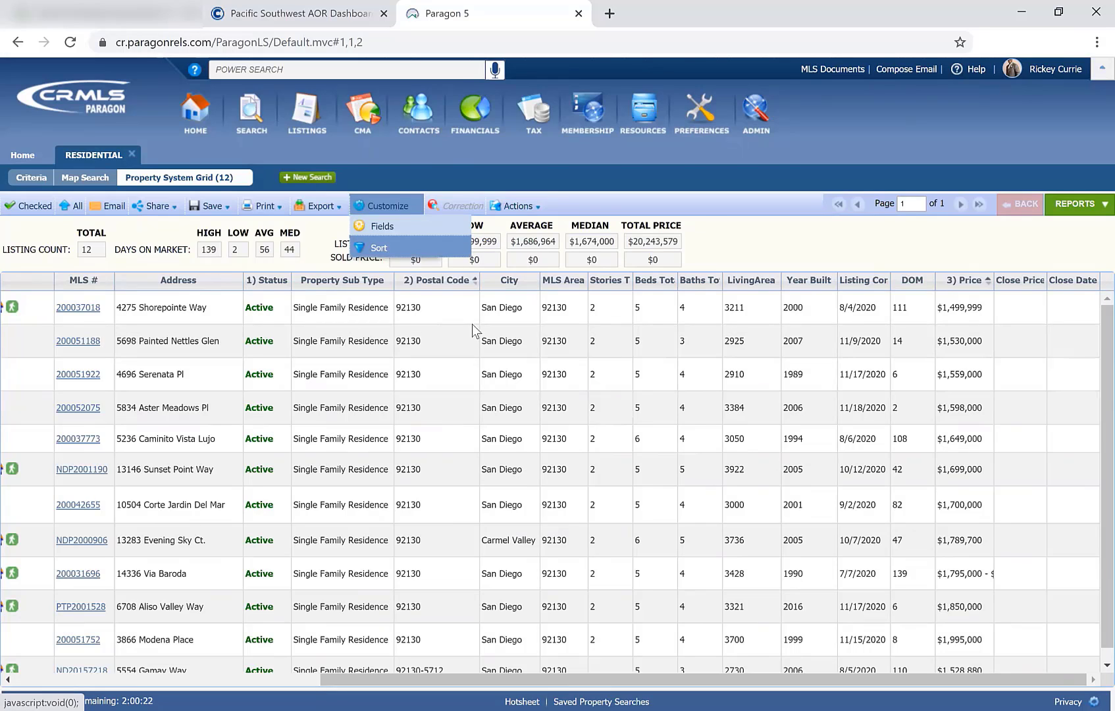
left_click(378, 248)
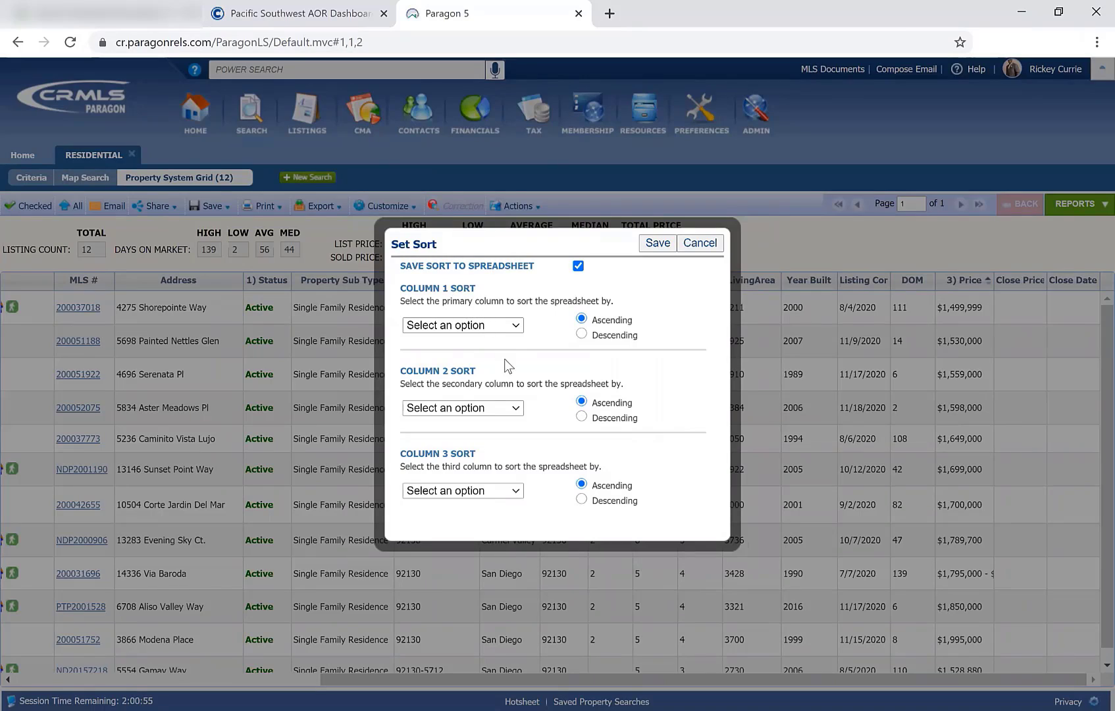
mouse_move(544, 463)
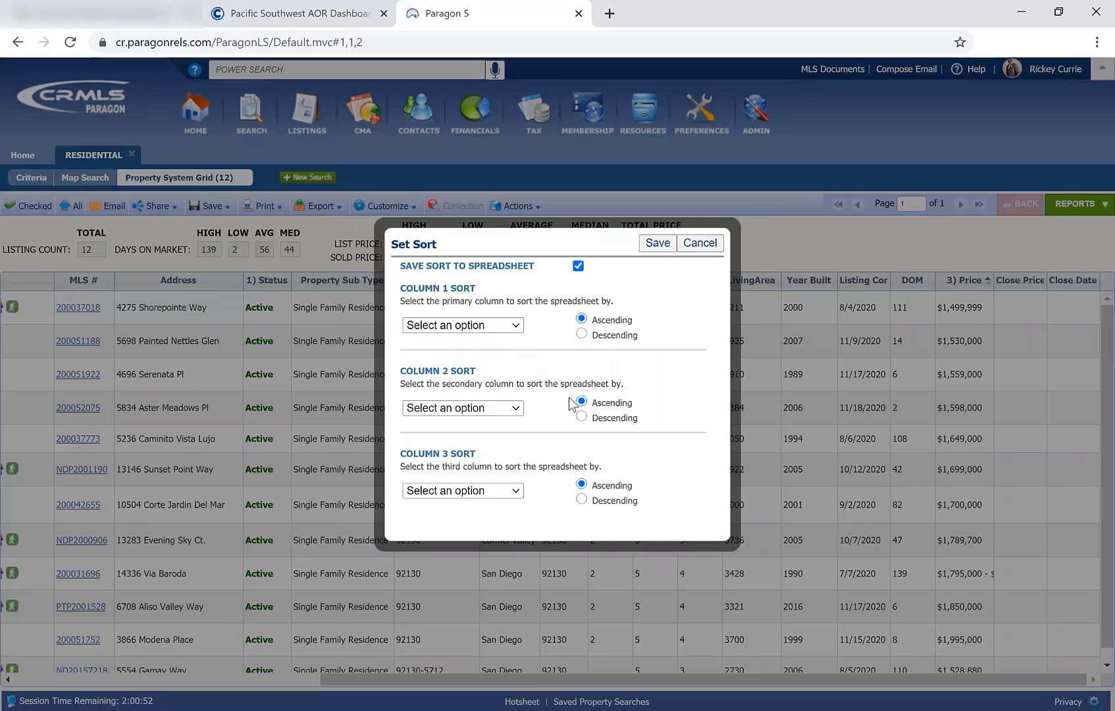
mouse_move(601, 335)
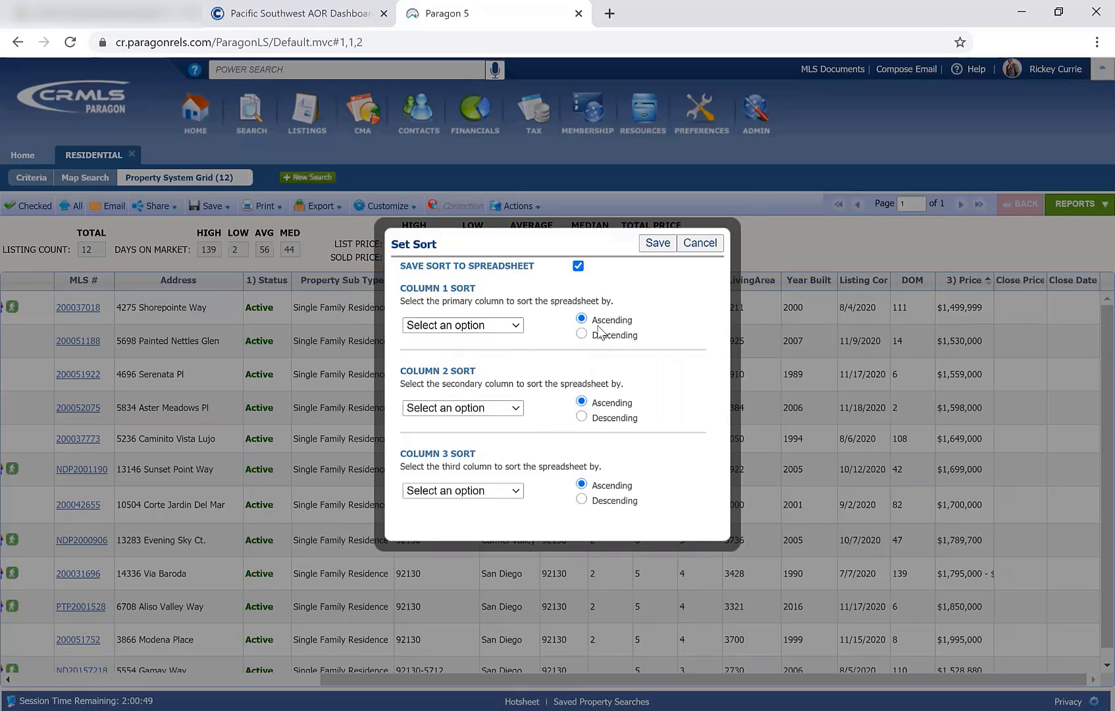
mouse_move(588, 349)
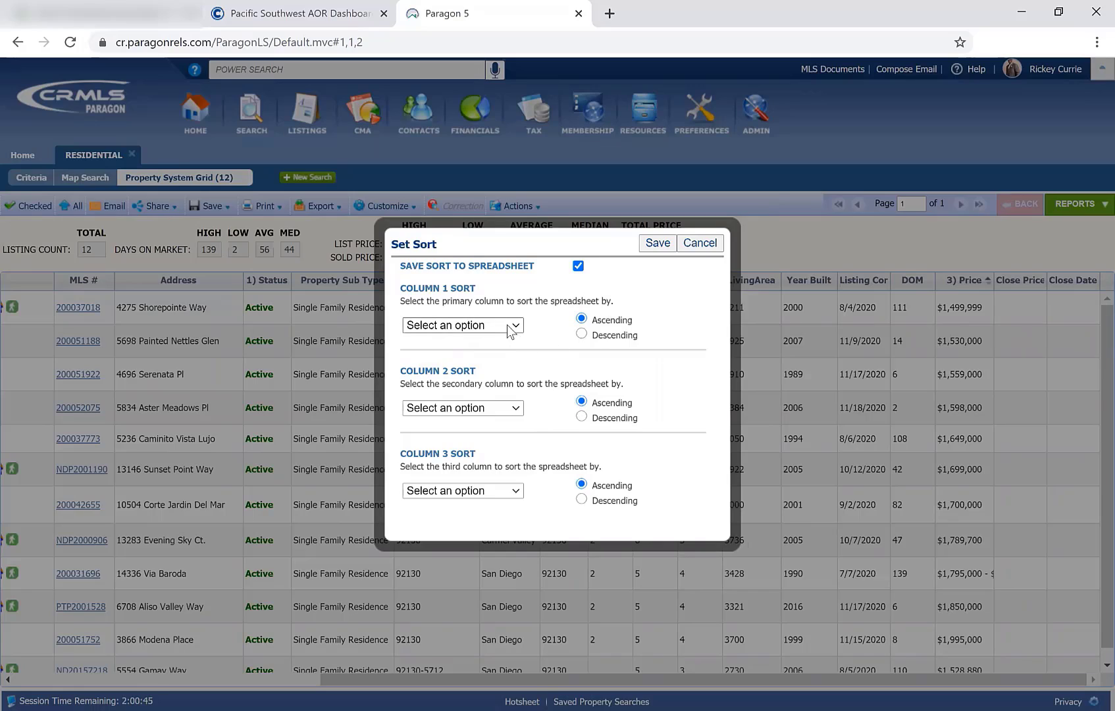
left_click(462, 325)
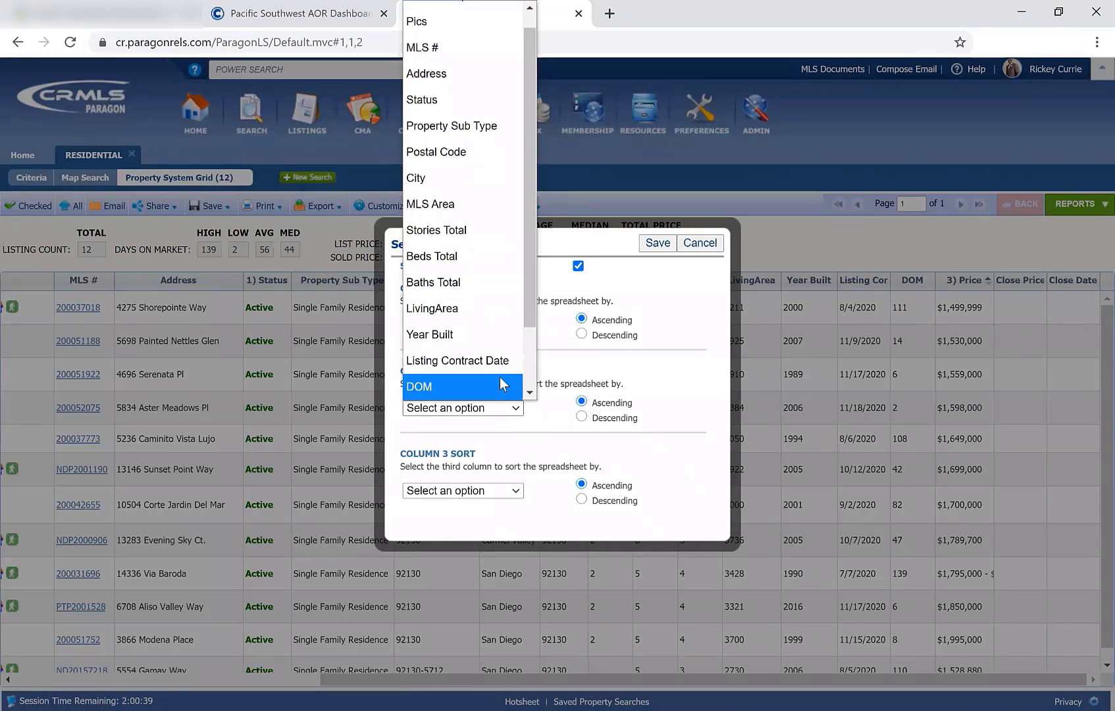
mouse_move(429, 334)
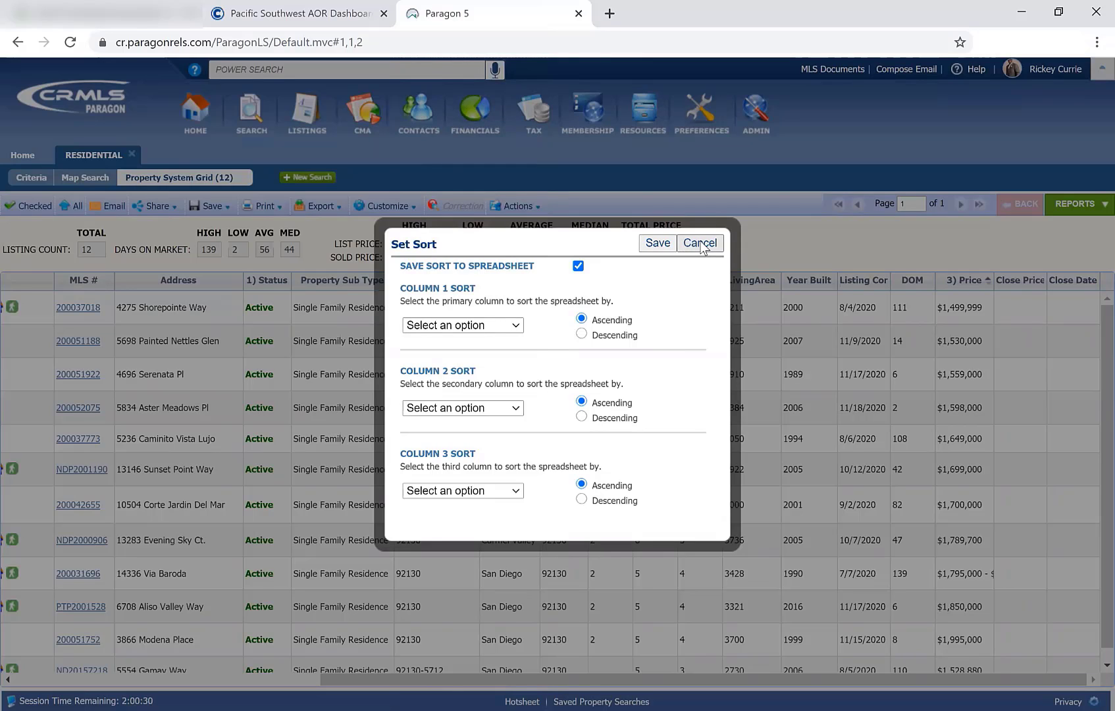
left_click(698, 244)
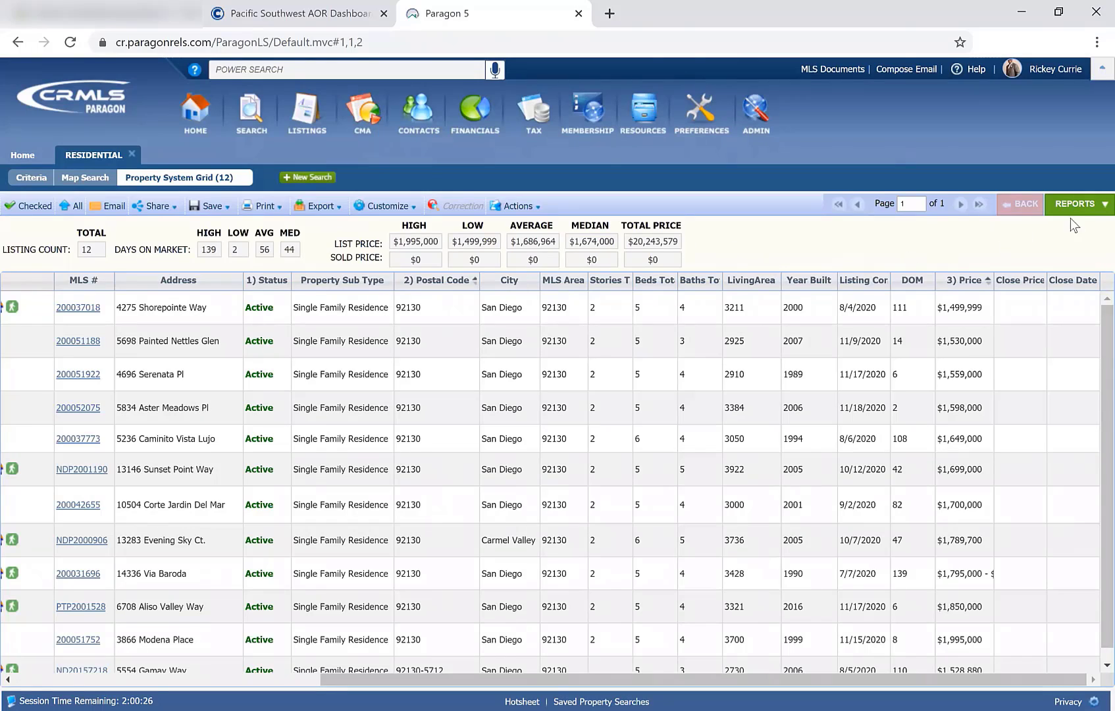
From Reports > Spreadsheets, switch the results to MLS Defined Spreadsheet 2.
left_click(1076, 204)
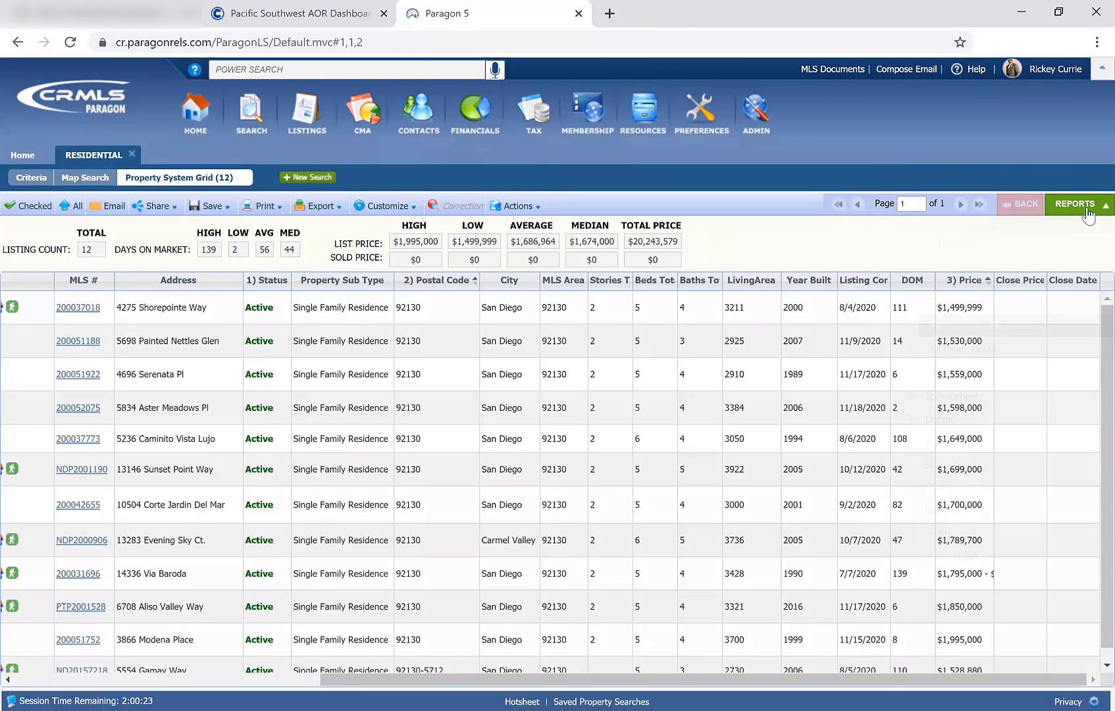
left_click(1076, 206)
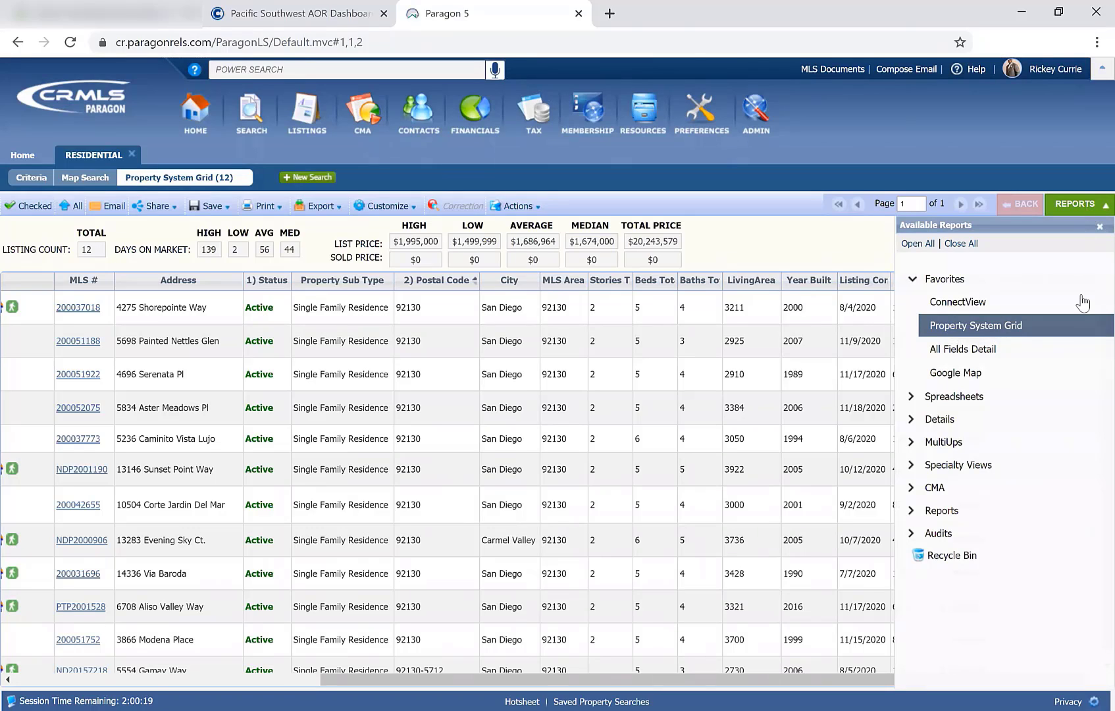
mouse_move(957, 396)
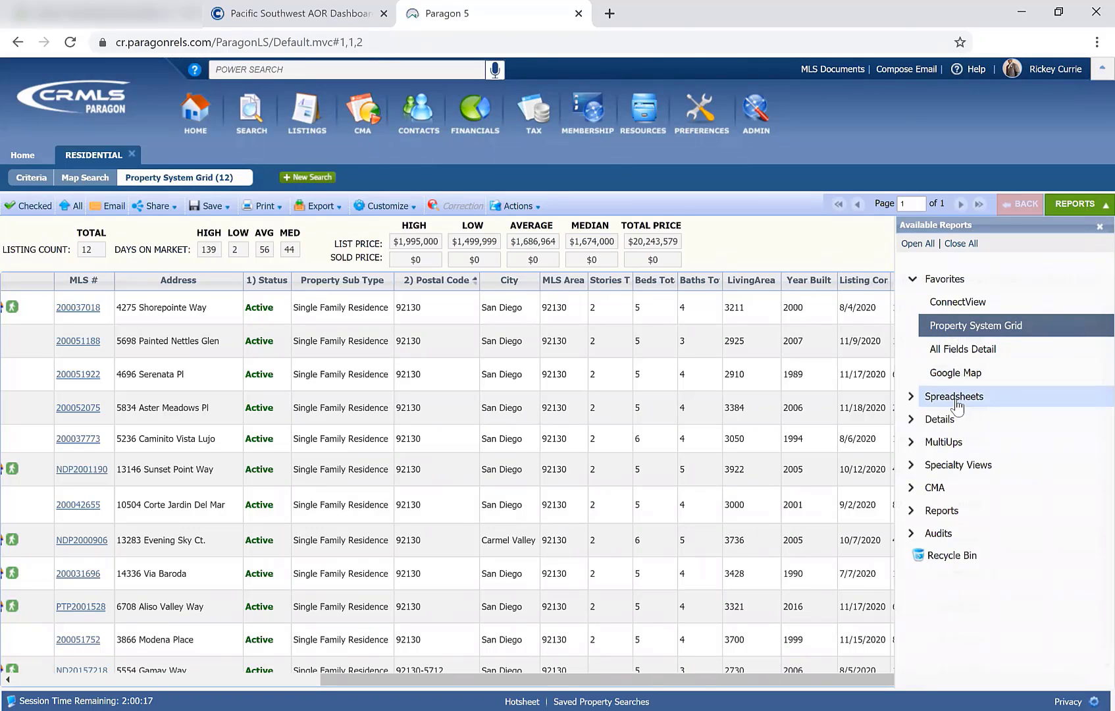
left_click(955, 396)
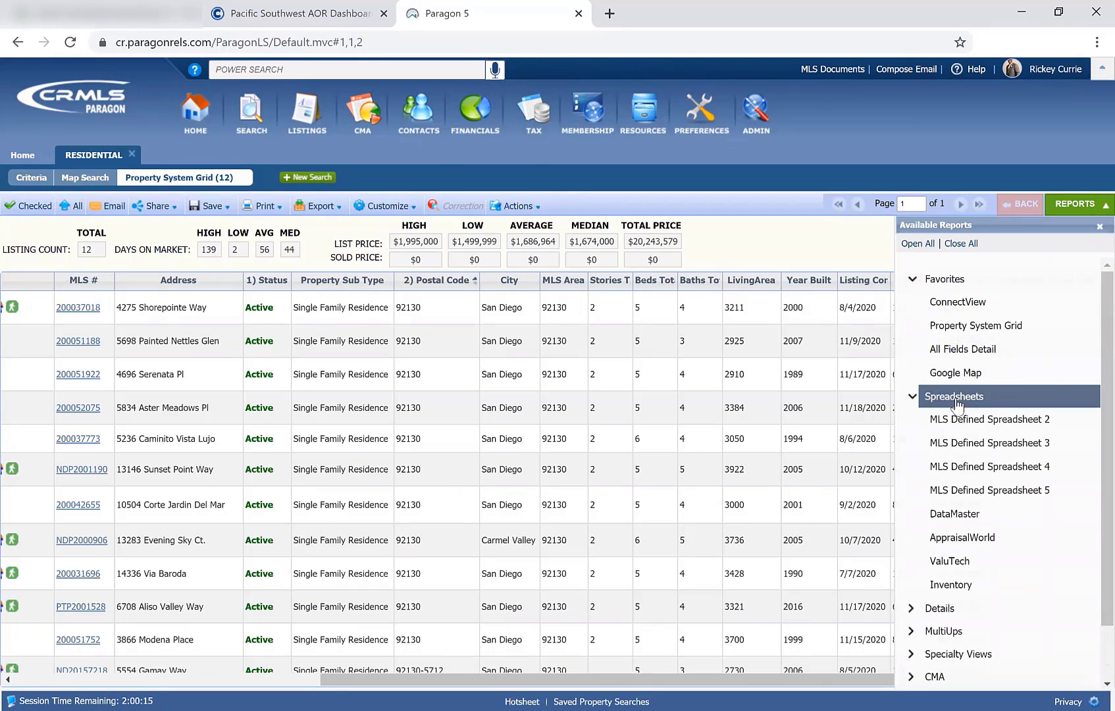
mouse_move(989, 419)
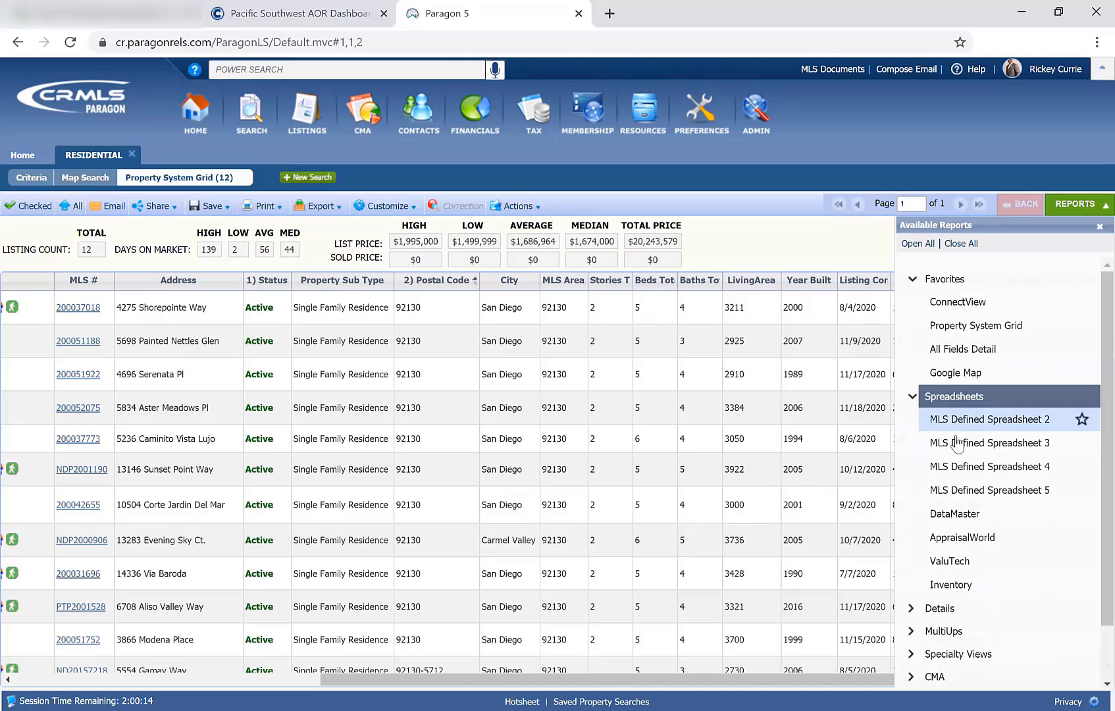
mouse_move(961, 428)
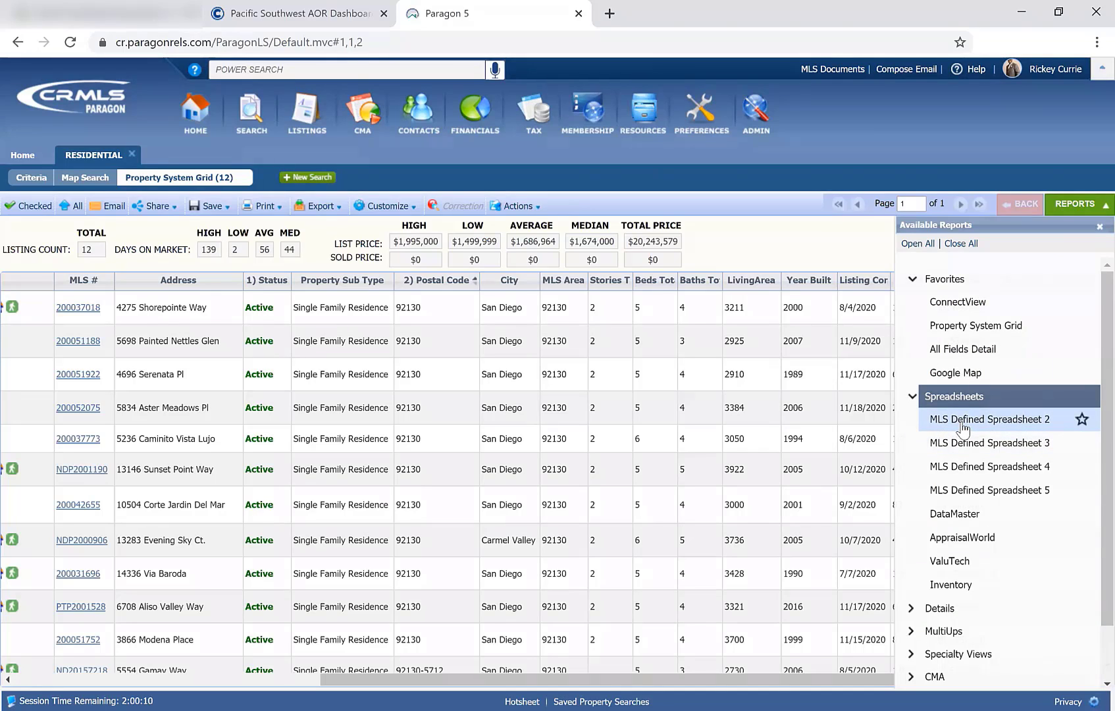
left_click(988, 419)
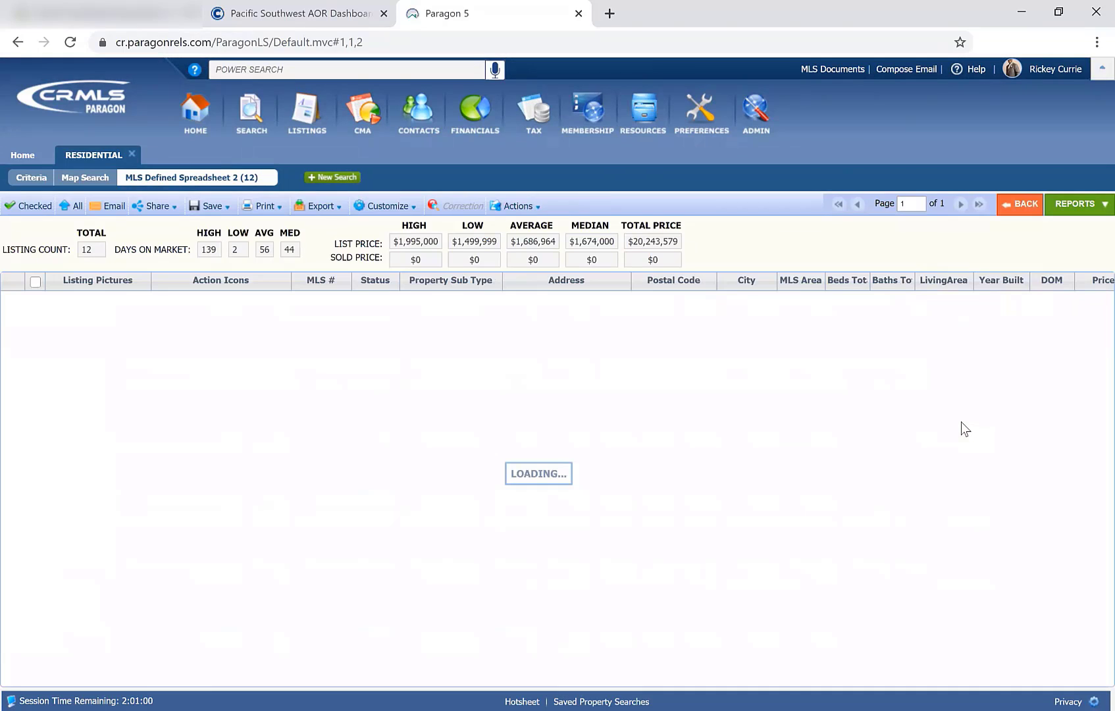
mouse_move(503, 452)
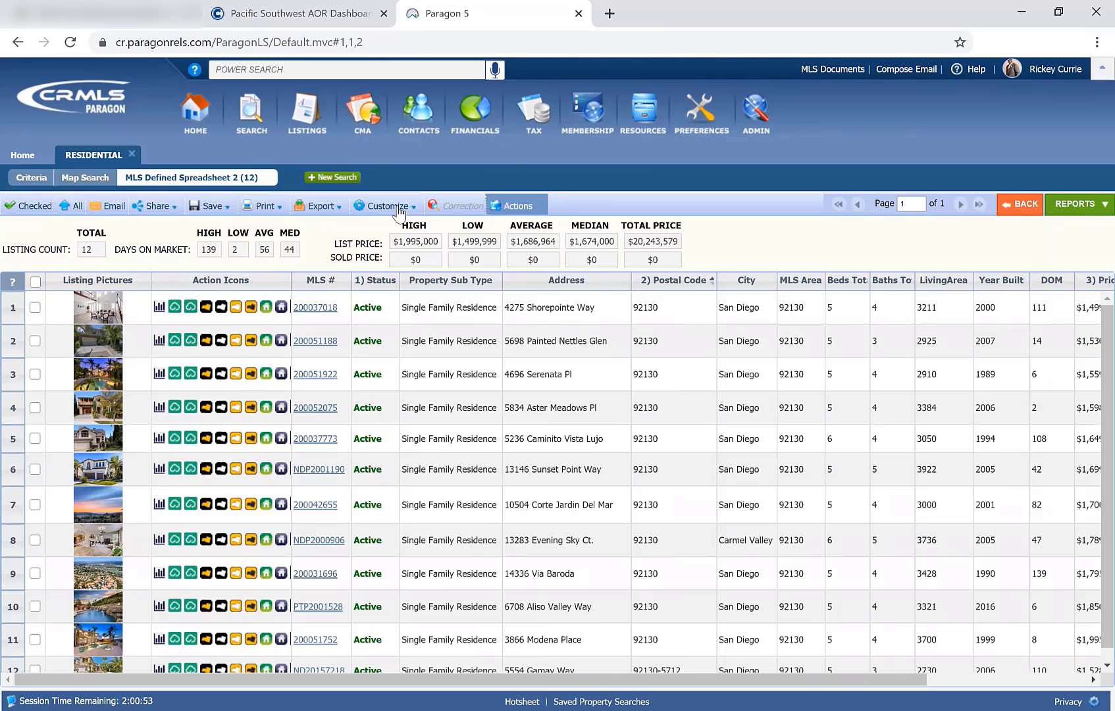
Rename MLS Defined Spreadsheet 2 to 'Rickey's Spreadsheet' via Customize > Fields and save it.
left_click(387, 205)
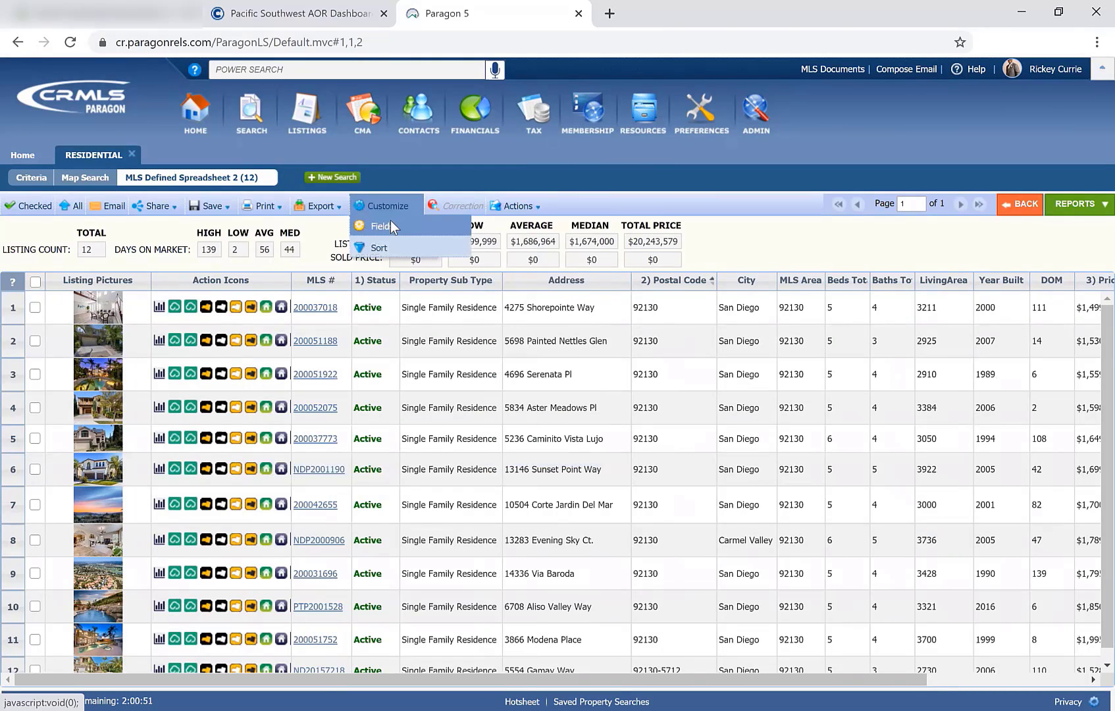
left_click(378, 226)
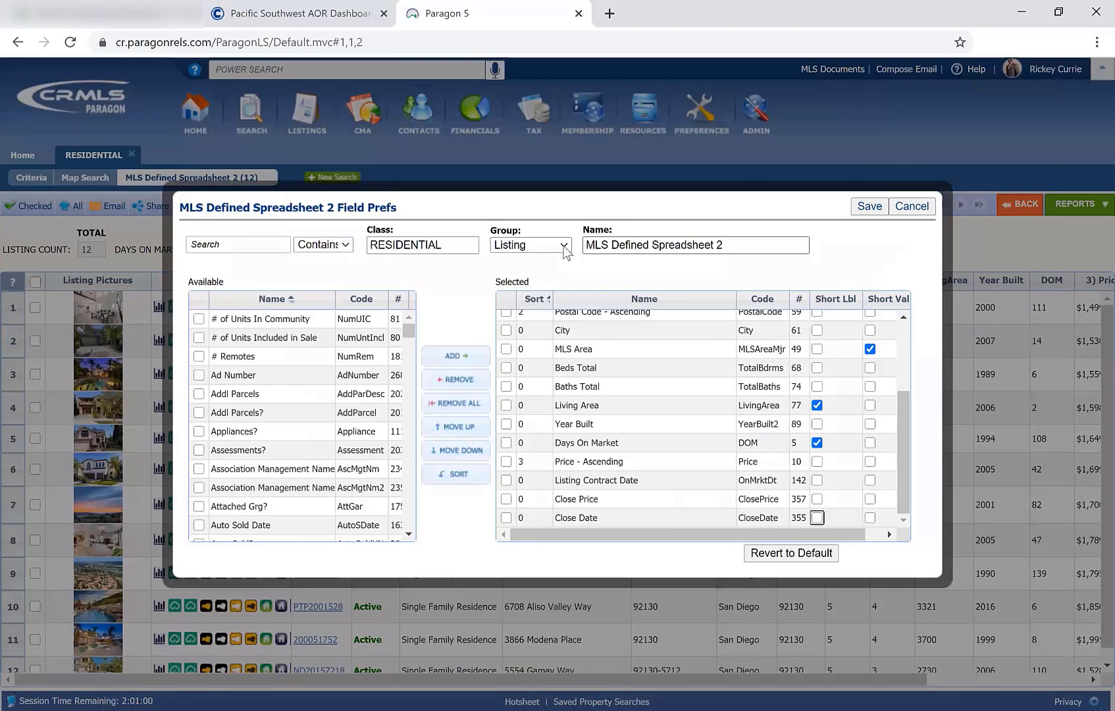
type("Rickey's")
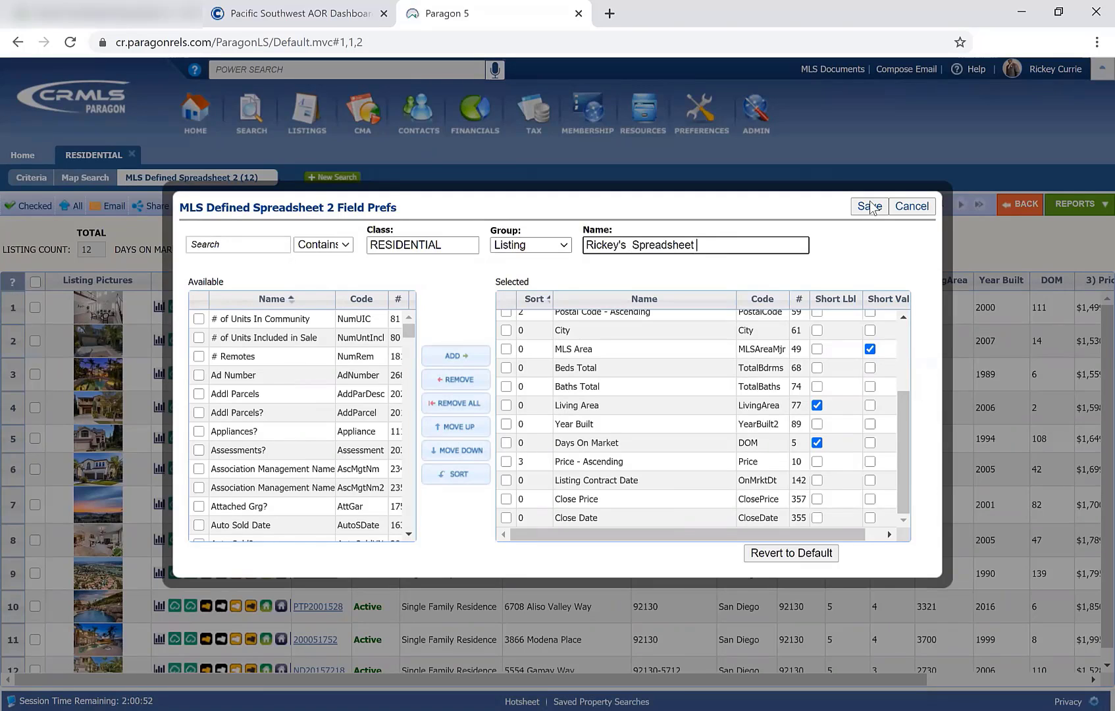
left_click(869, 206)
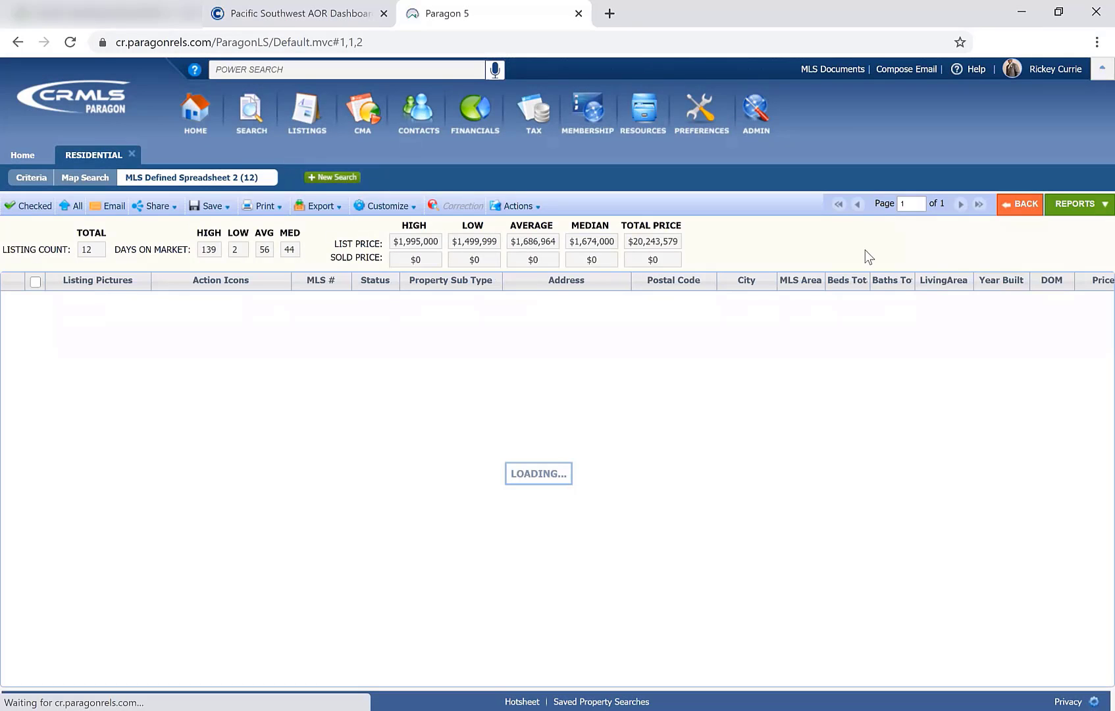
mouse_move(813, 257)
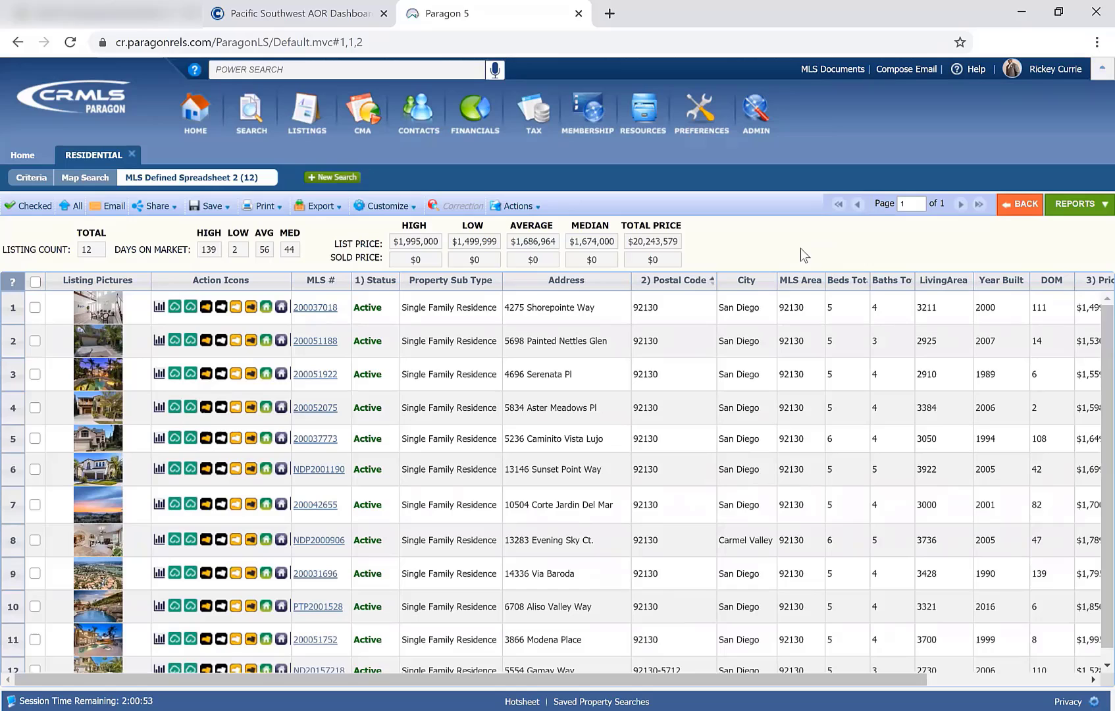
left_click(318, 206)
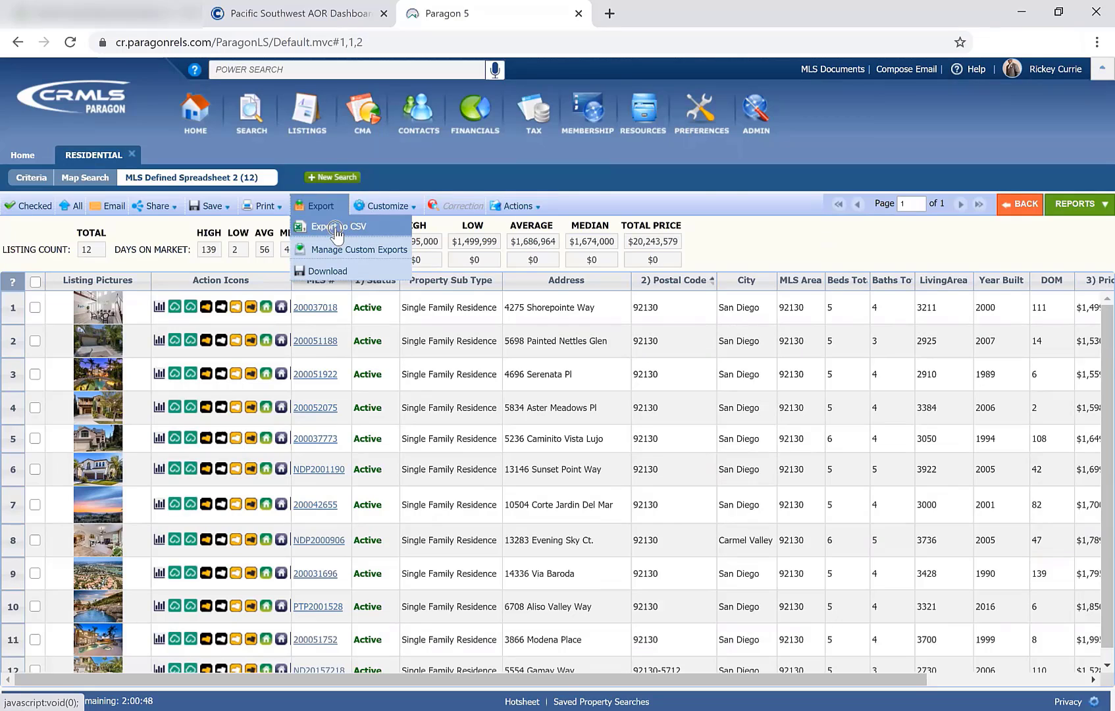
left_click(338, 226)
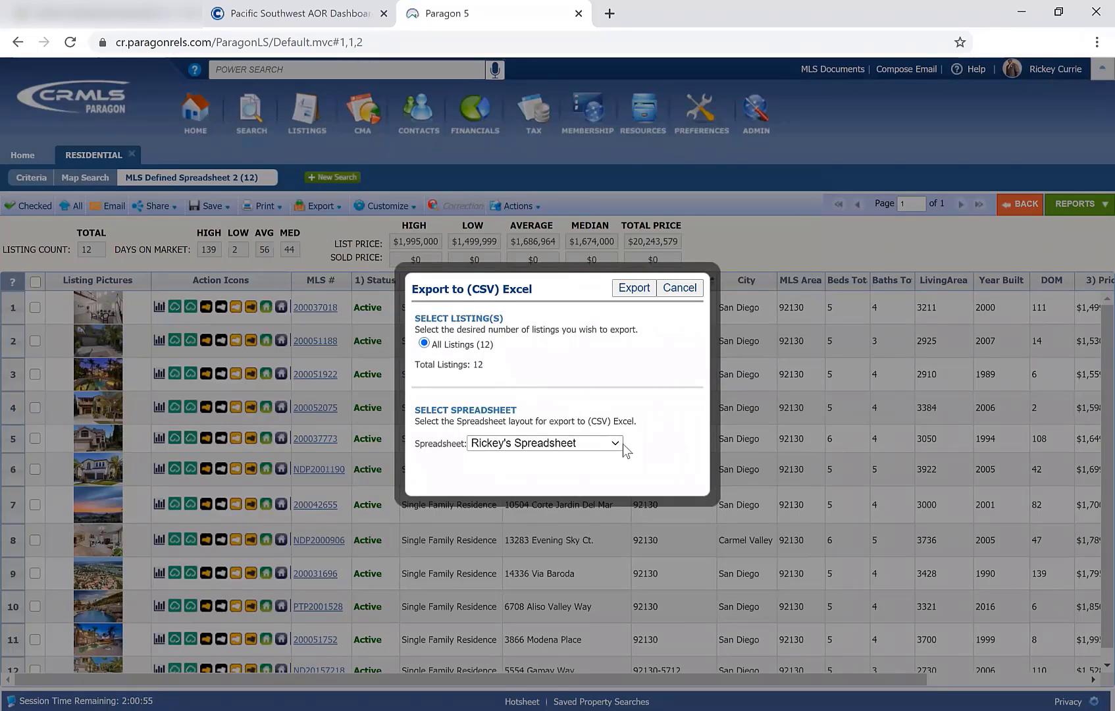
left_click(543, 442)
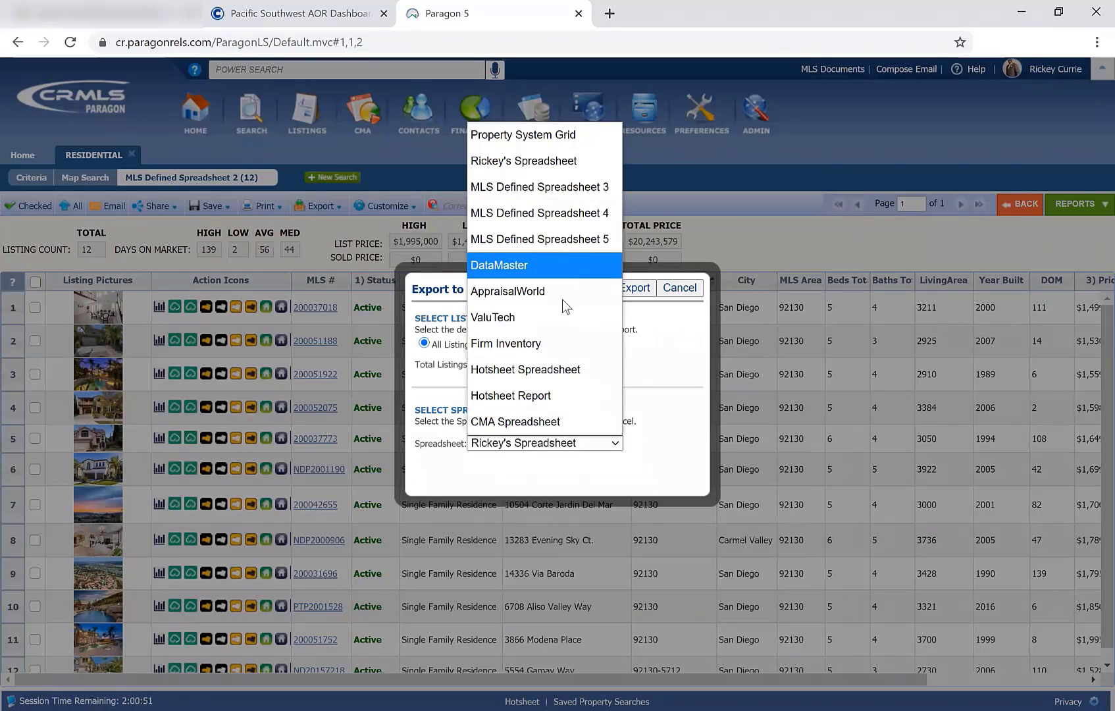
mouse_move(544, 369)
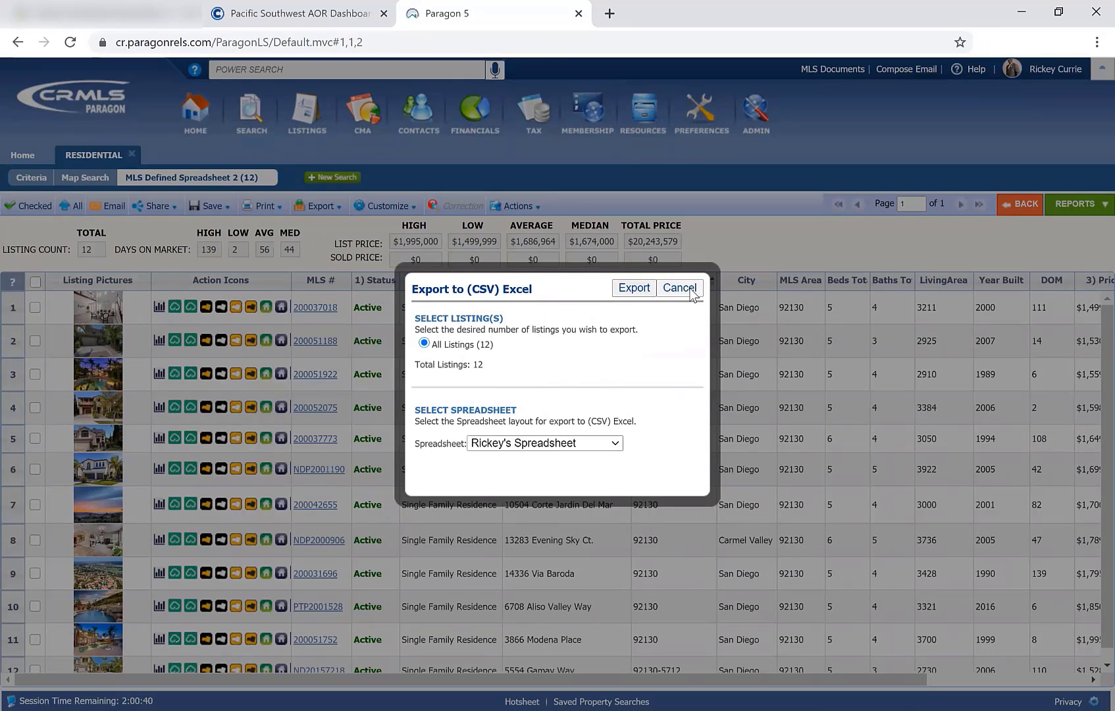
left_click(677, 289)
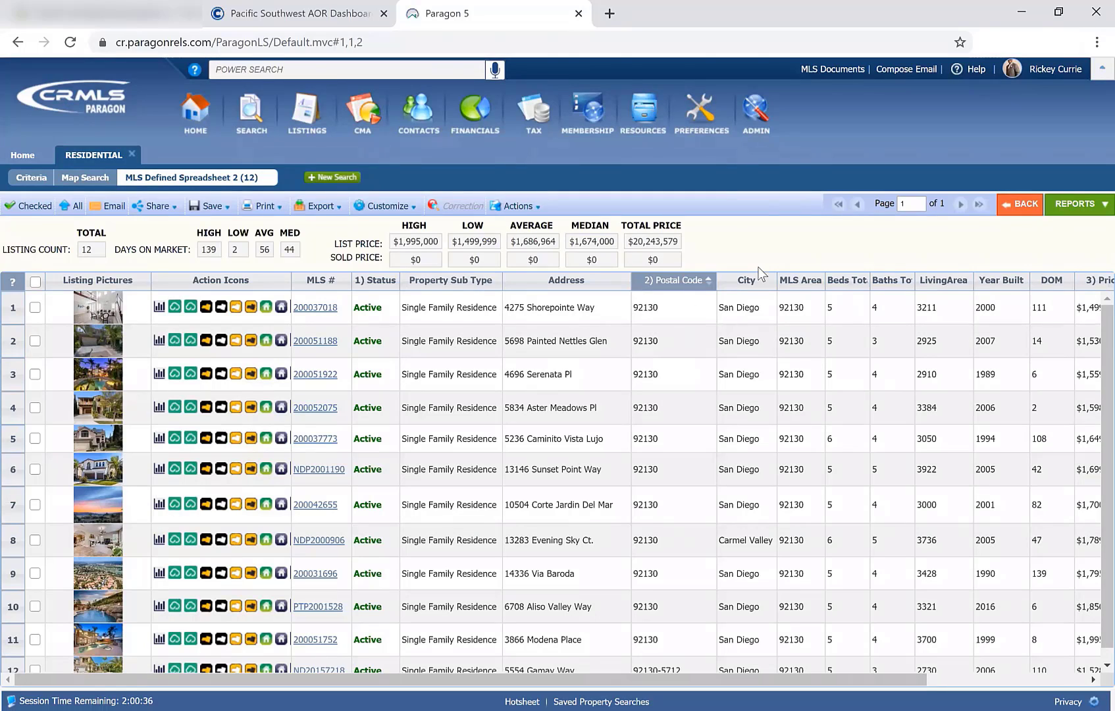
mouse_move(767, 246)
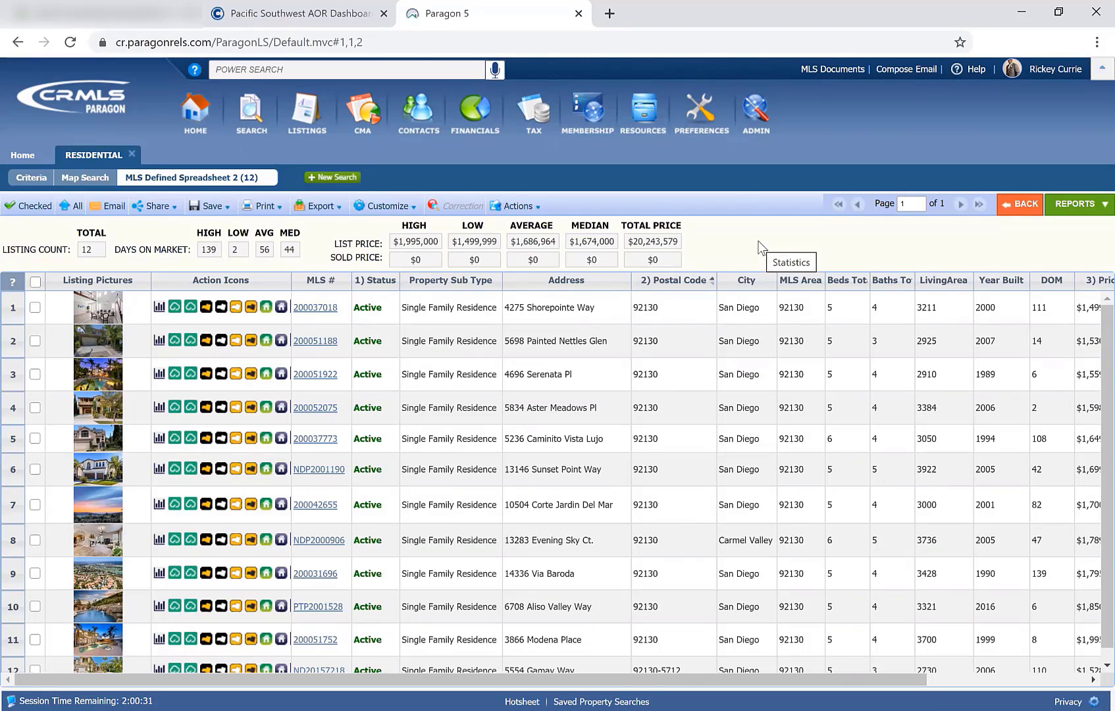
mouse_move(703, 131)
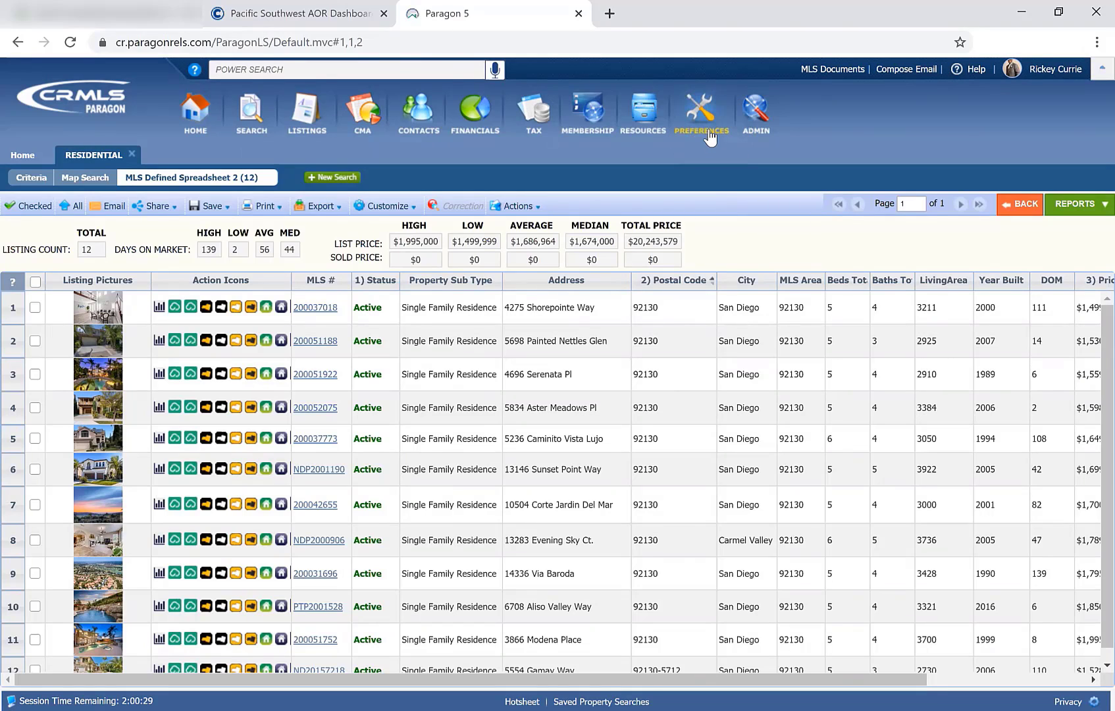
Reach Result Options under Preferences > System and list the Default search result view layouts.
left_click(701, 112)
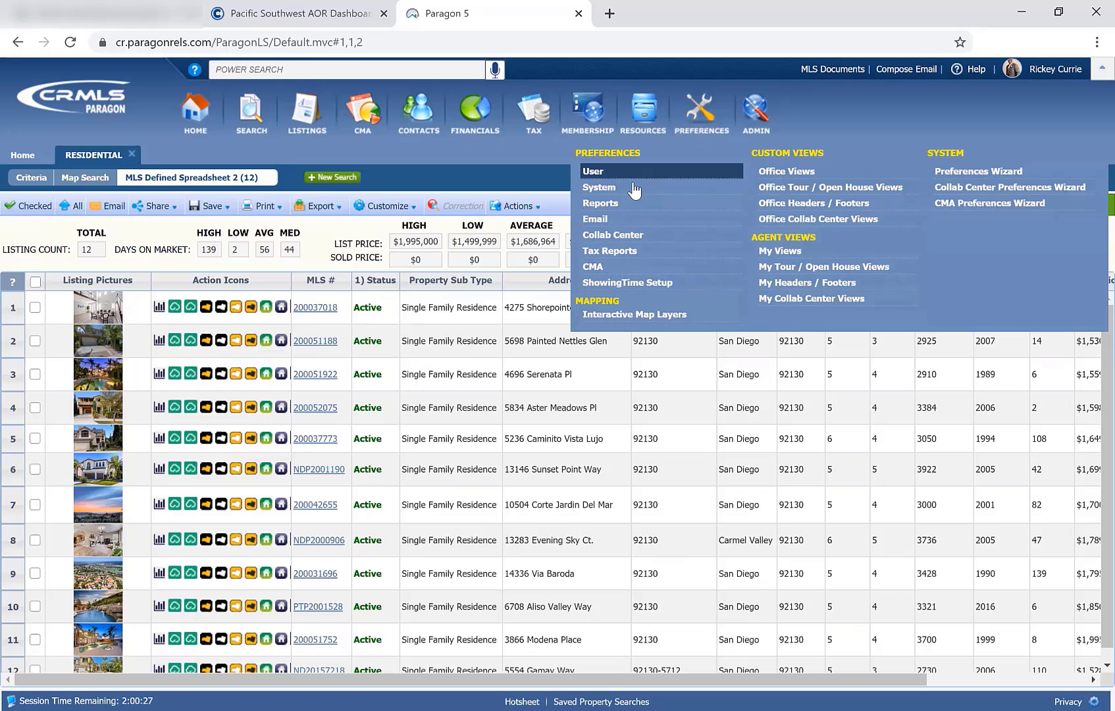
mouse_move(600, 187)
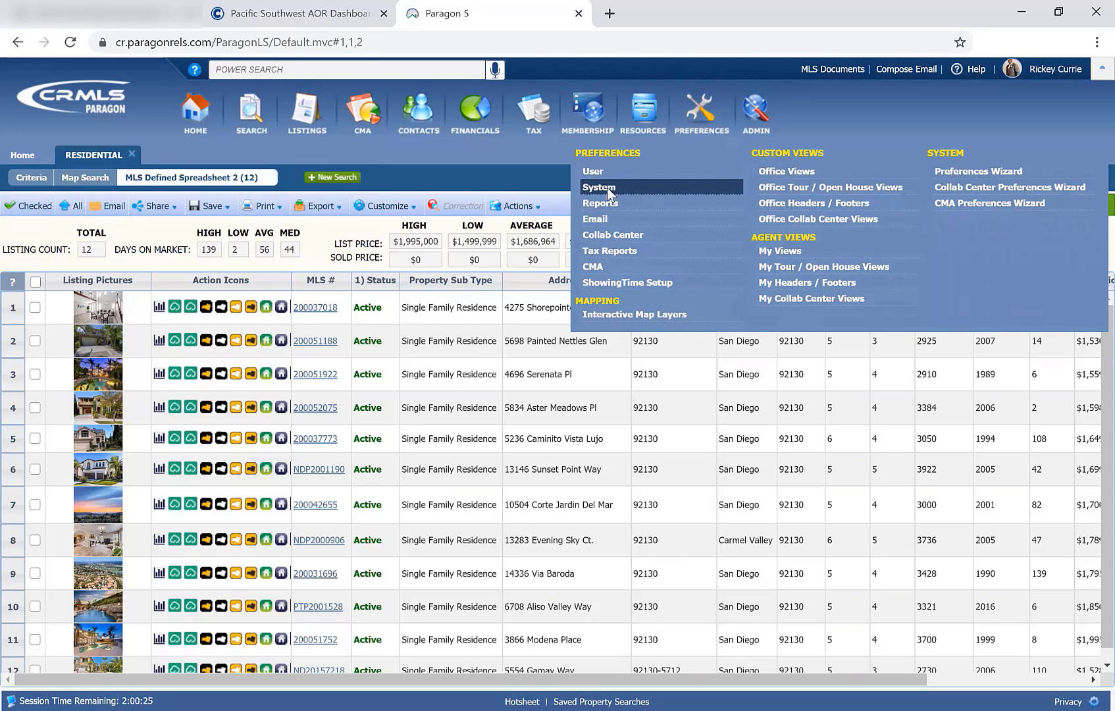
left_click(598, 185)
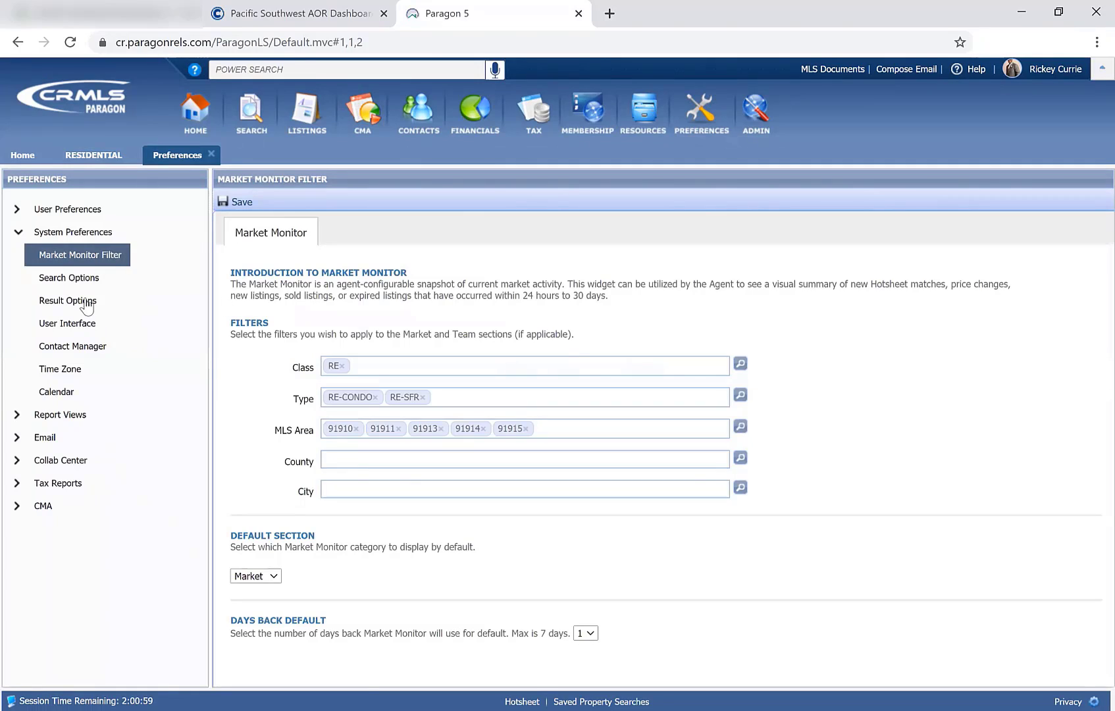
left_click(67, 300)
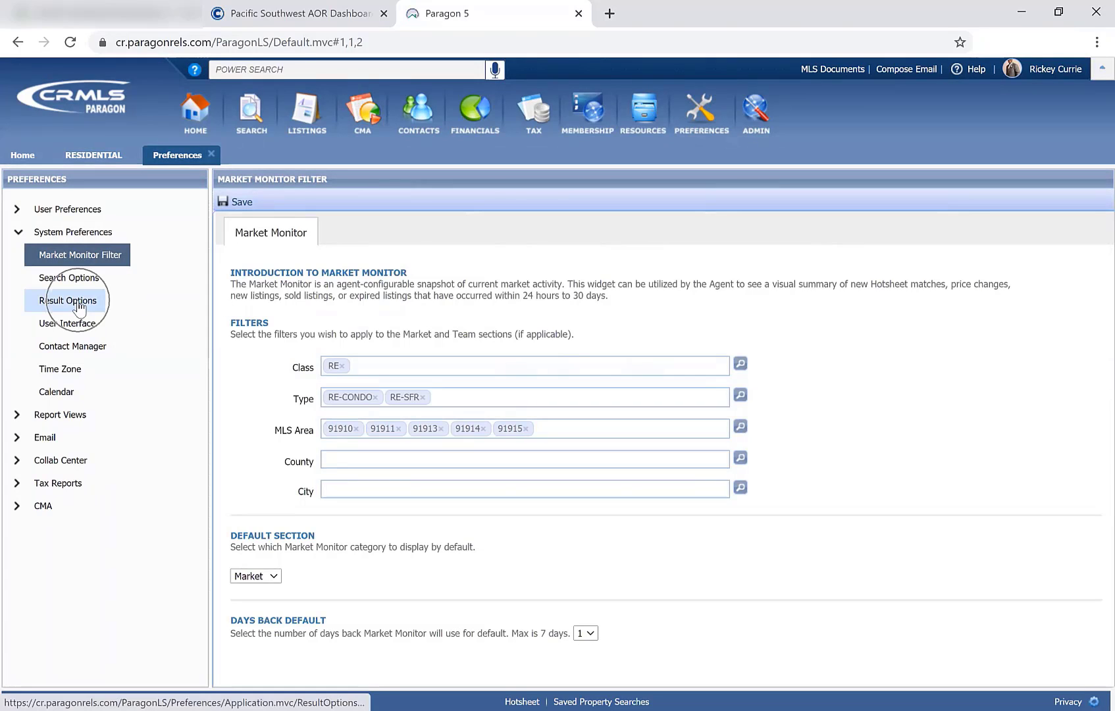
mouse_move(740, 265)
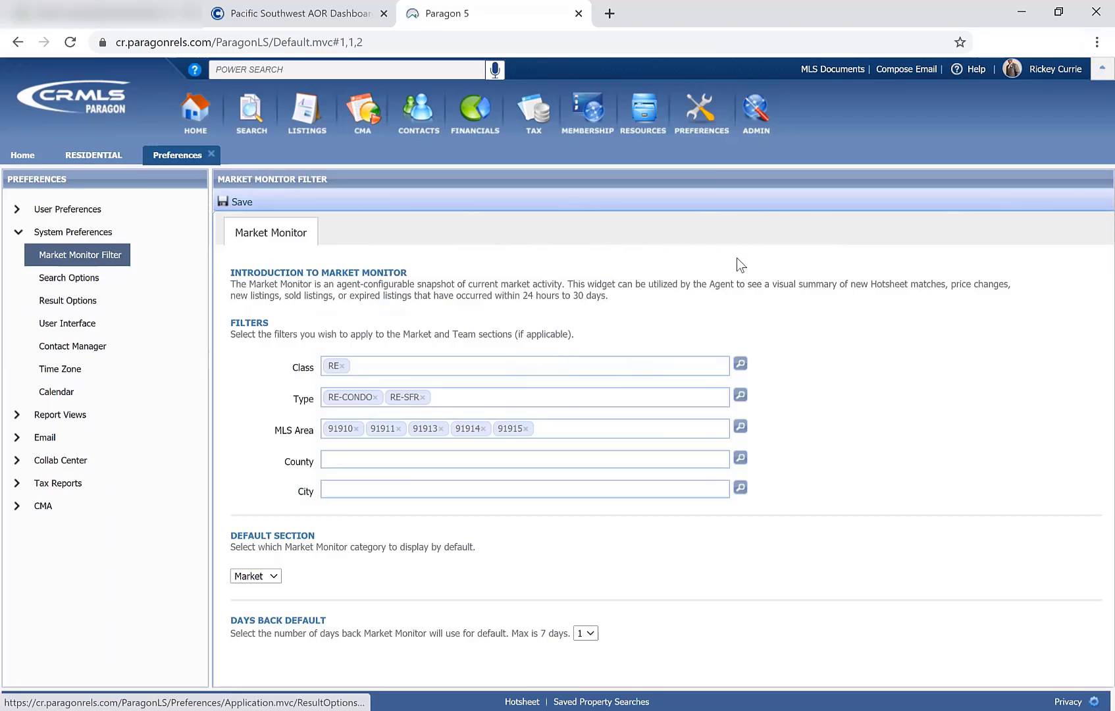
left_click(701, 113)
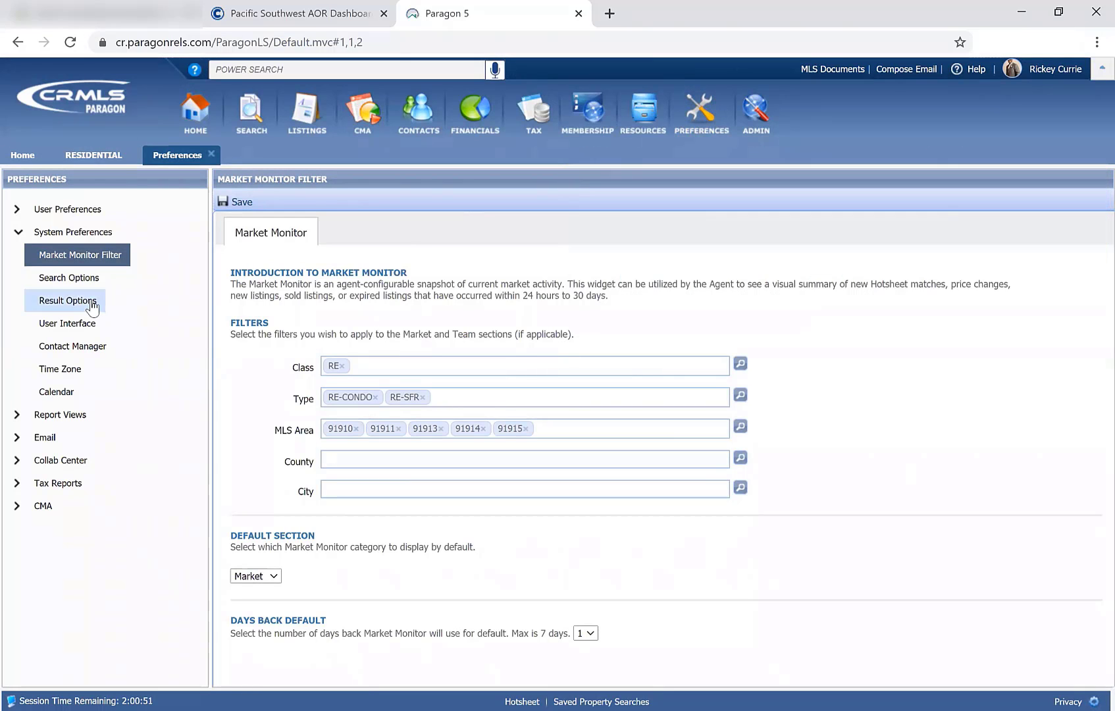
left_click(68, 300)
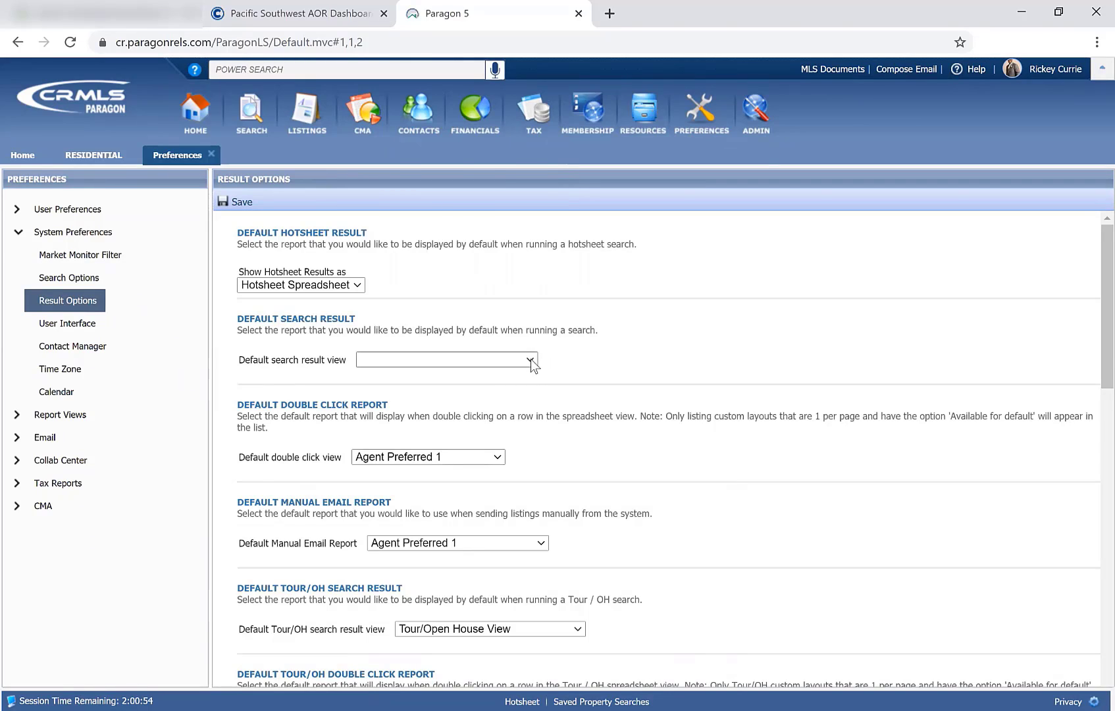
left_click(530, 359)
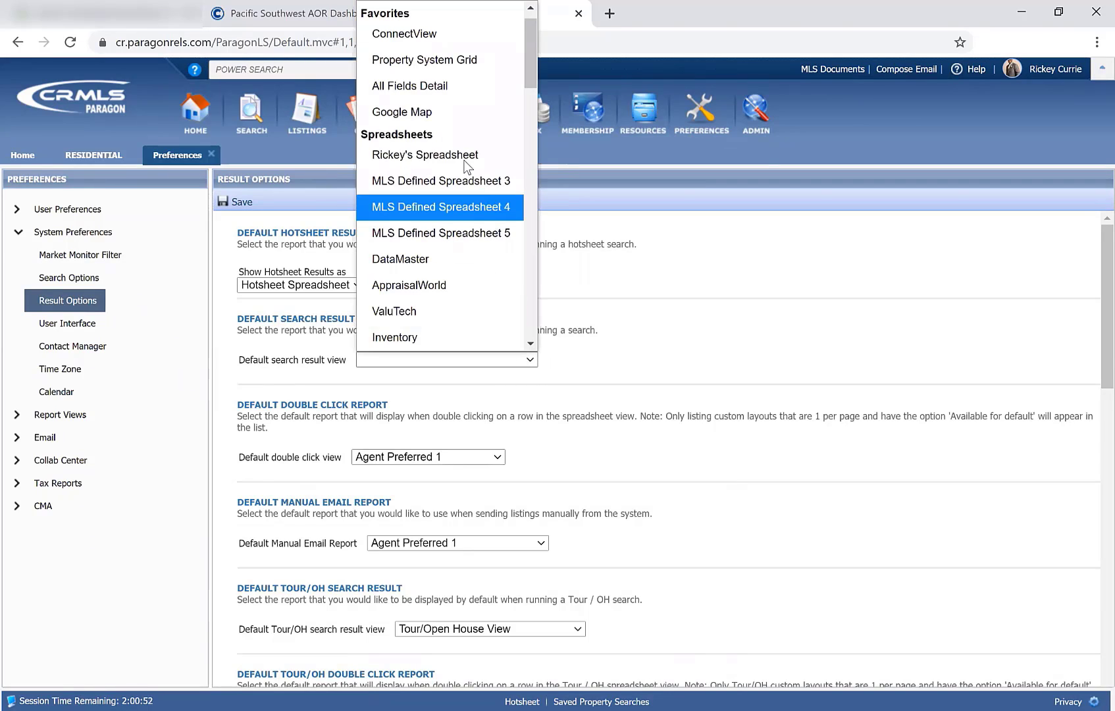